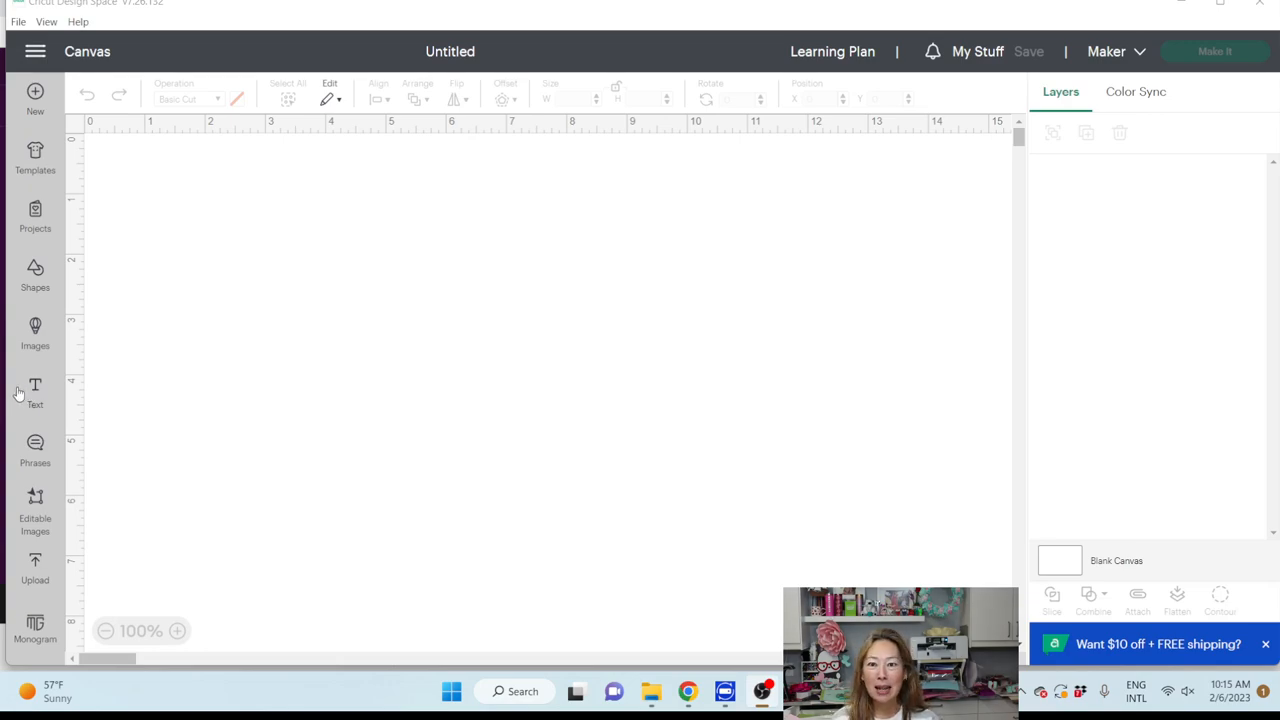
mouse_move(274, 272)
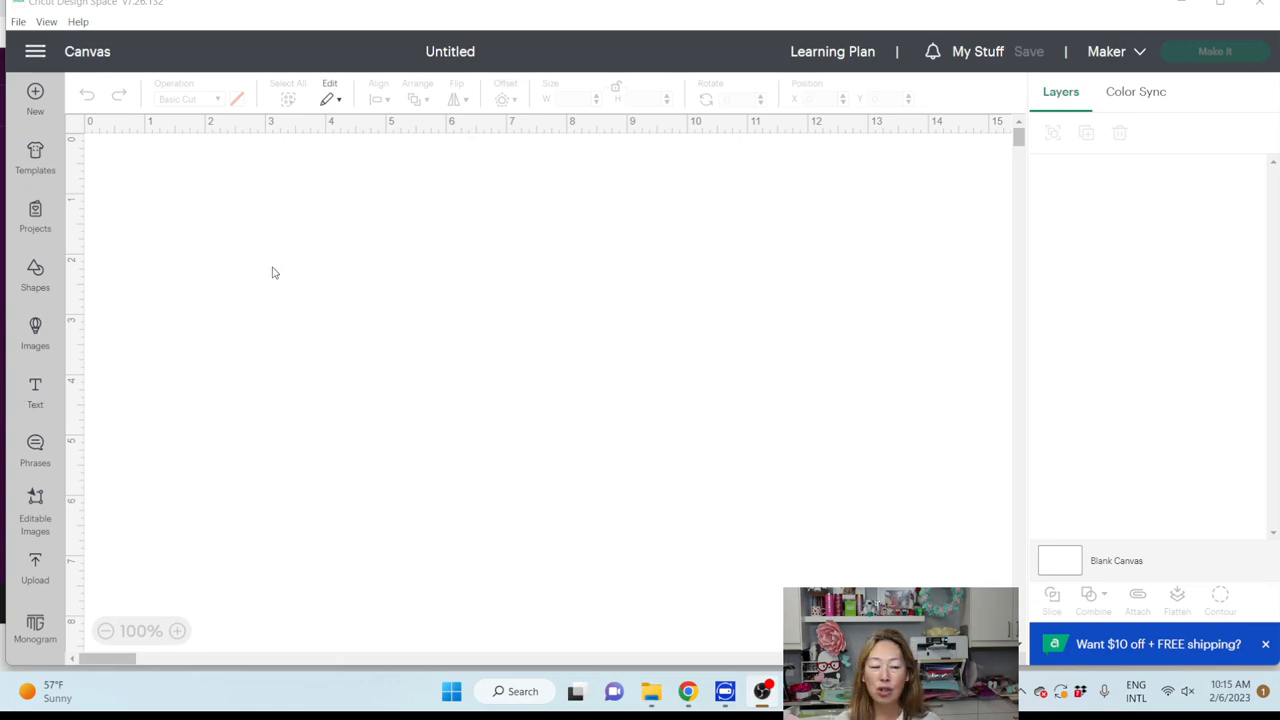
mouse_move(172, 458)
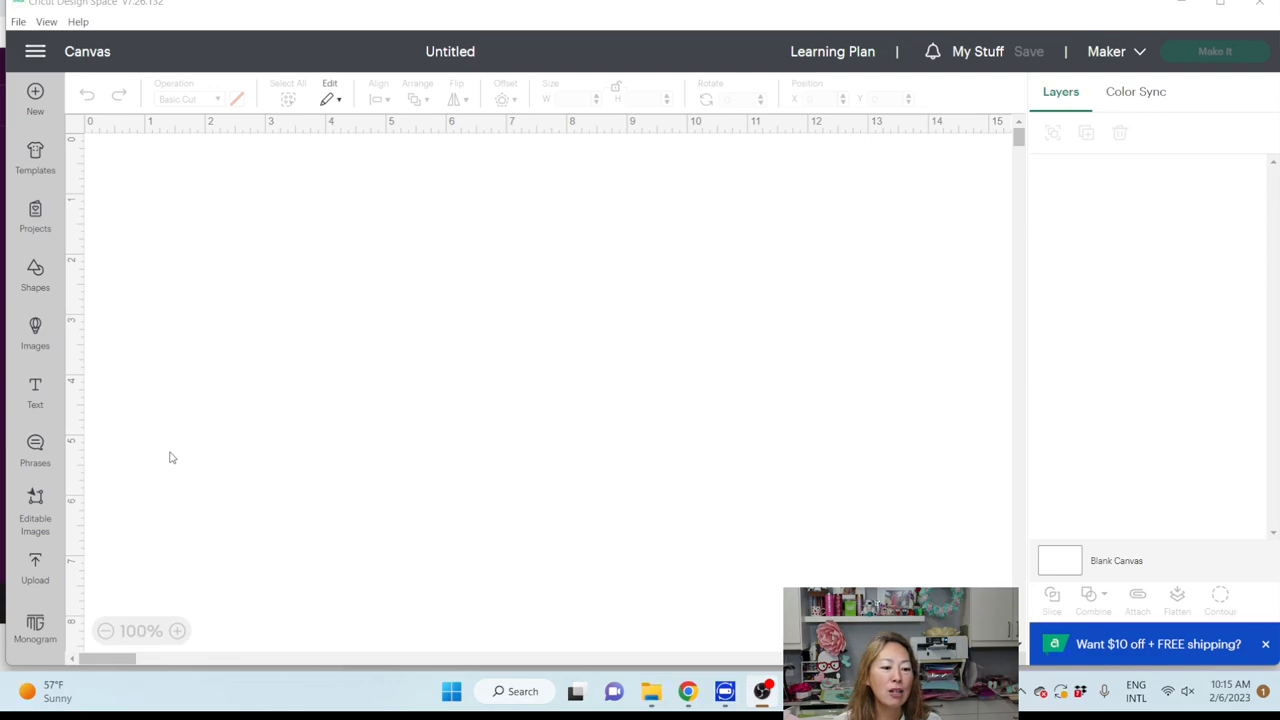
- Add the recently uploaded Valentine's heart scallop shaker topper to the canvas from Uploads
click(36, 570)
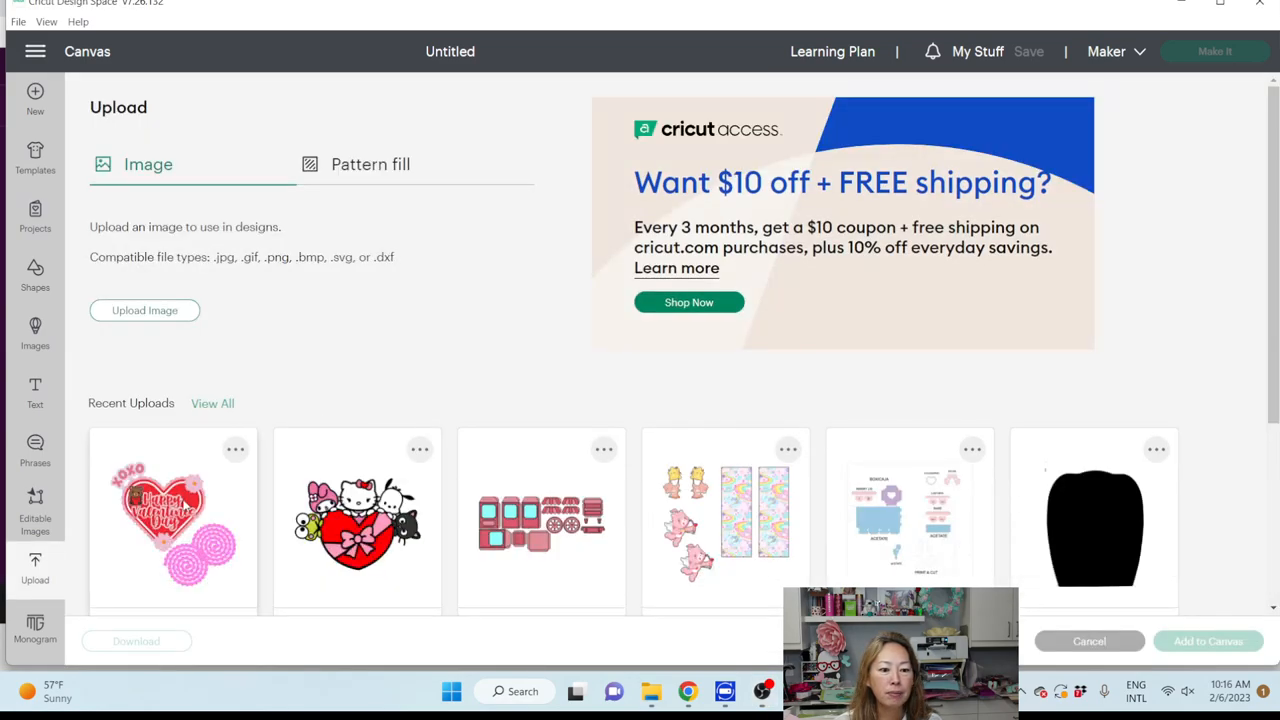
click(1088, 640)
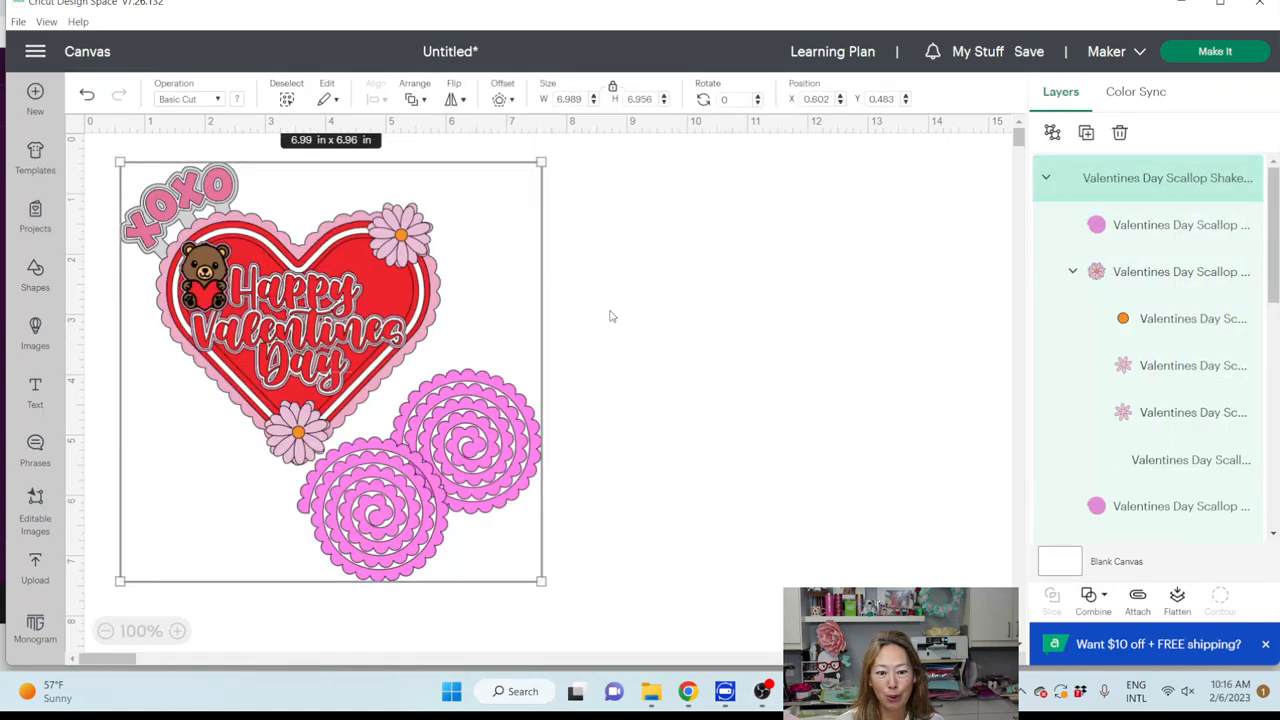
- Deselect the topper design on the canvas, leaving its layers grouped
click(664, 322)
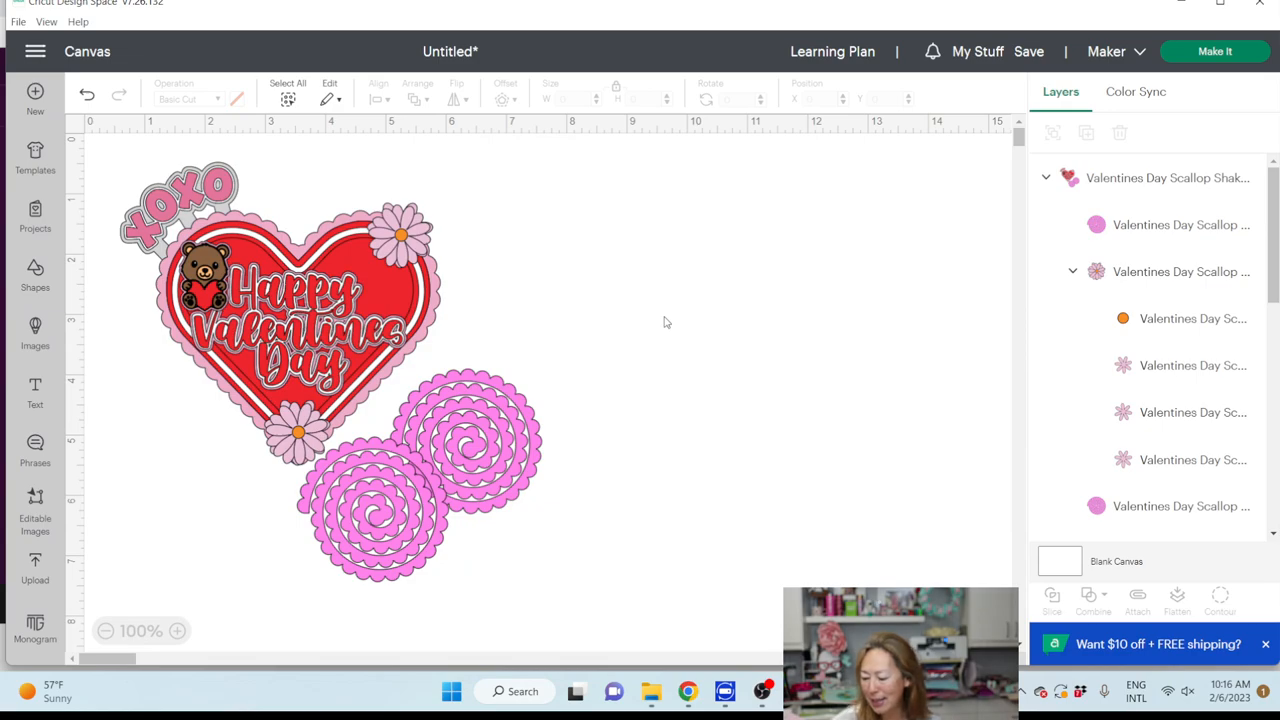
mouse_move(544, 362)
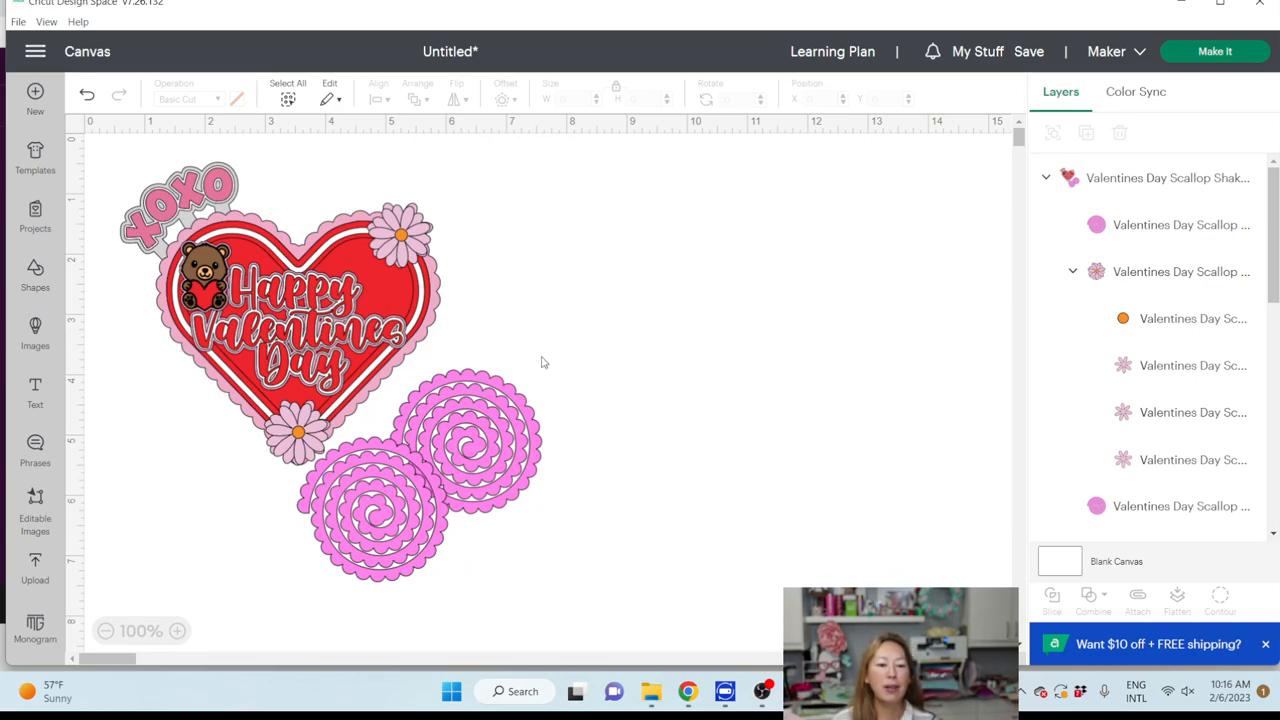
mouse_move(136, 172)
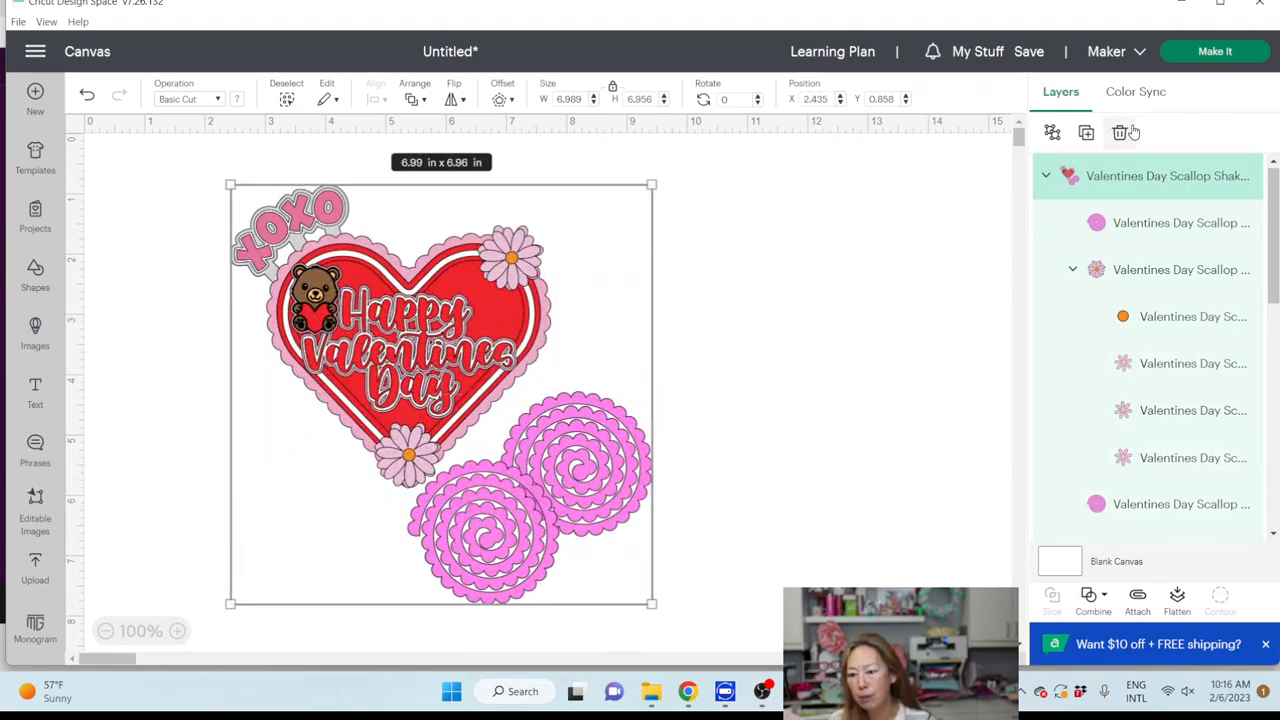
mouse_move(1120, 132)
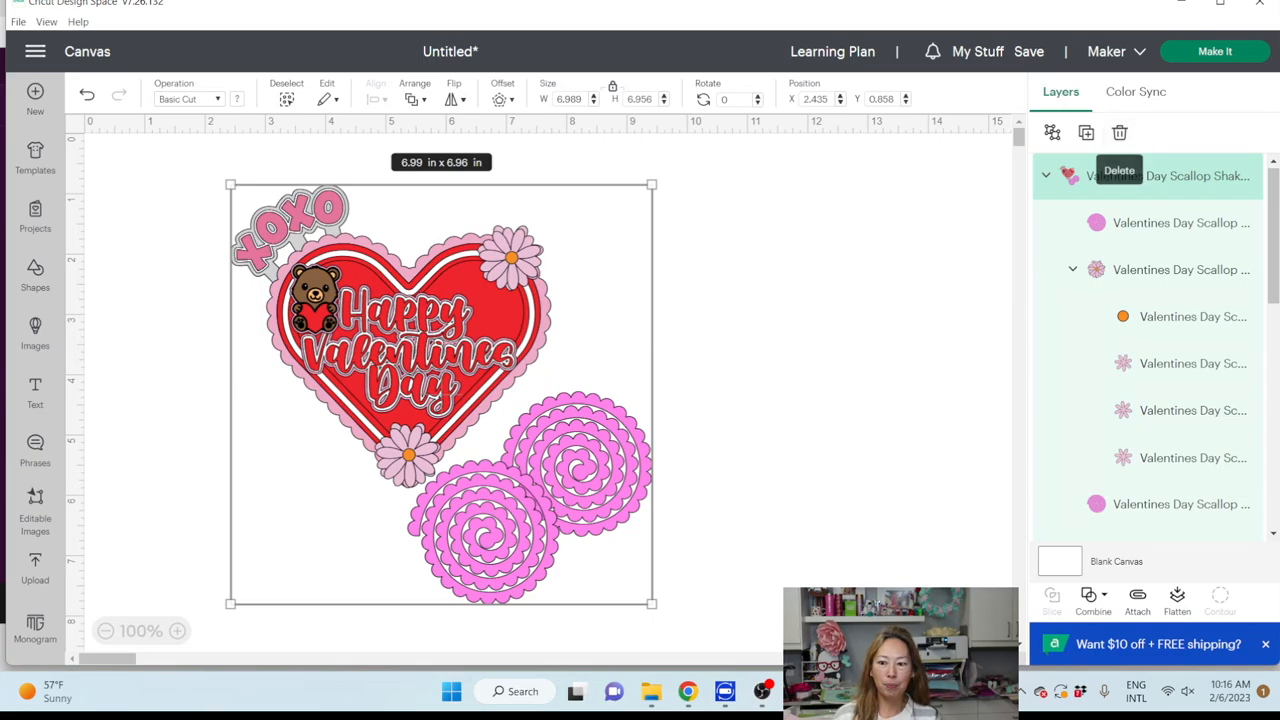
mouse_move(400, 236)
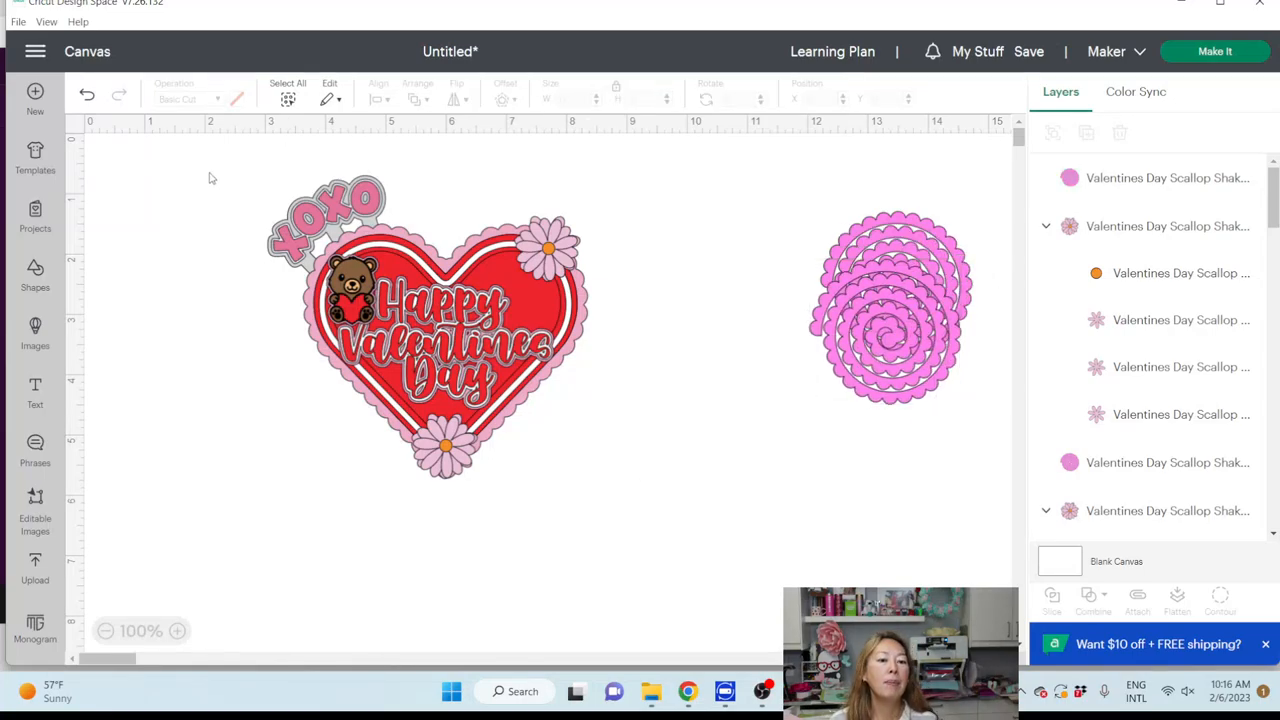
- Lay the scallop roll over the heart and enlarge both together to about 7 in wide
click(424, 330)
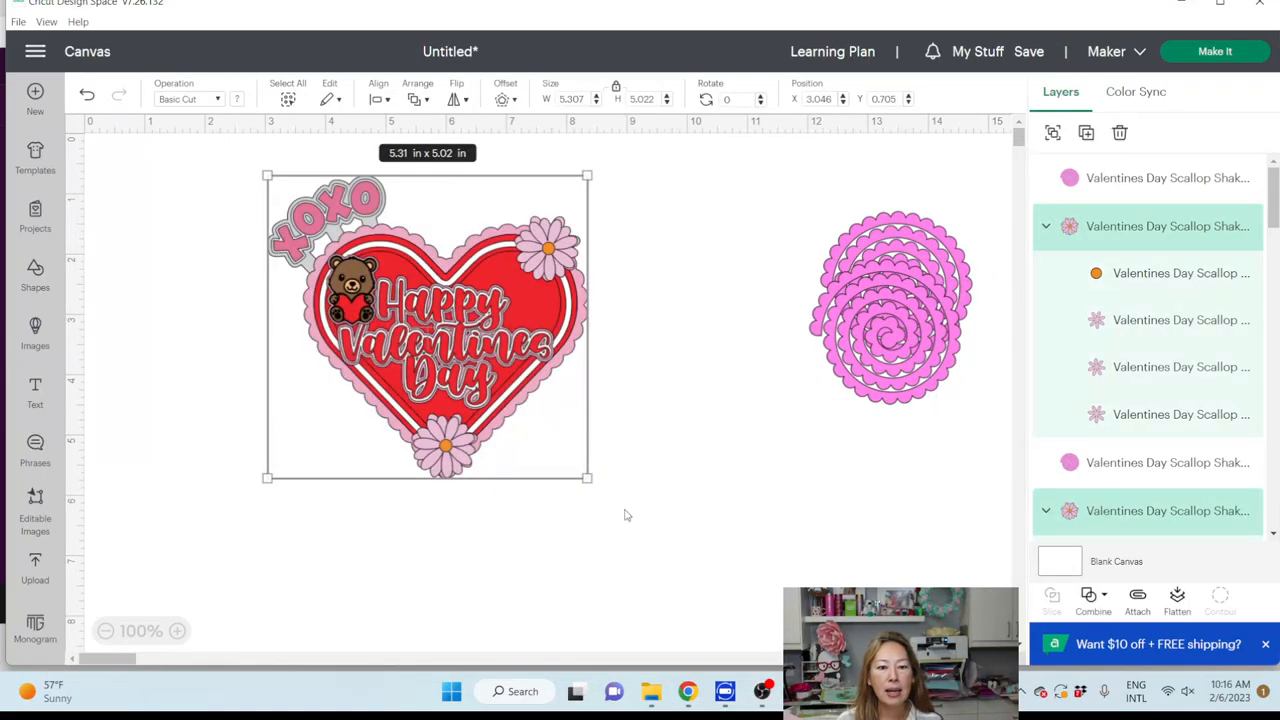
mouse_move(616, 510)
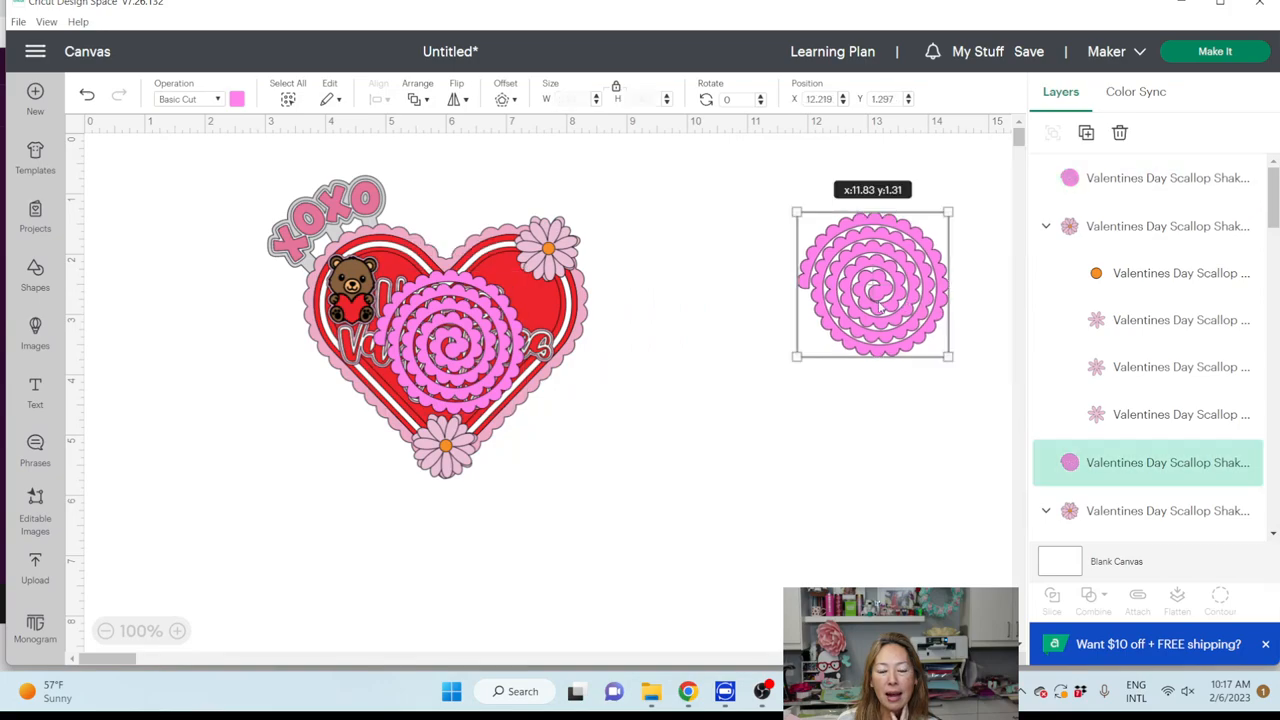
drag(872, 284, 450, 340)
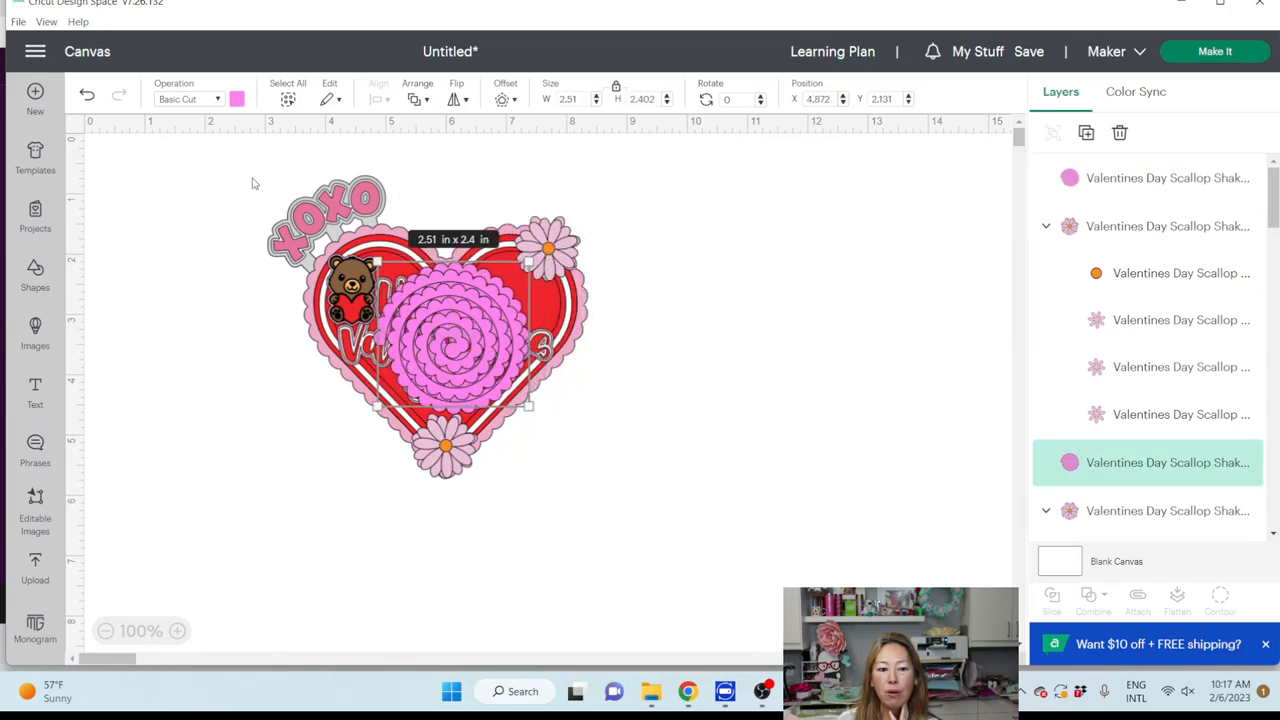
mouse_move(198, 176)
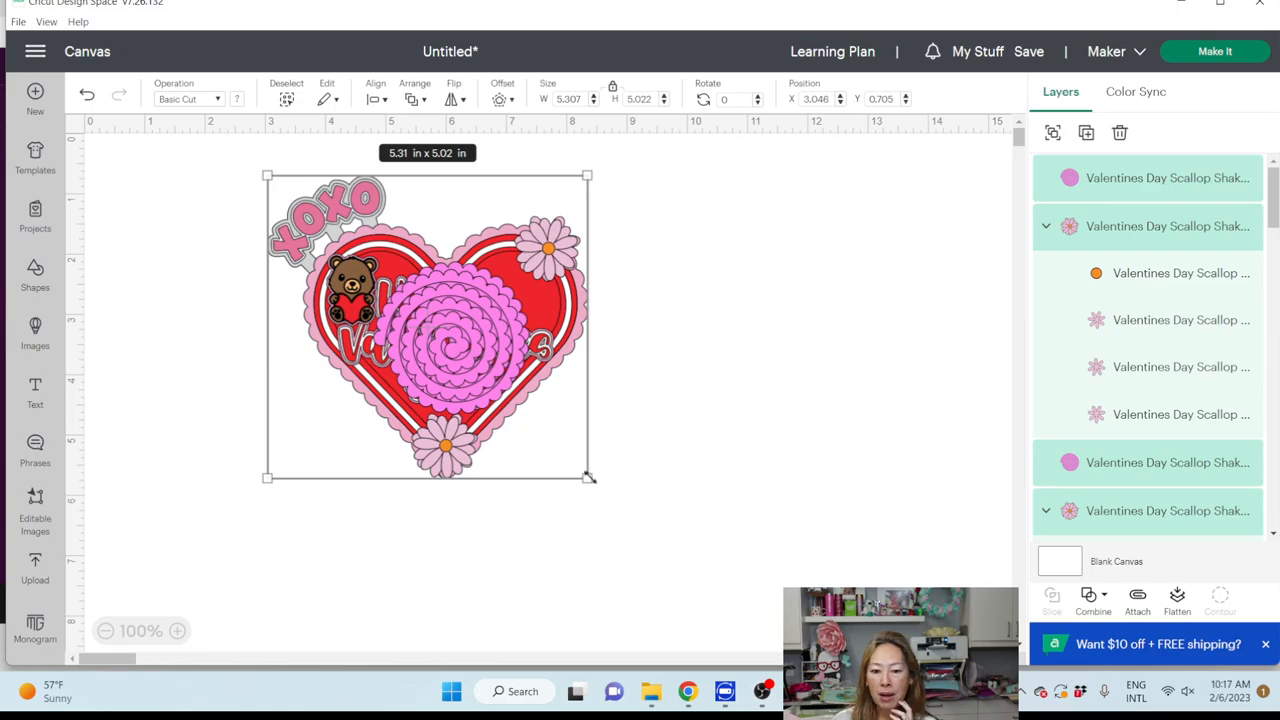
drag(588, 476, 656, 544)
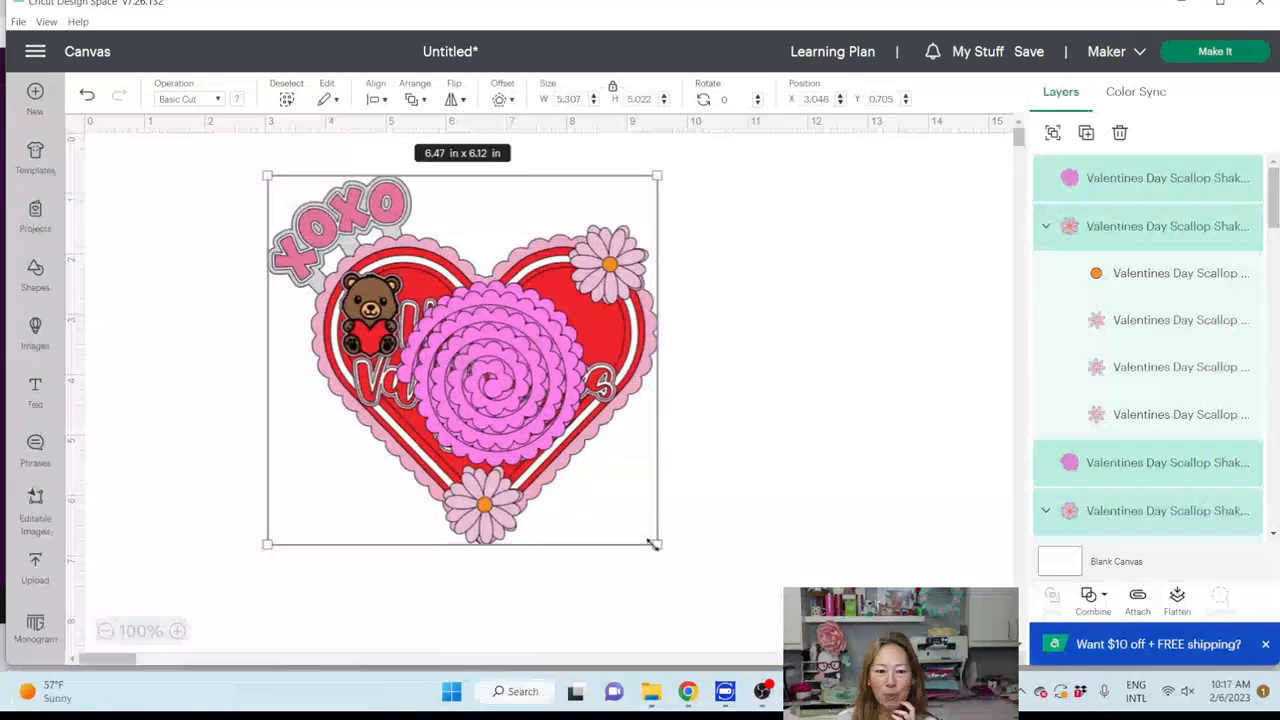
drag(660, 544, 668, 550)
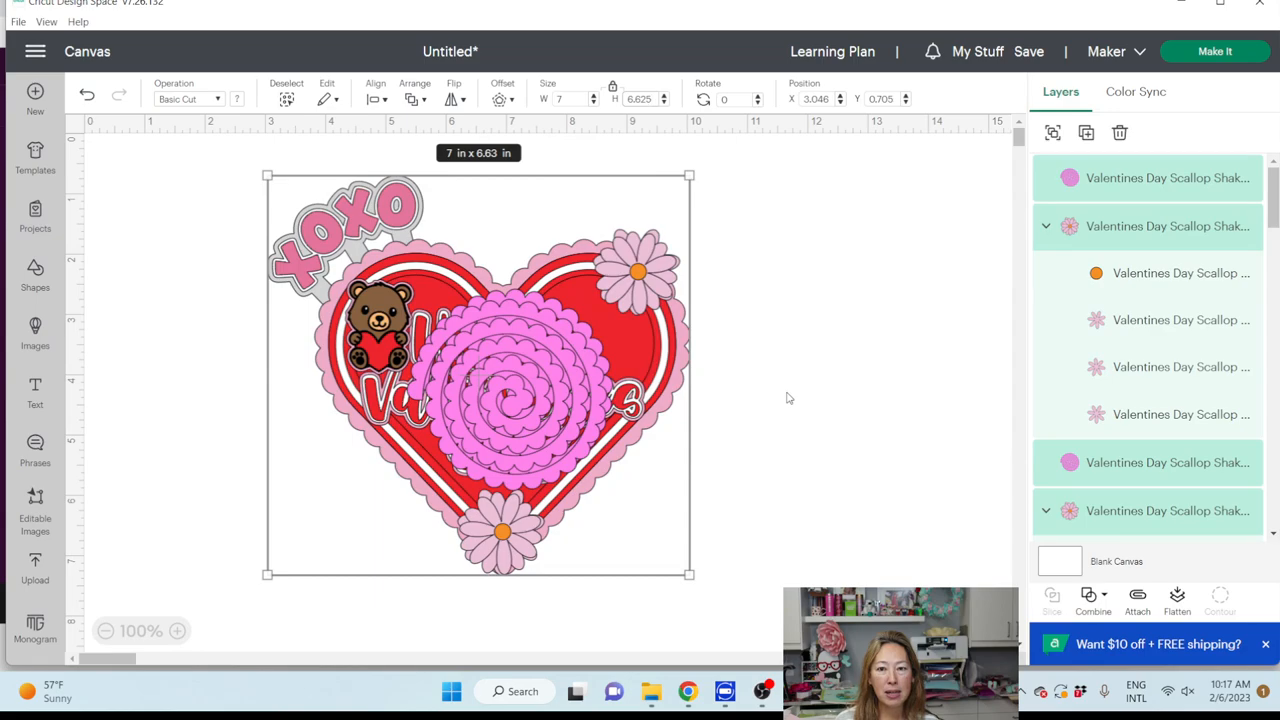
click(788, 398)
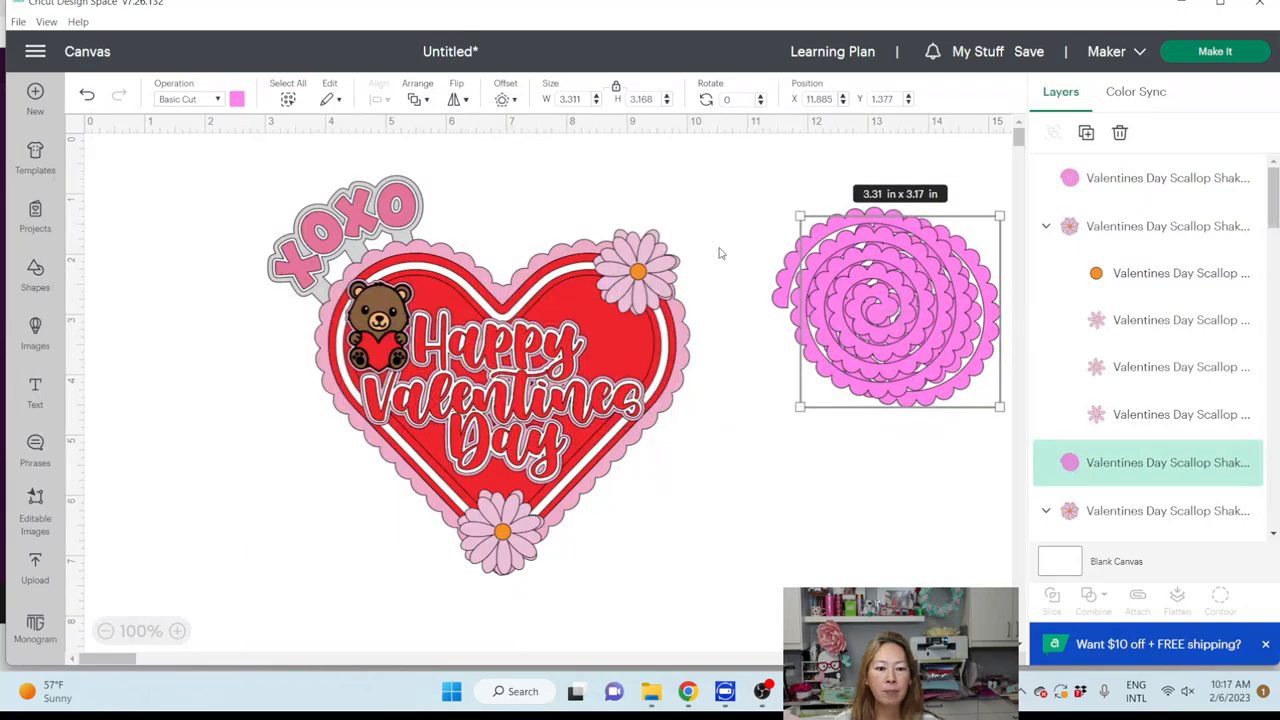
- Pull the teddy bear group off to the left of the heart, about 1.13 by 1.59 in
click(376, 320)
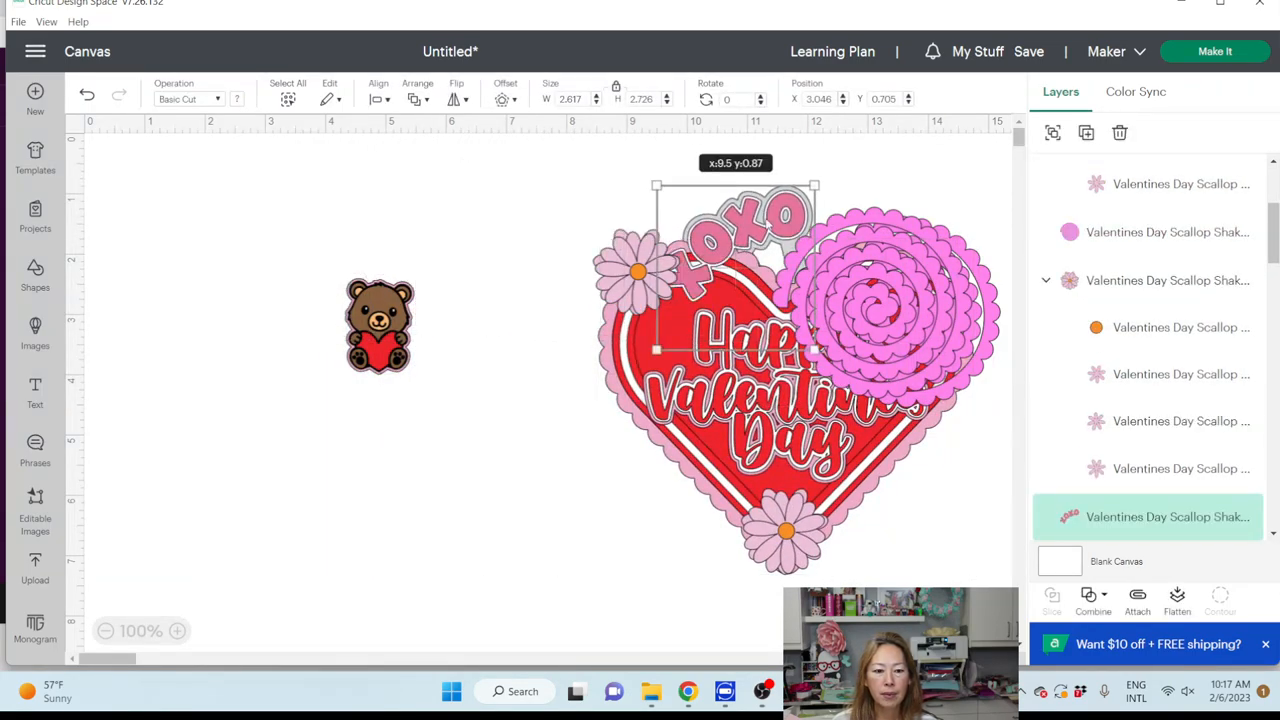
click(378, 324)
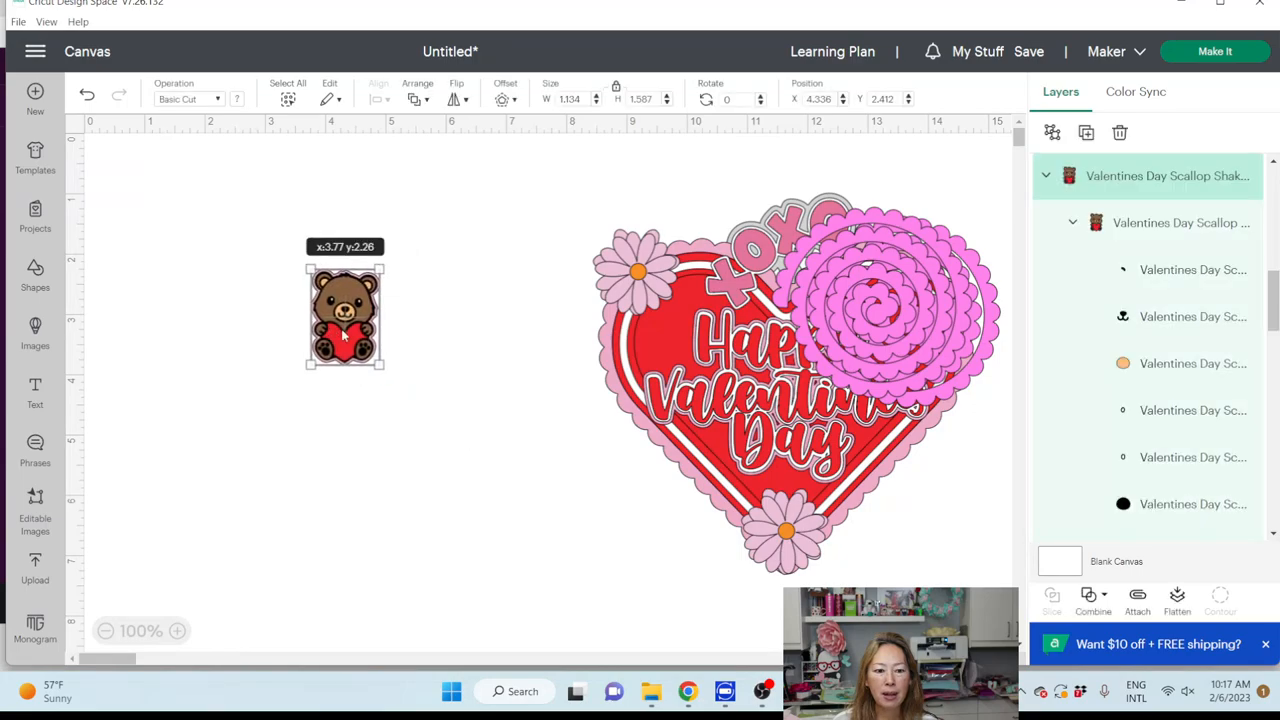
drag(344, 316, 278, 300)
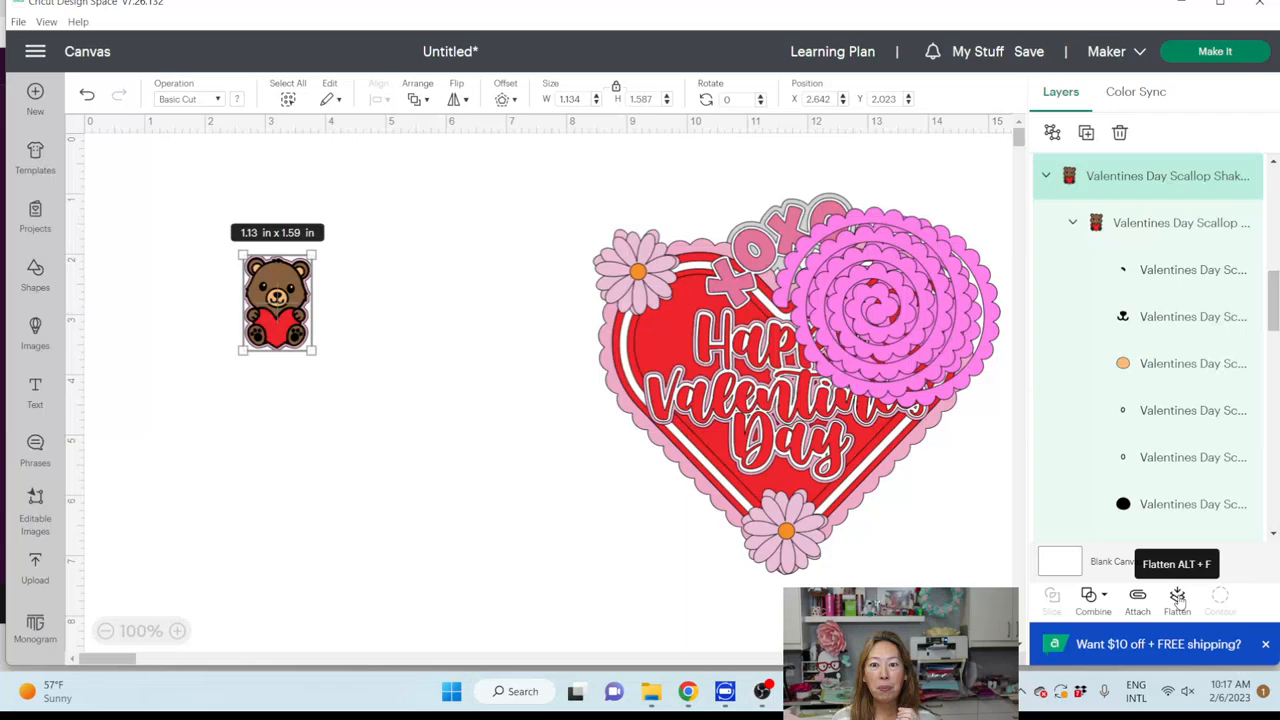
mouse_move(640, 600)
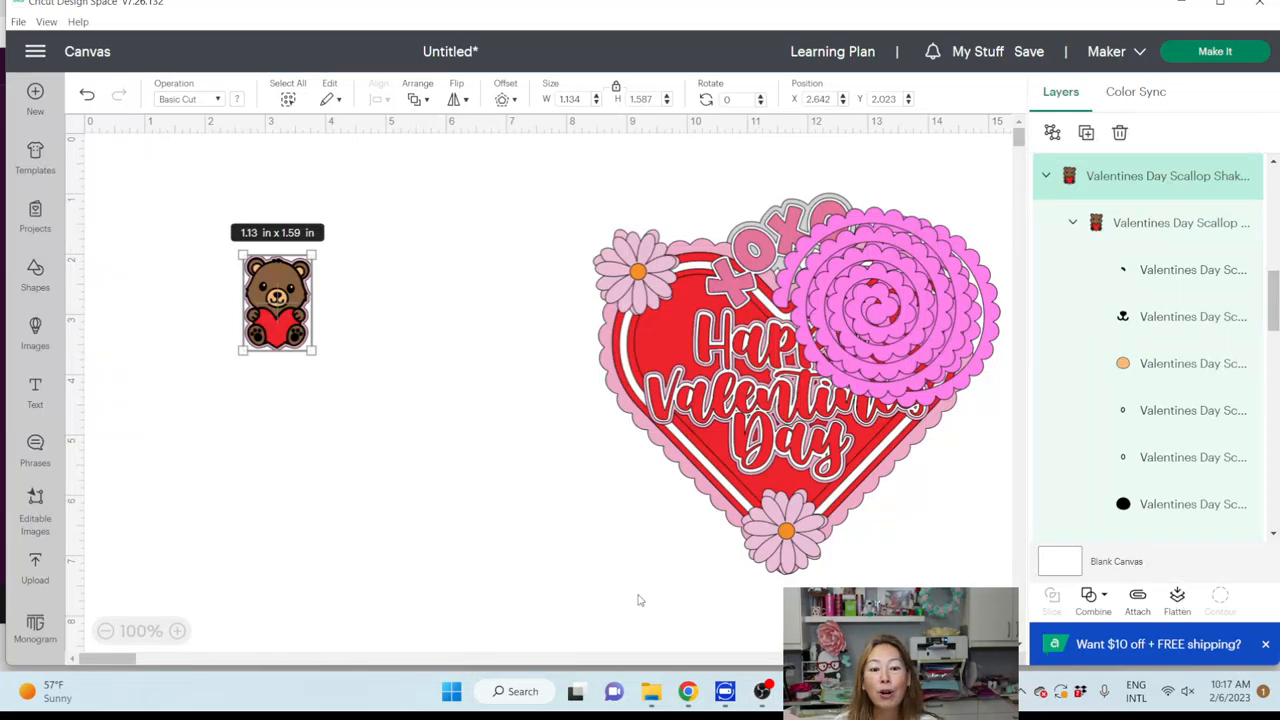
mouse_move(516, 460)
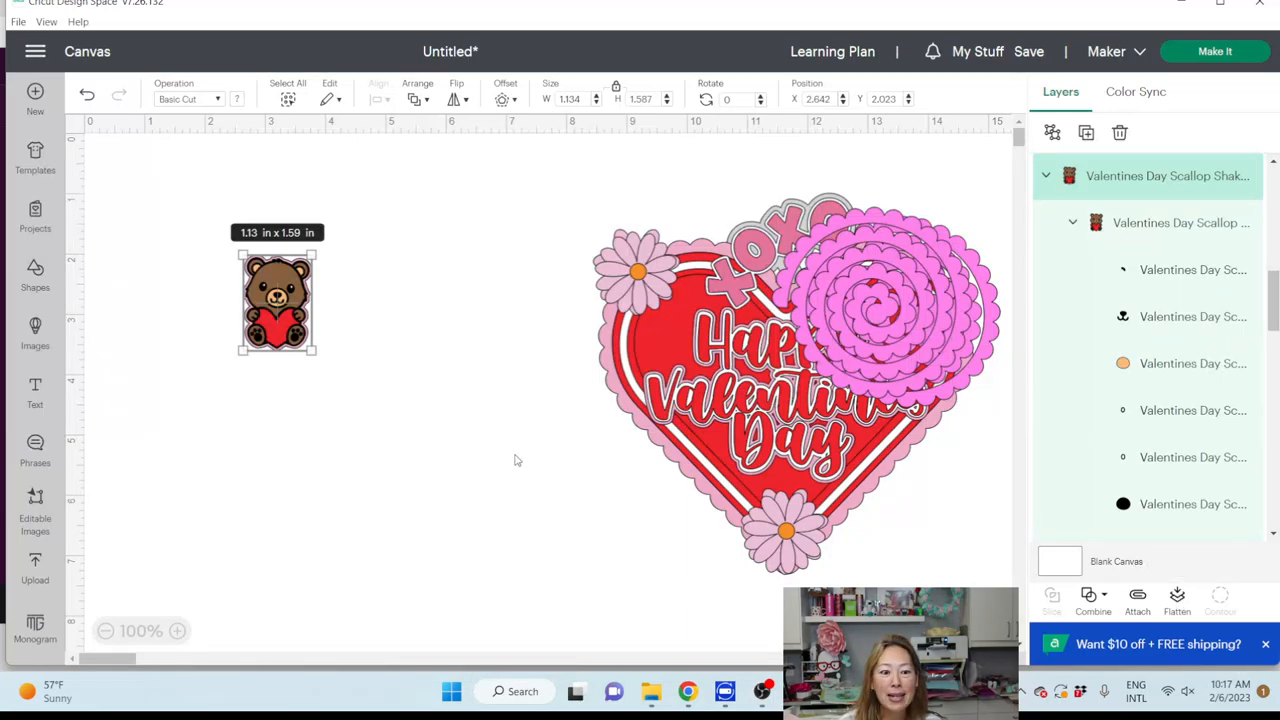
click(396, 368)
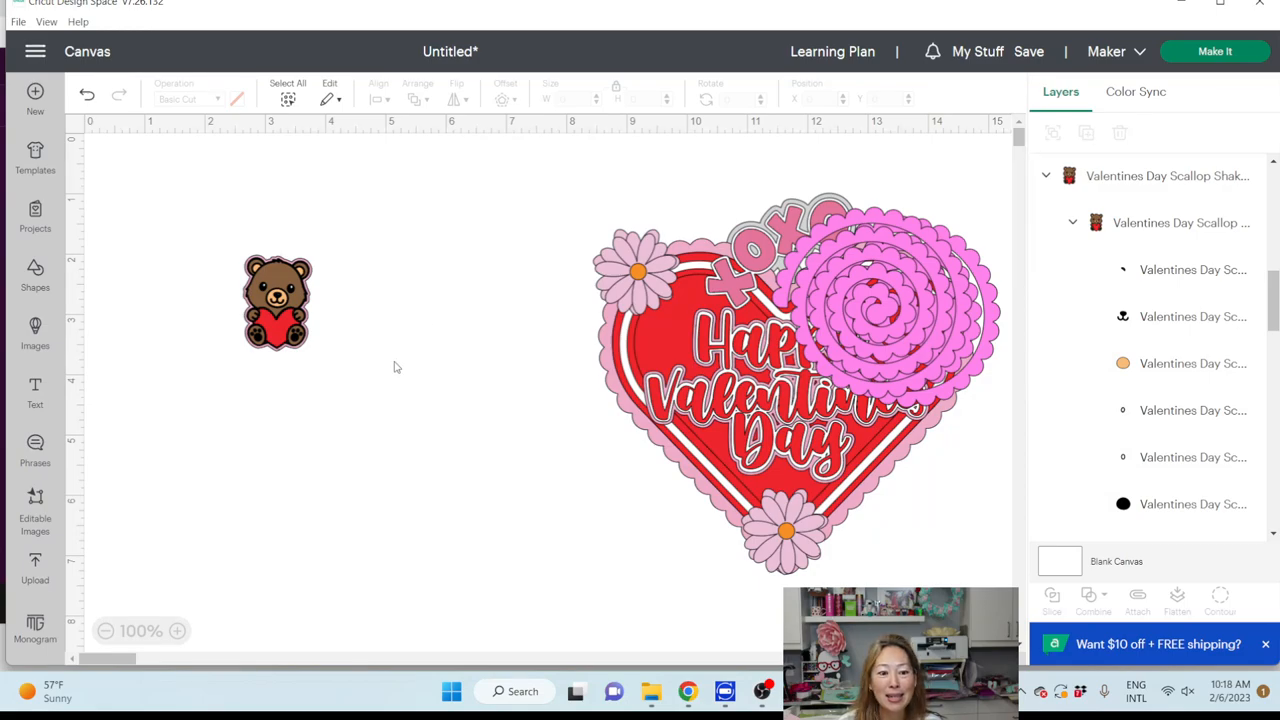
mouse_move(284, 338)
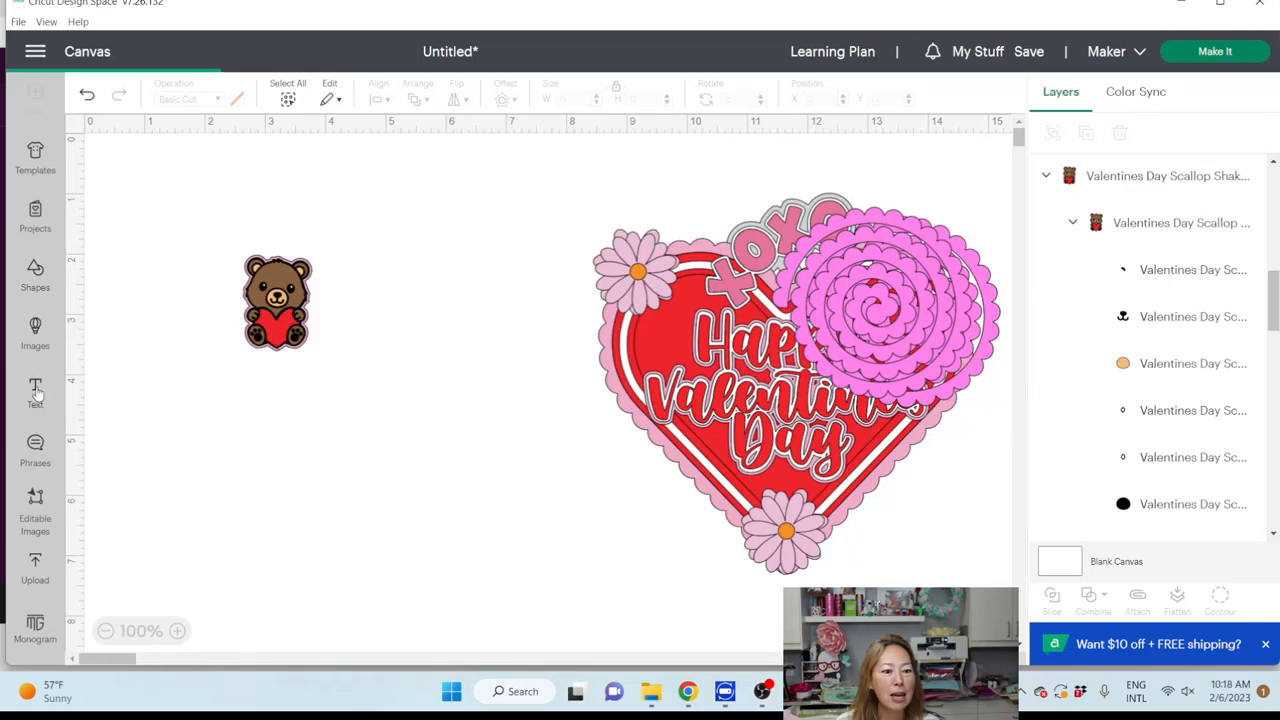
- Add a c&a text box in the bookmarked Amelmia script font
click(36, 390)
text(C)
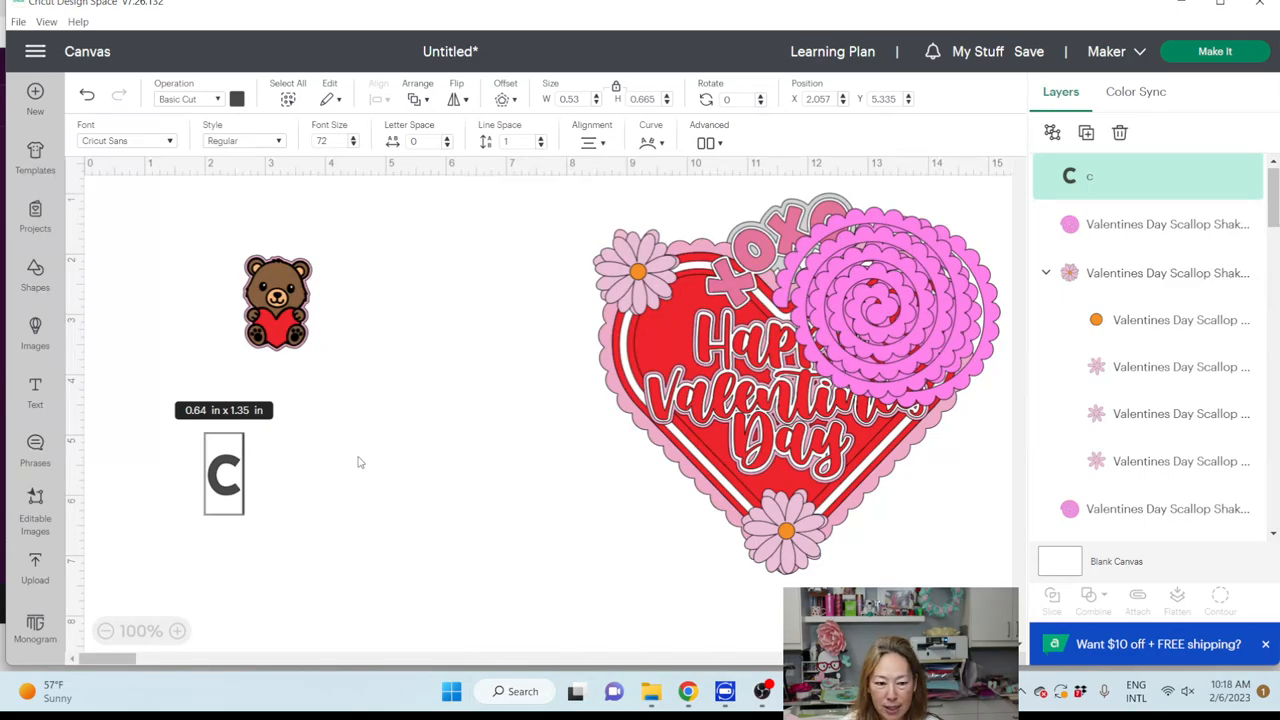
text(&a)
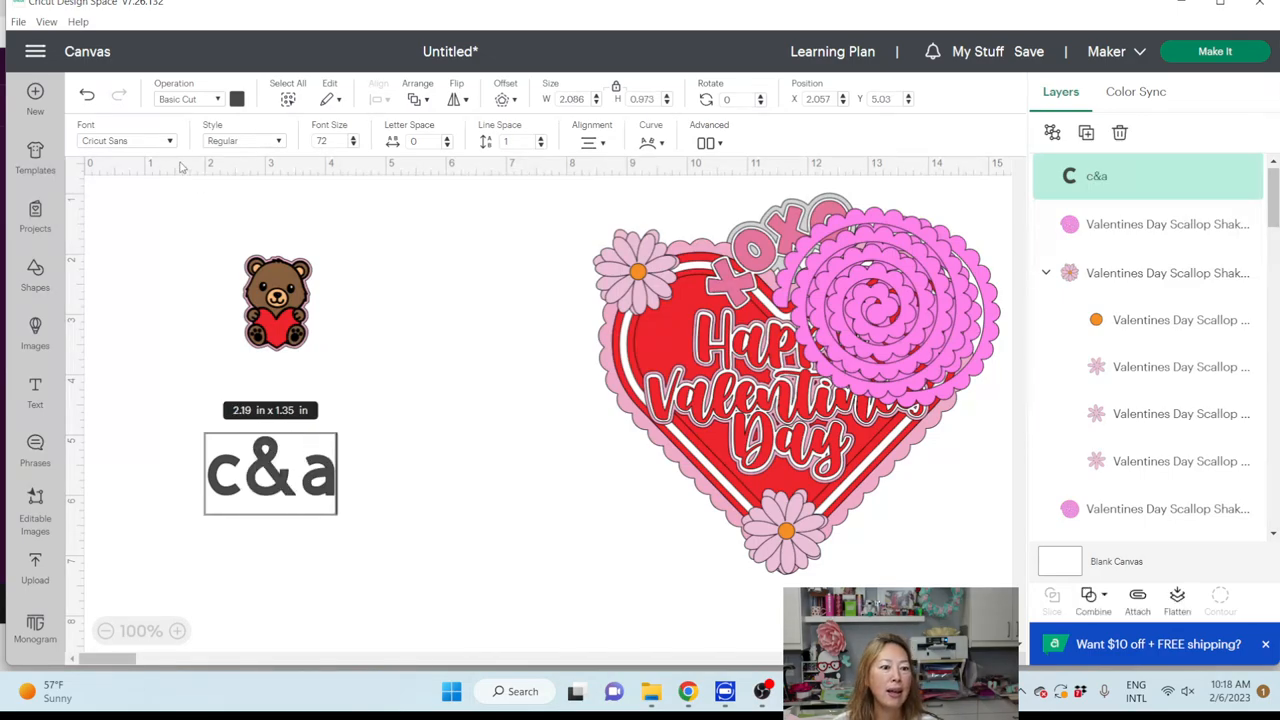
click(128, 140)
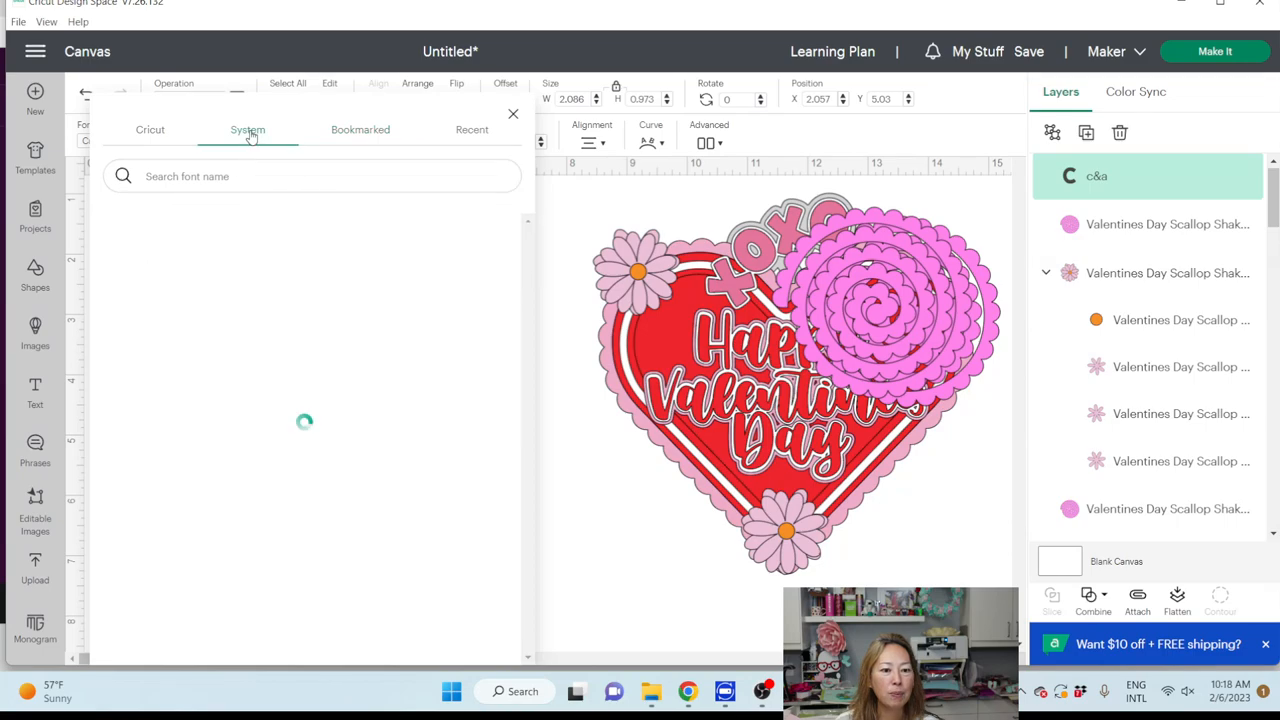
click(360, 128)
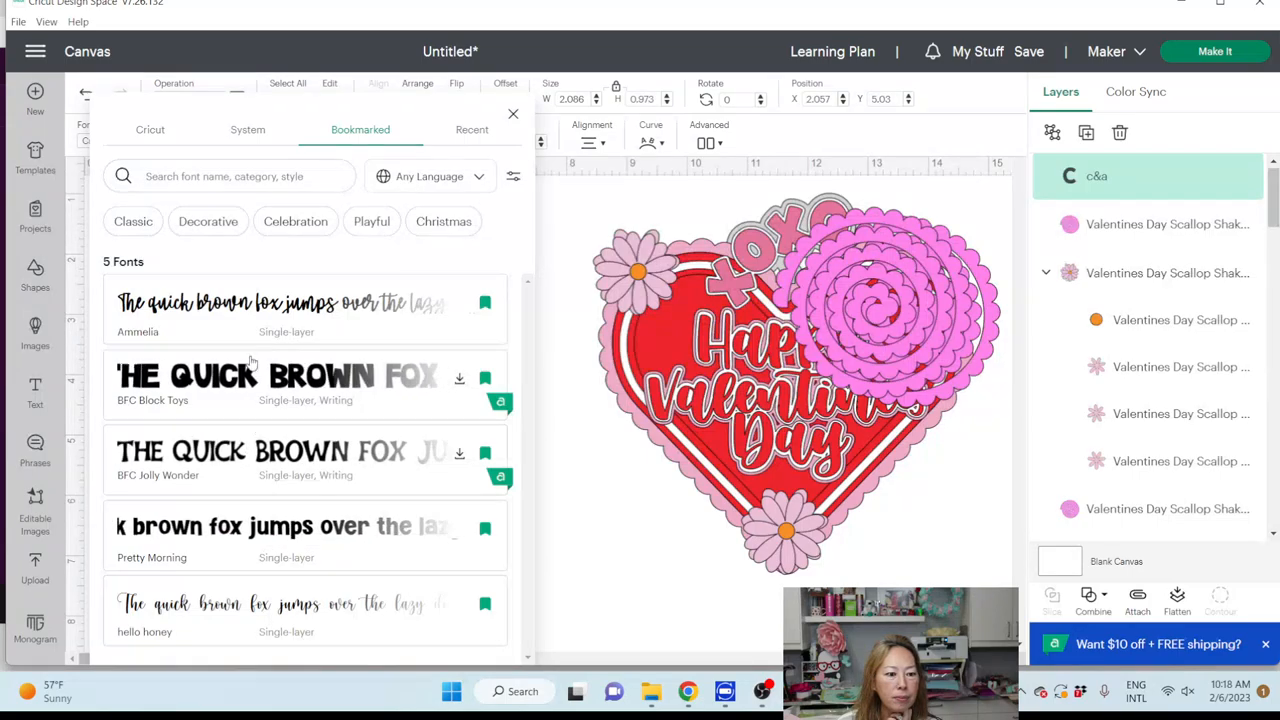
click(304, 304)
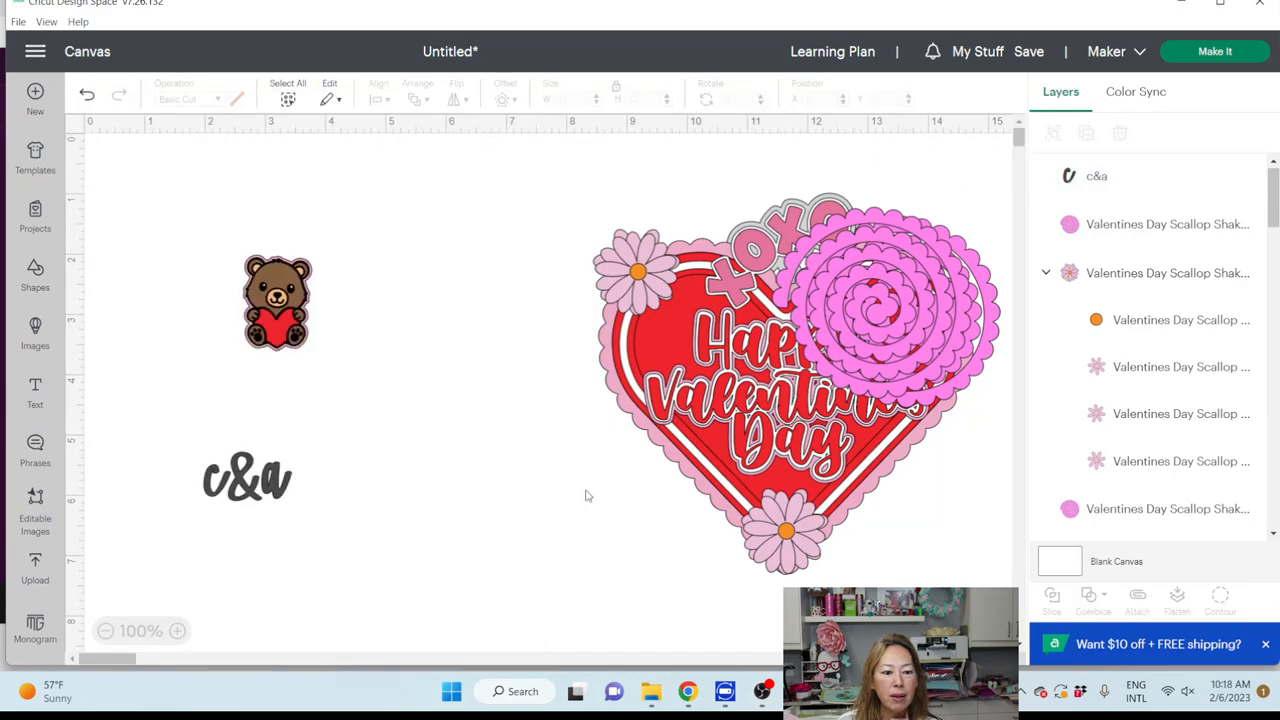
- Recolor the c&a text pink from the material colors
click(248, 476)
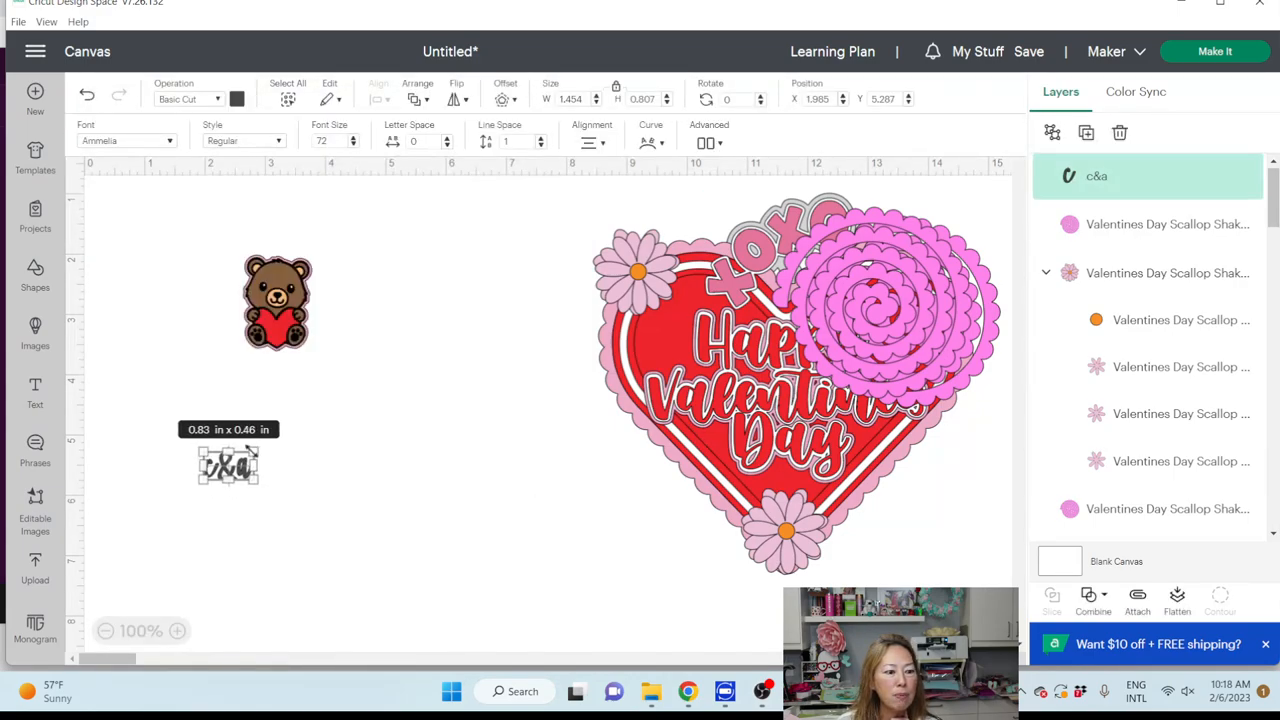
click(236, 98)
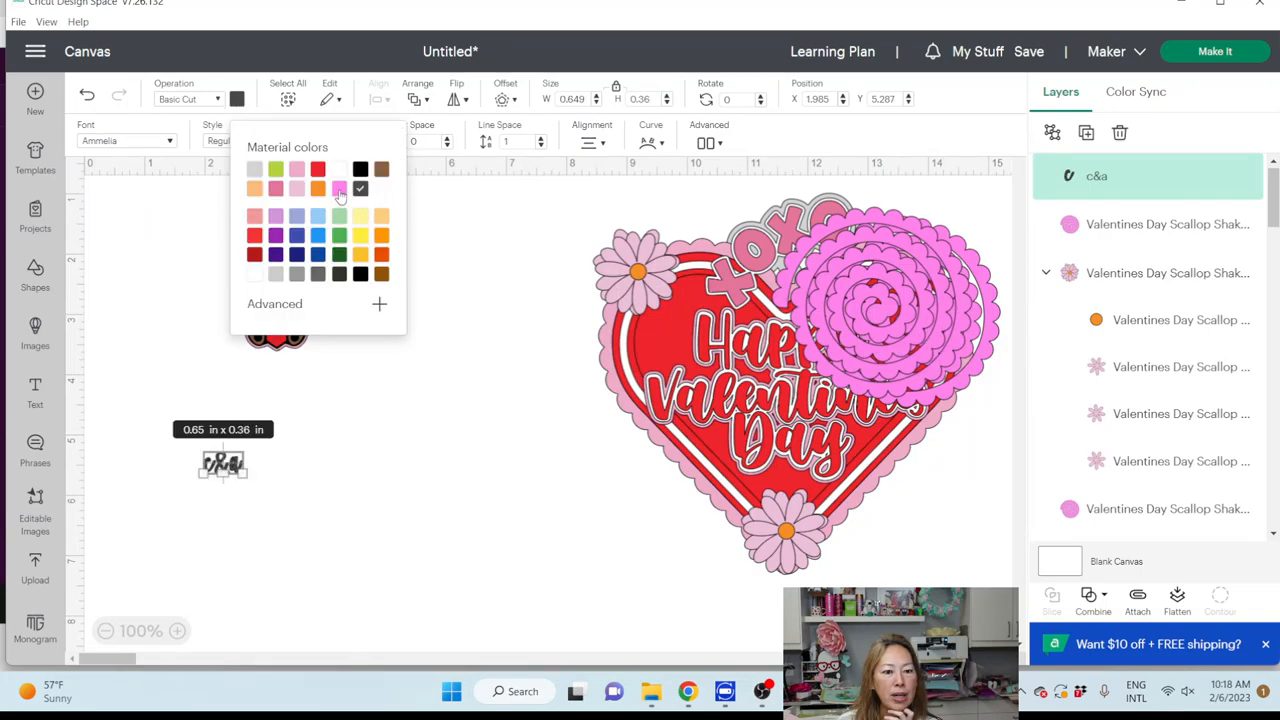
click(340, 188)
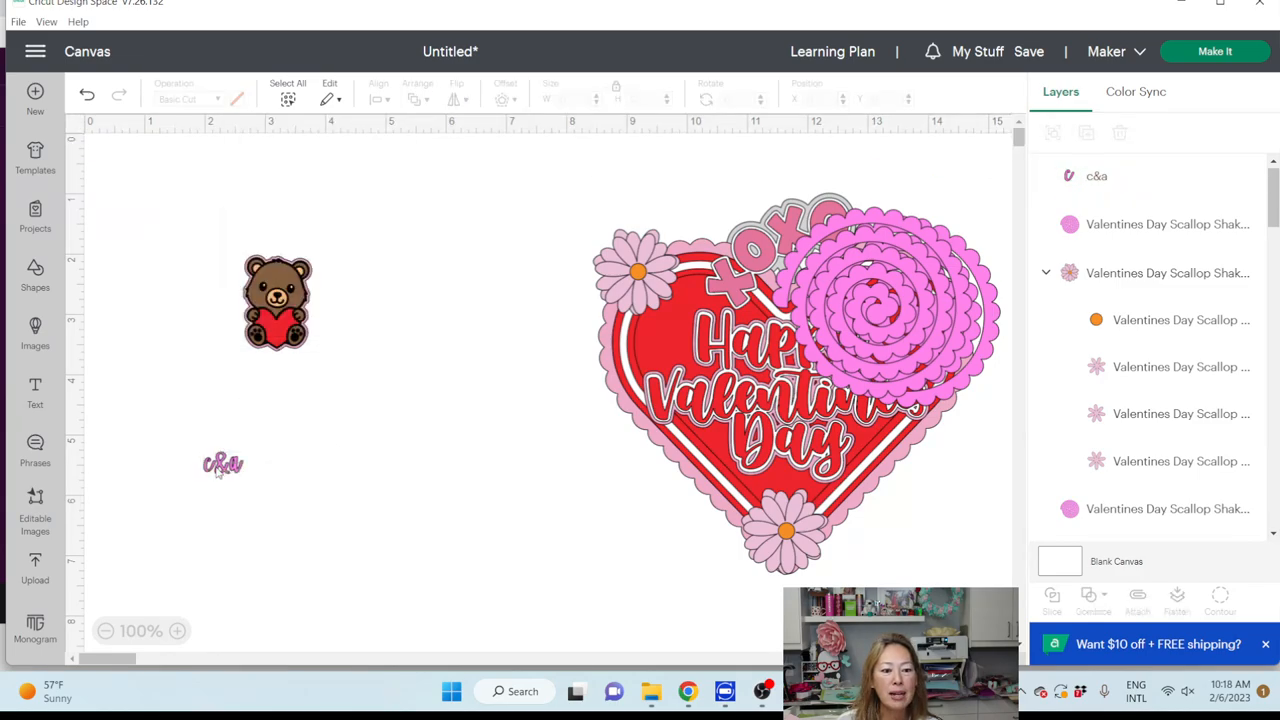
click(222, 464)
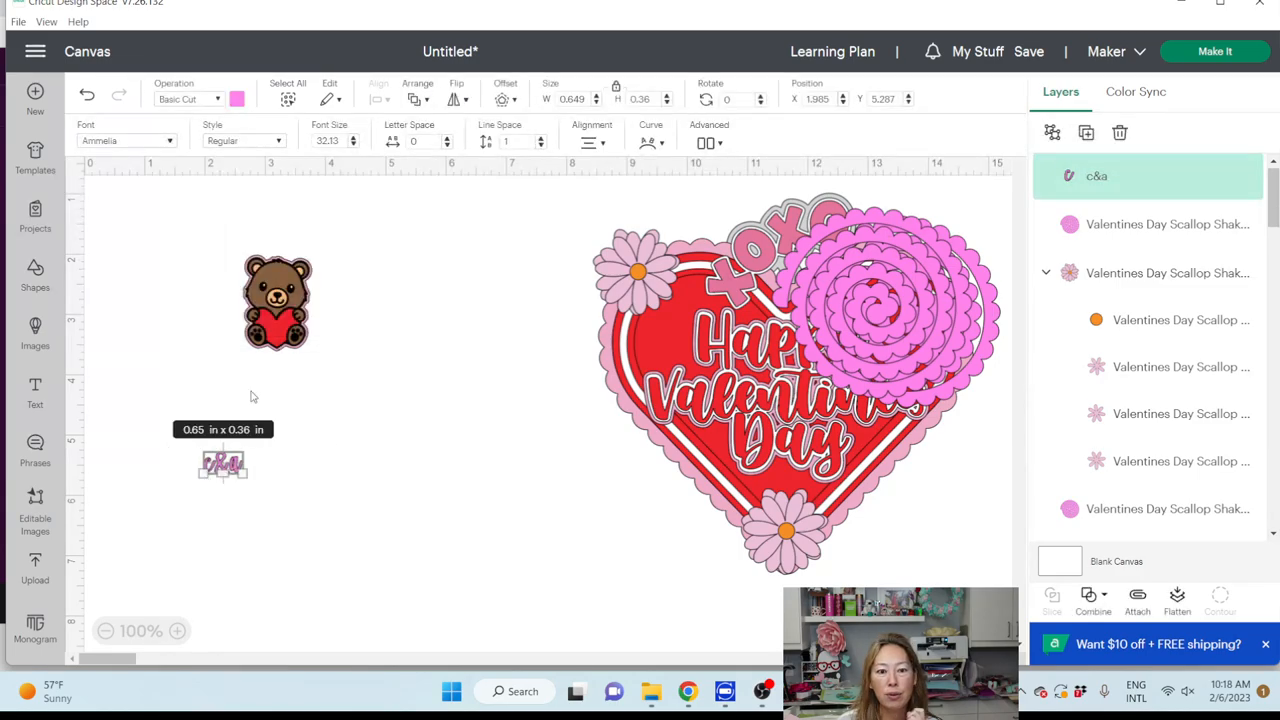
click(504, 98)
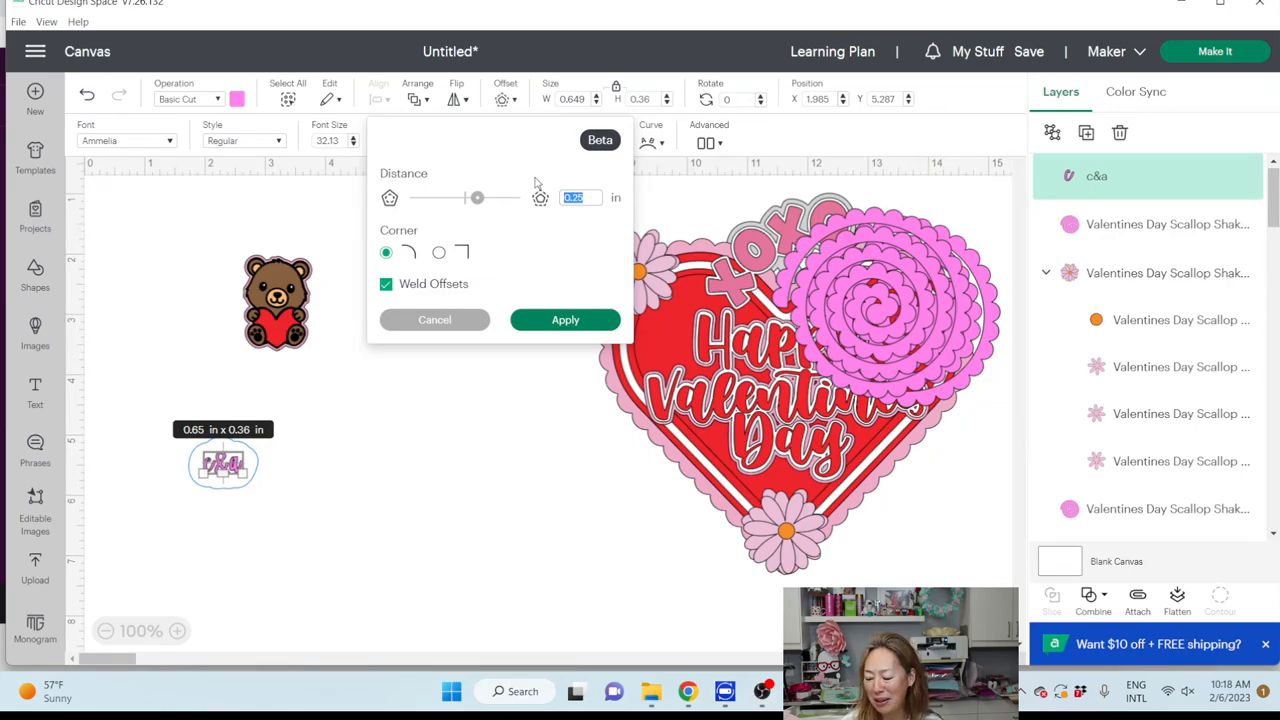
- Give the c&a text a thin light offset outline of about 0.025 in
text(.05)
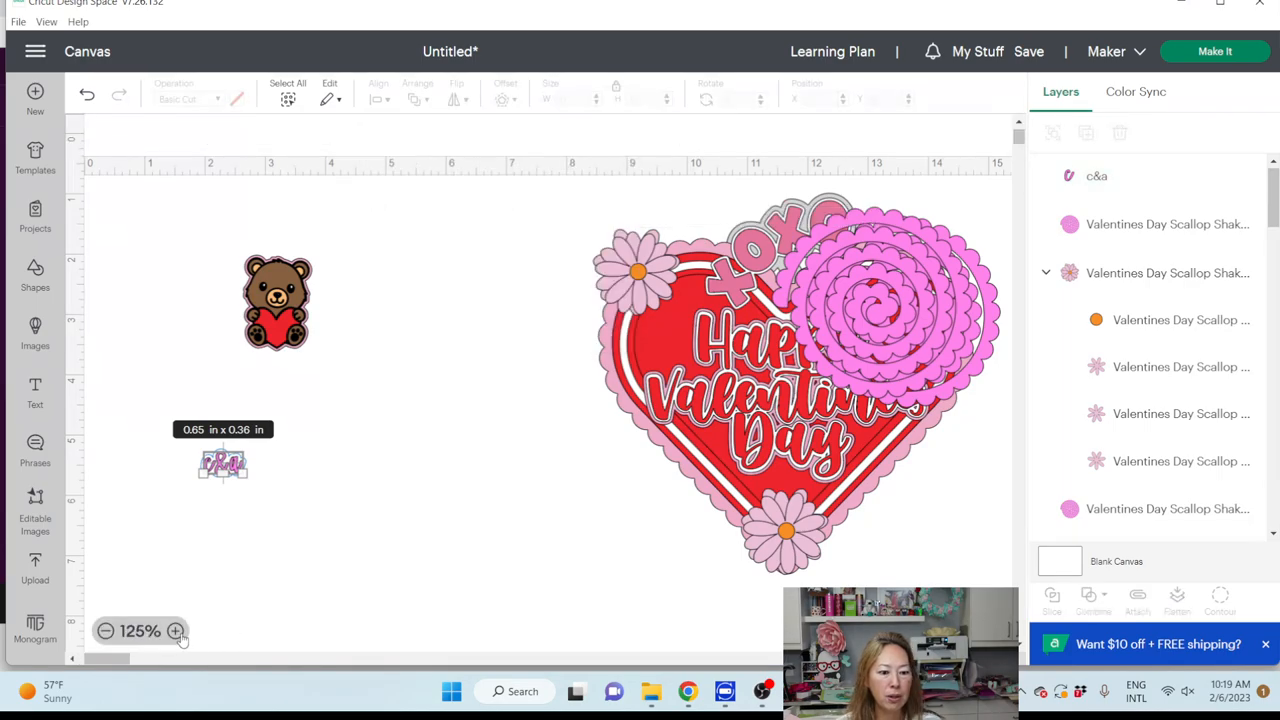
click(176, 630)
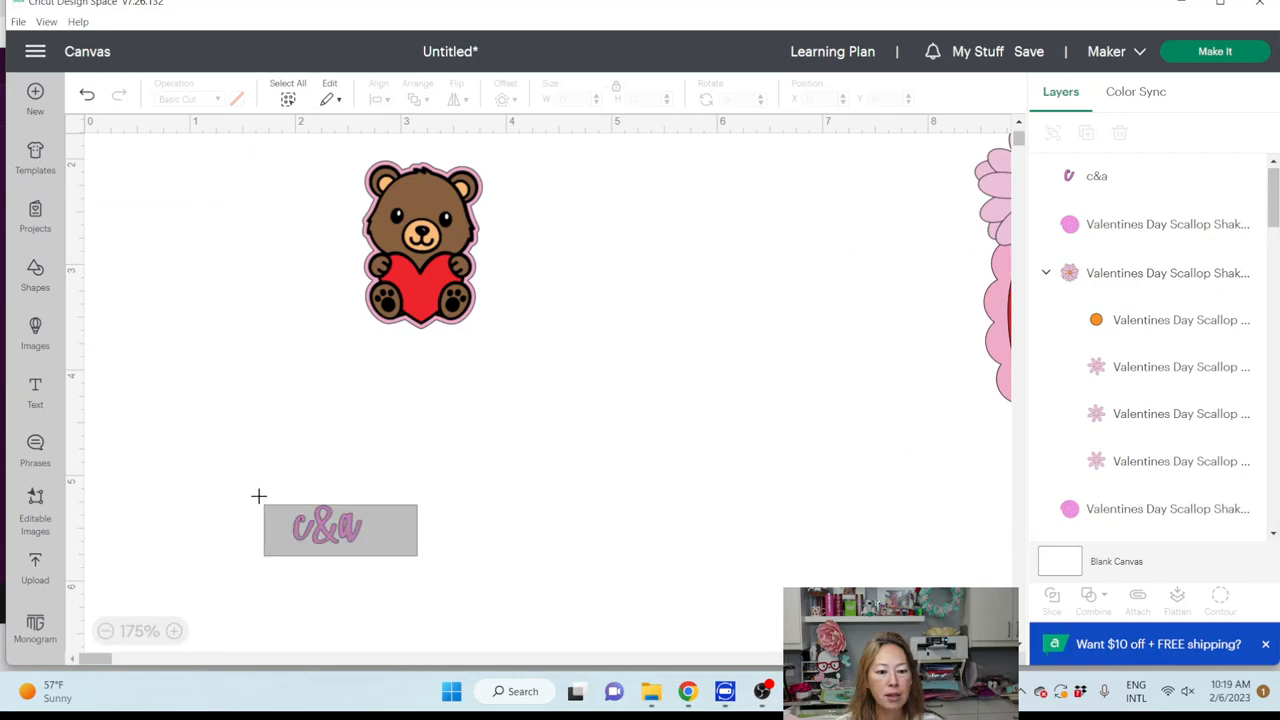
click(326, 528)
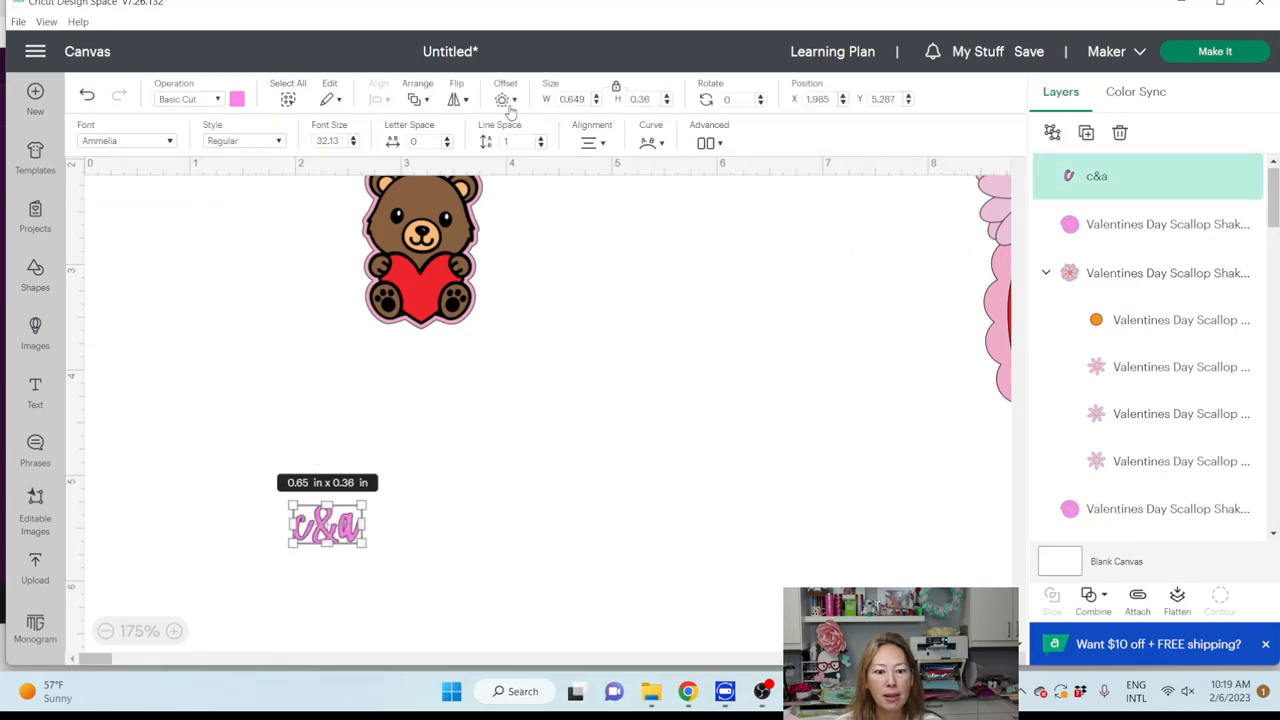
click(504, 98)
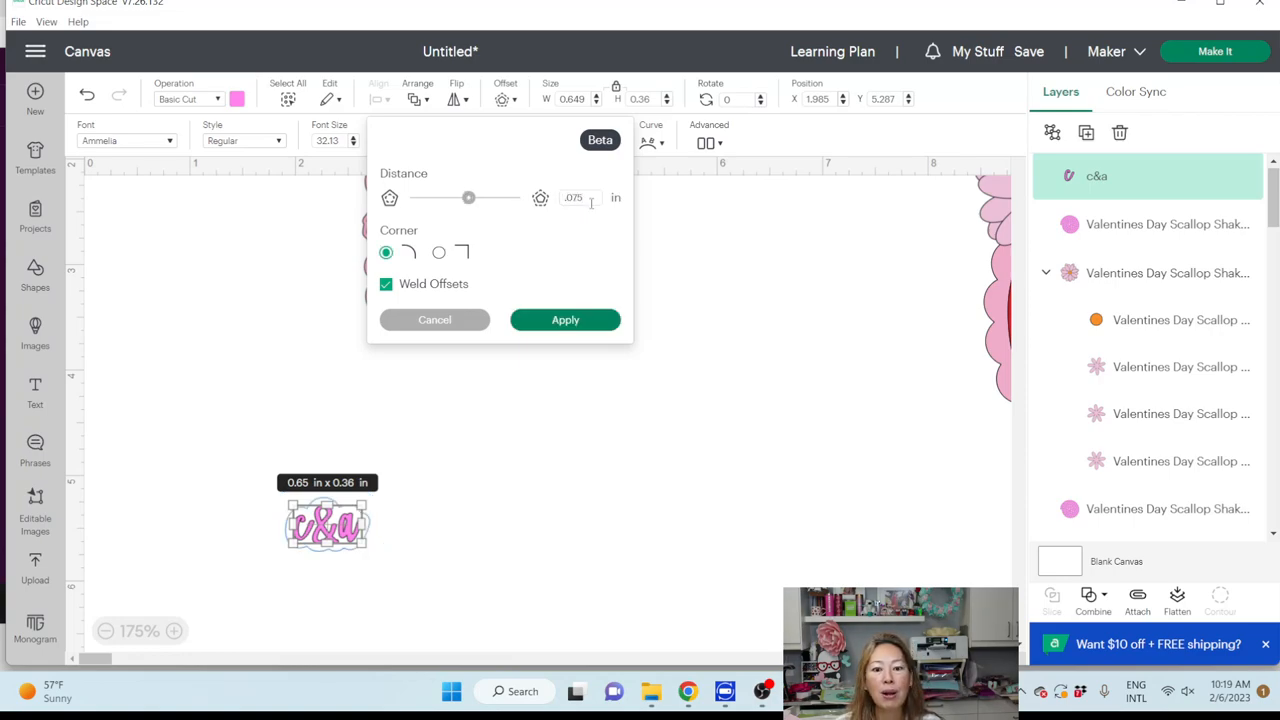
drag(468, 198, 464, 198)
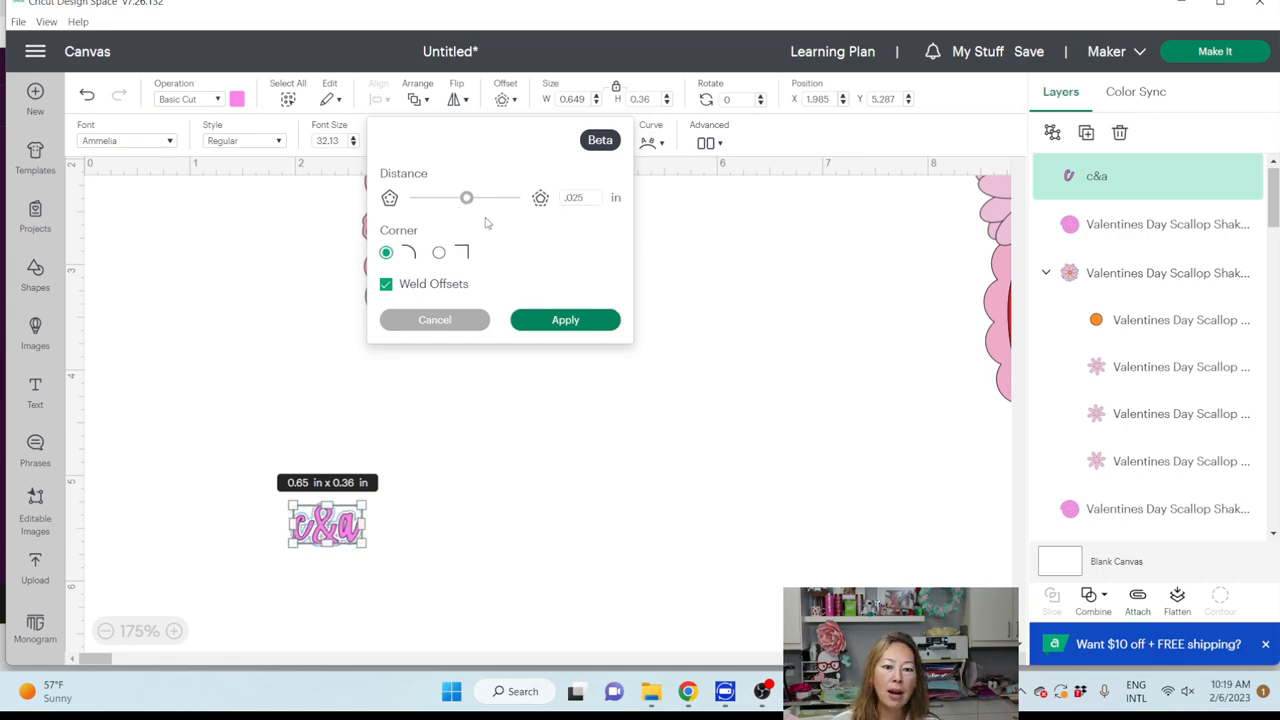
click(564, 320)
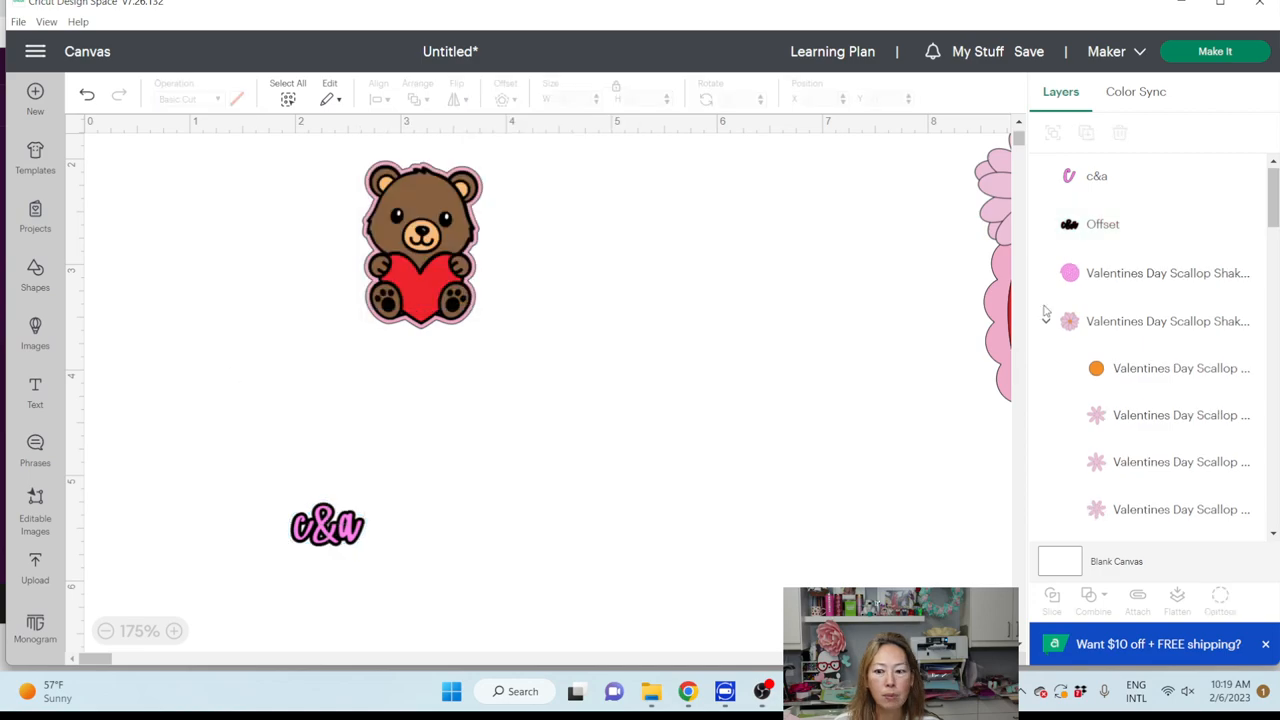
click(236, 98)
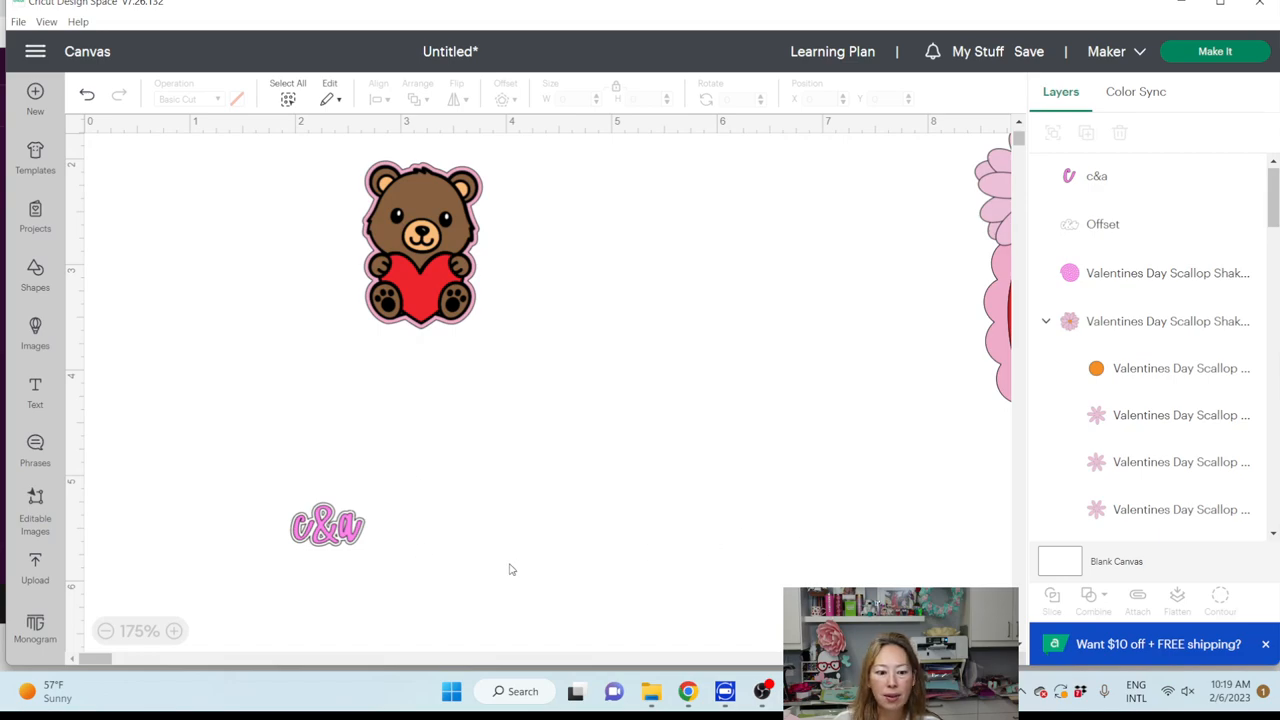
- Shrink the text with its outline onto the bear's heart and group them
click(328, 524)
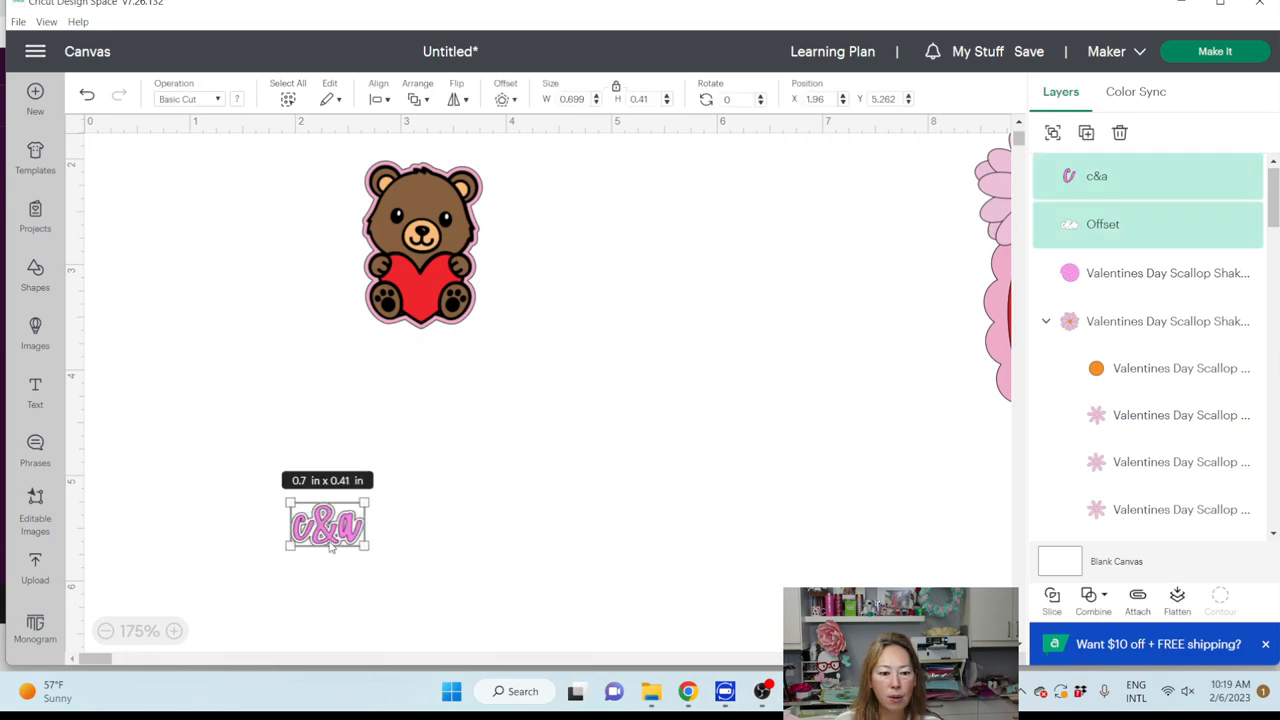
drag(328, 524, 420, 292)
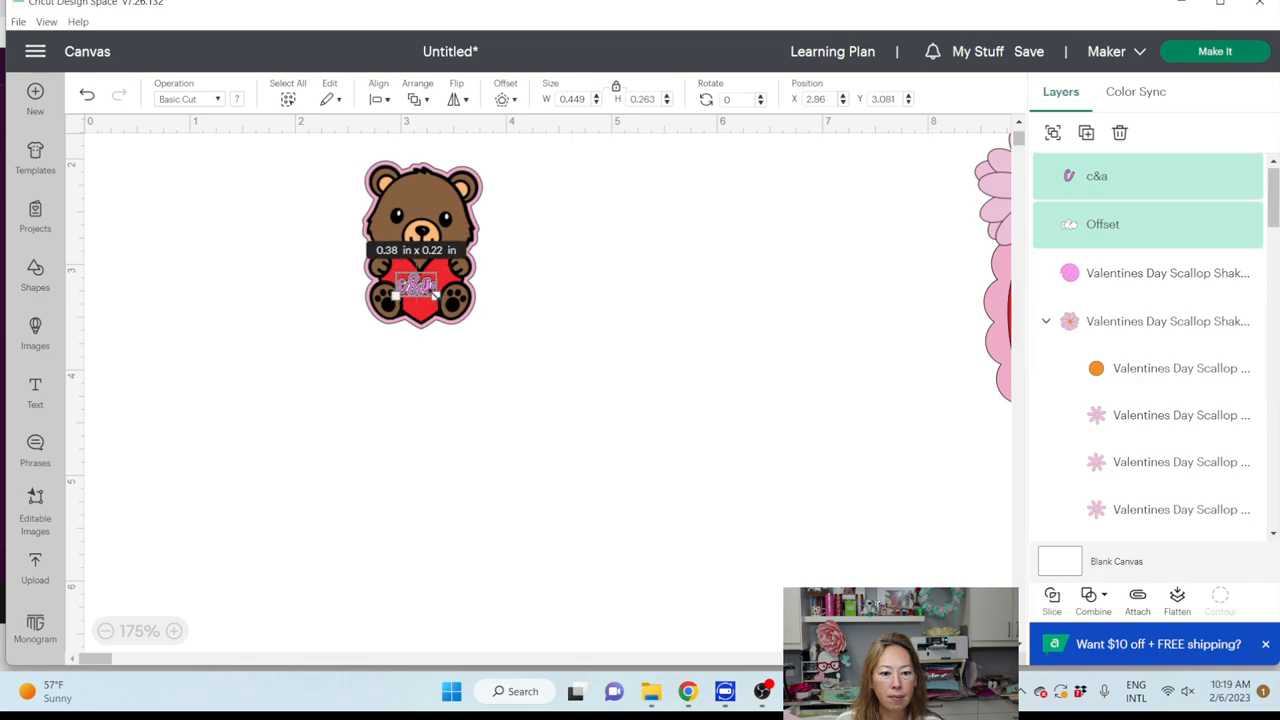
click(828, 240)
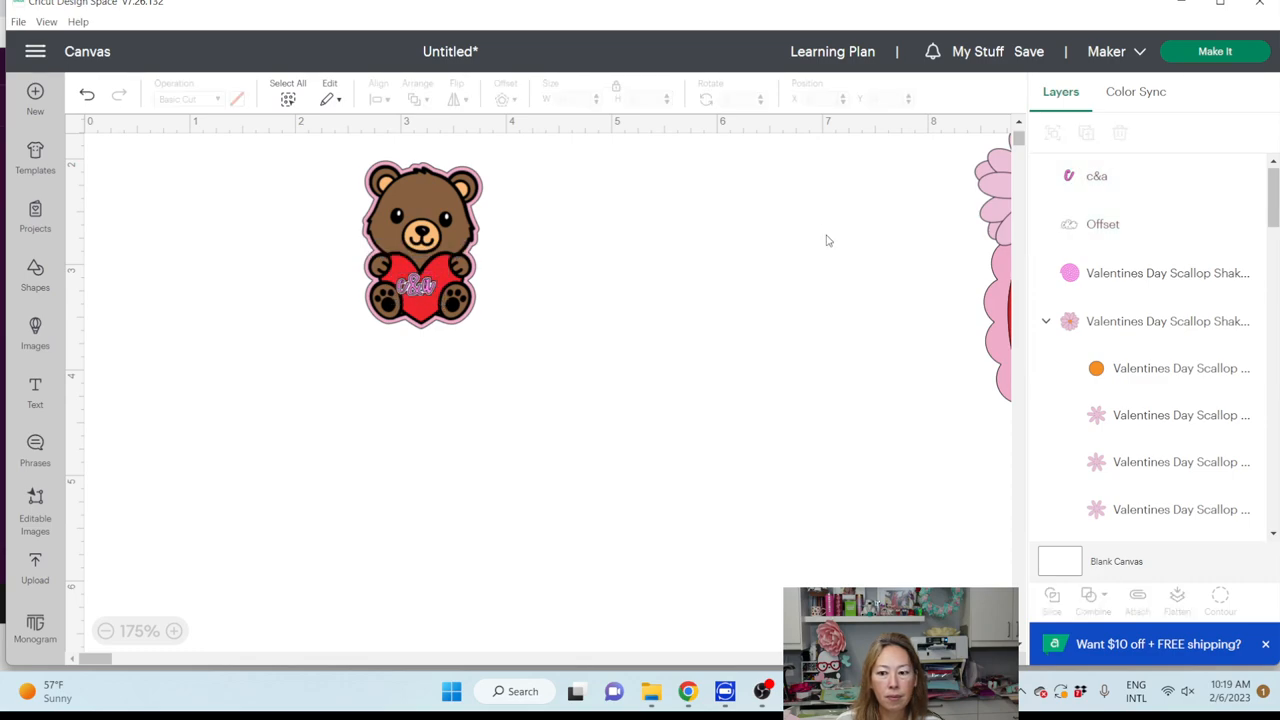
click(1096, 176)
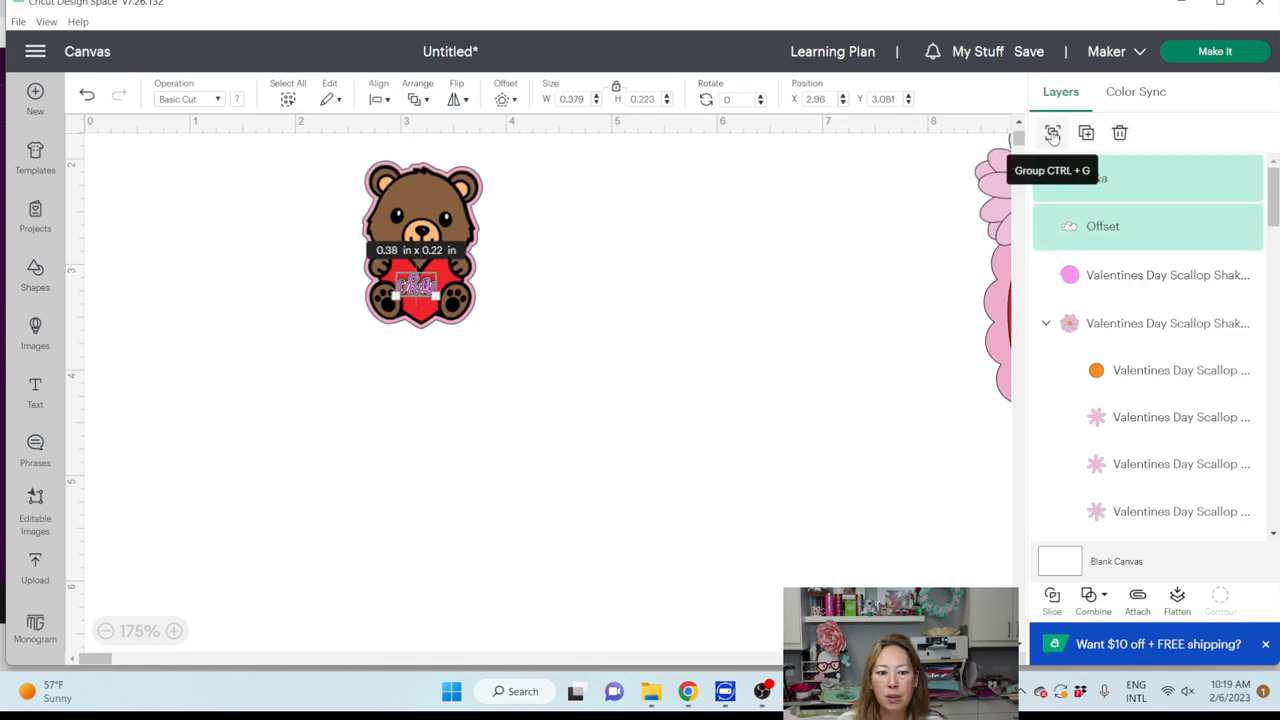
click(1052, 132)
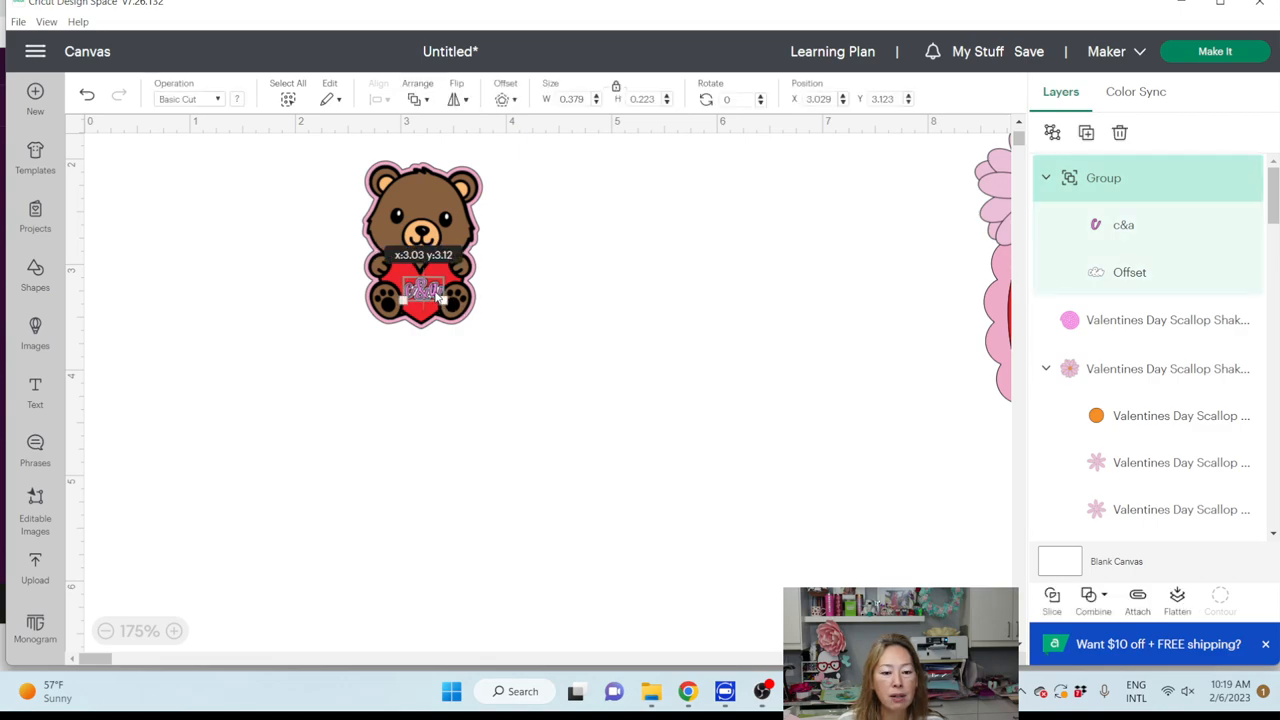
click(636, 388)
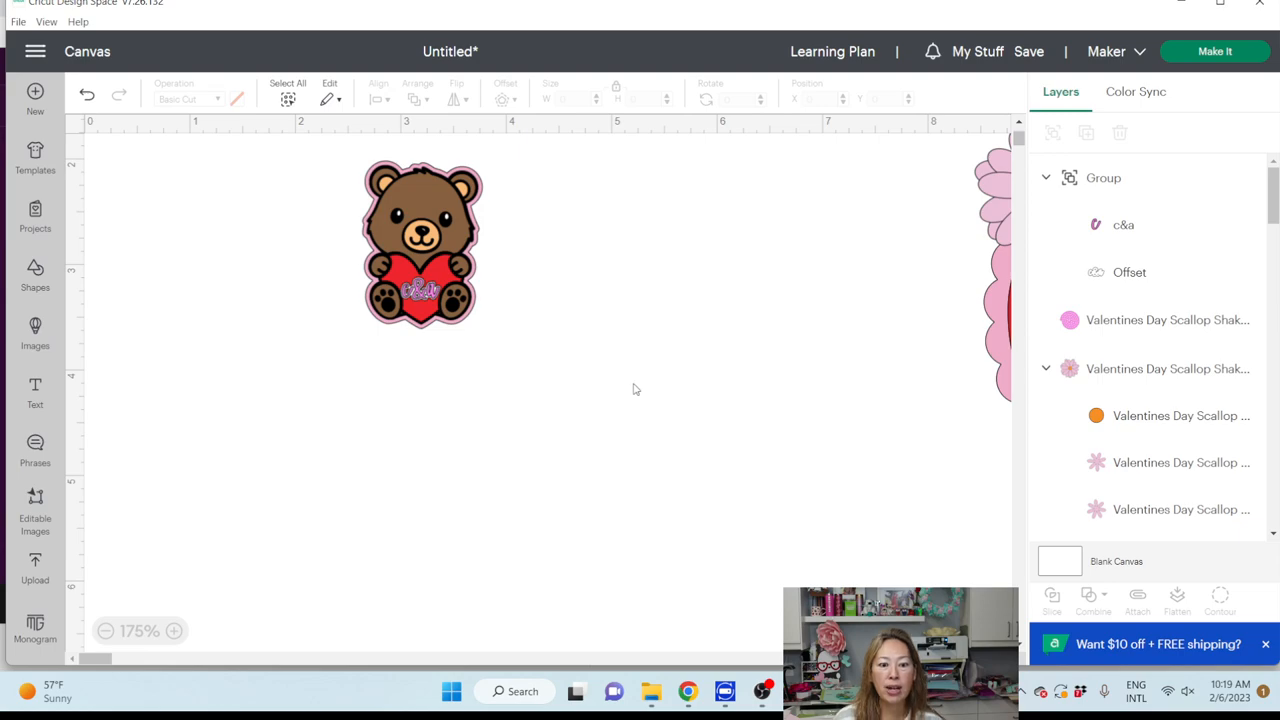
mouse_move(660, 330)
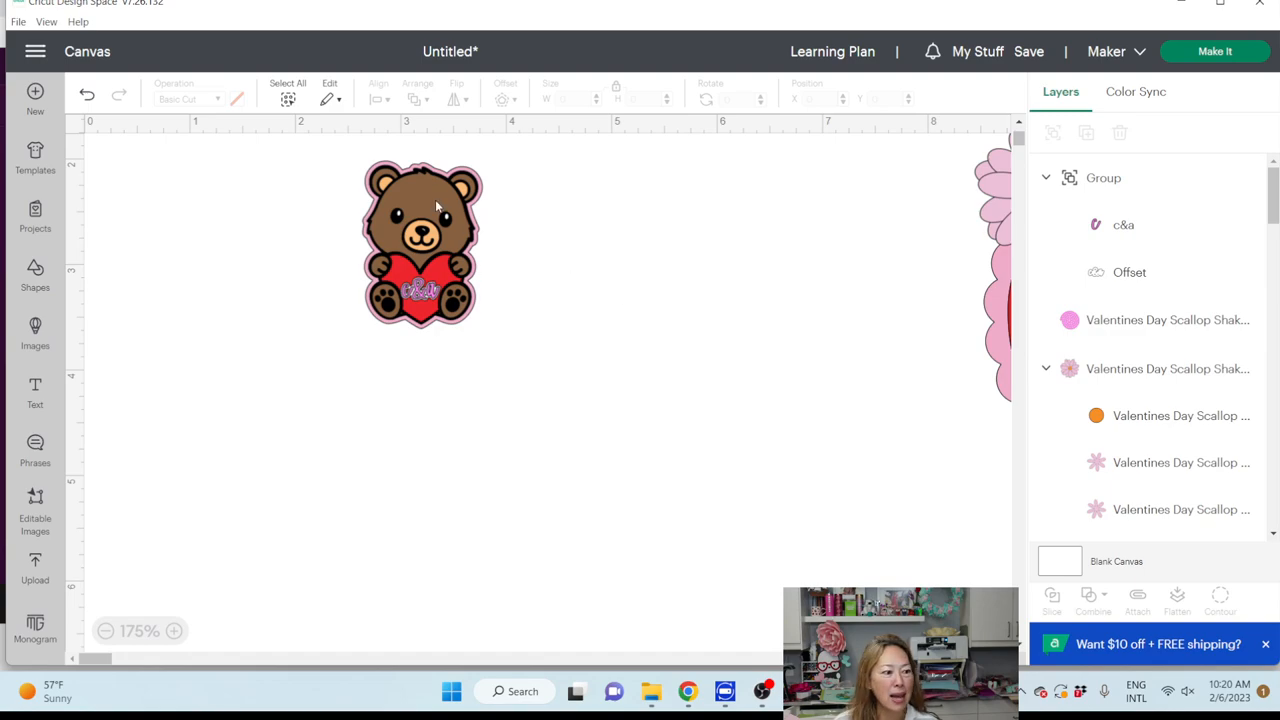
- Recolor the bear's red heart layer to pale purple from the Layers panel
click(420, 244)
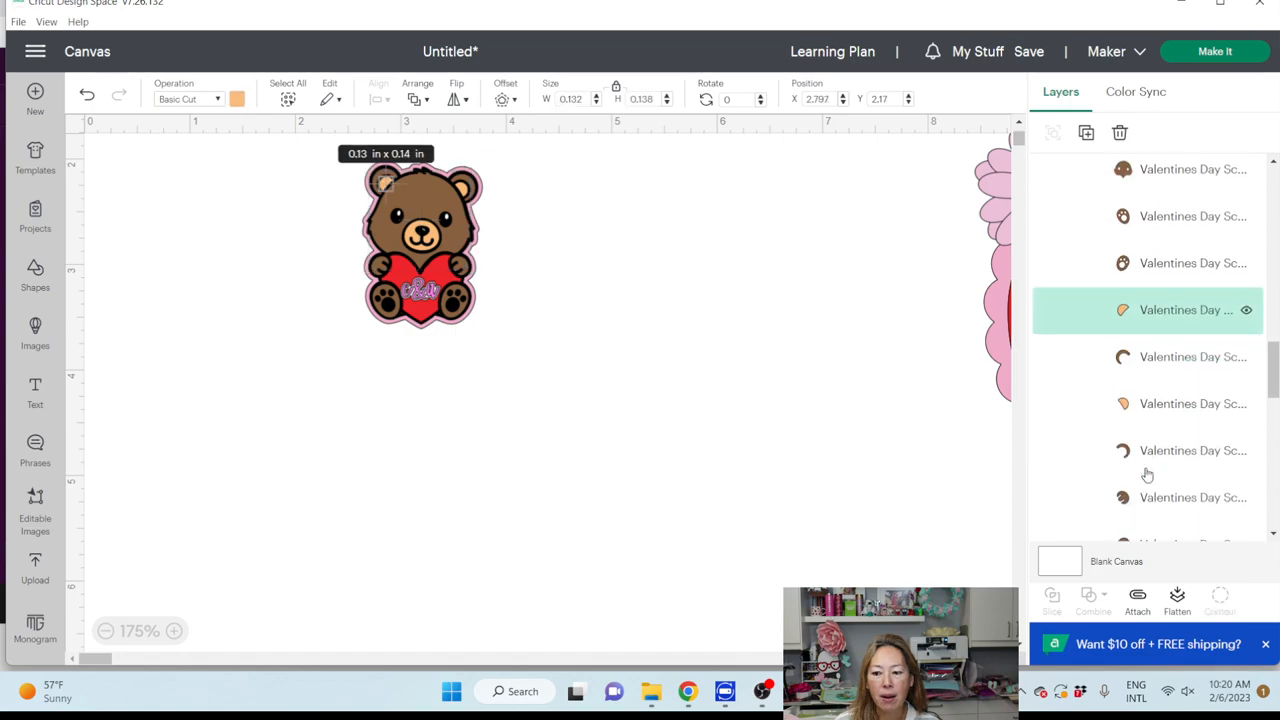
click(1148, 404)
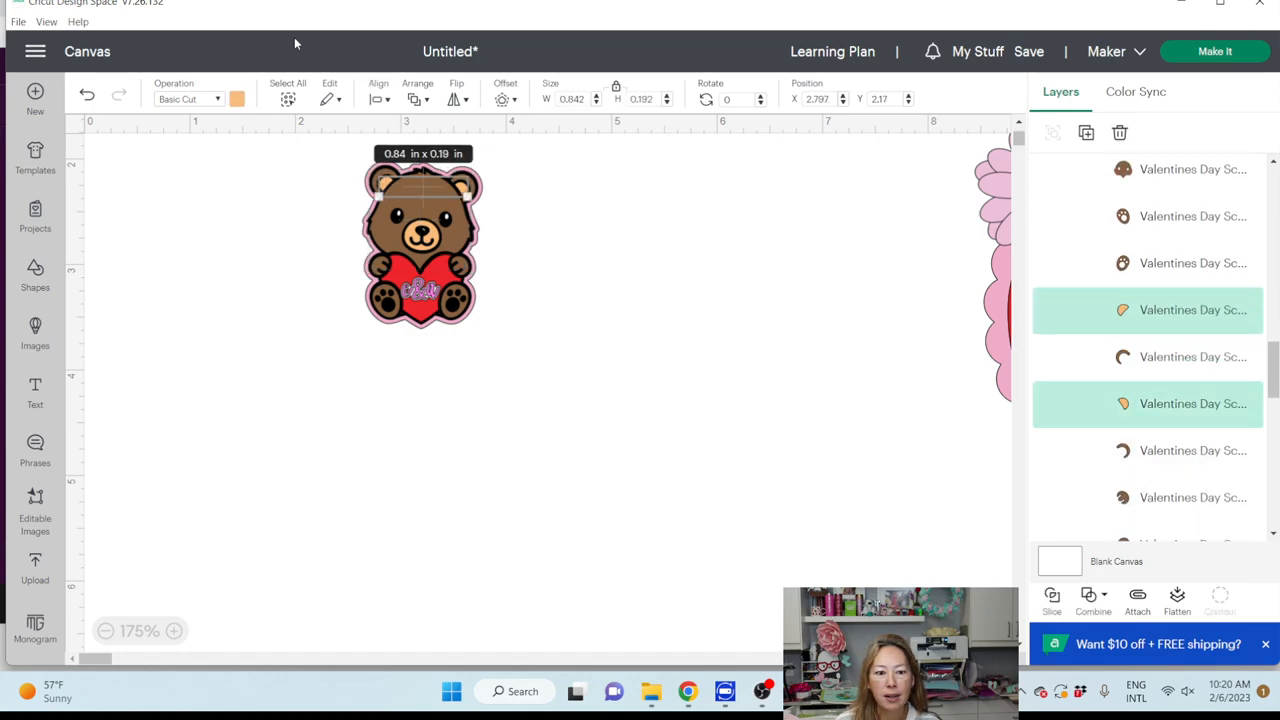
click(236, 98)
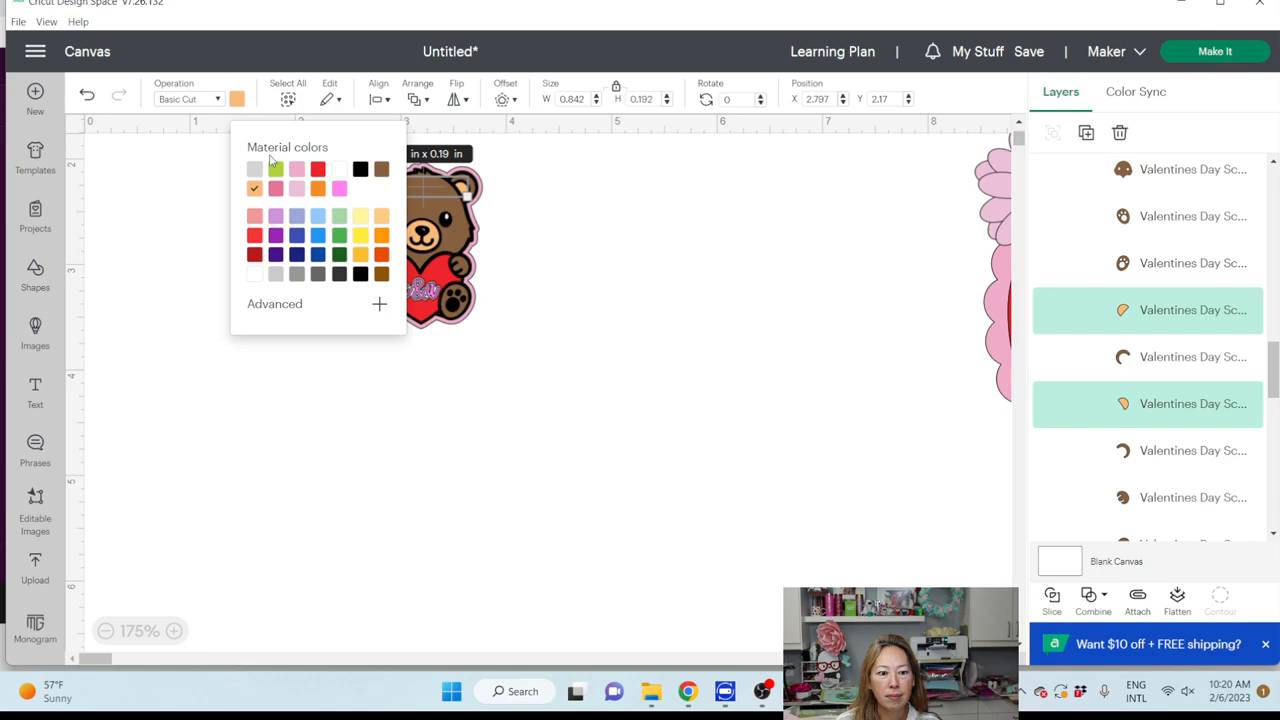
click(656, 376)
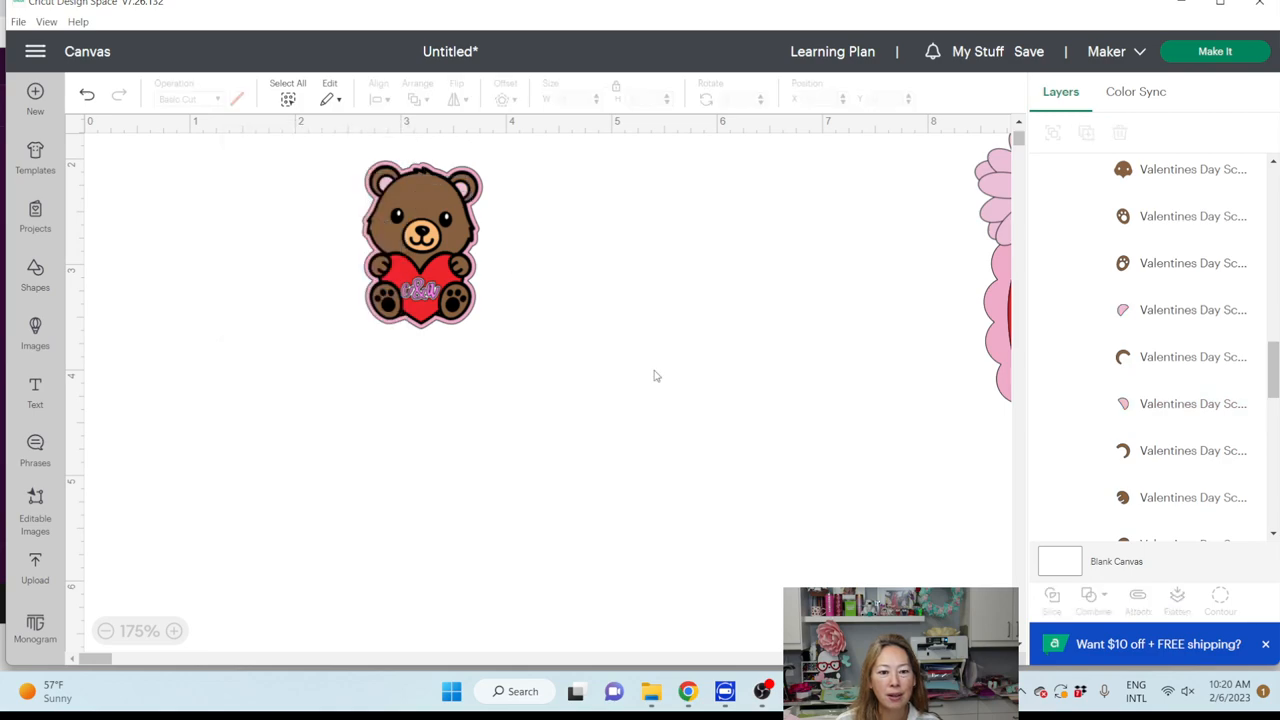
mouse_move(1190, 262)
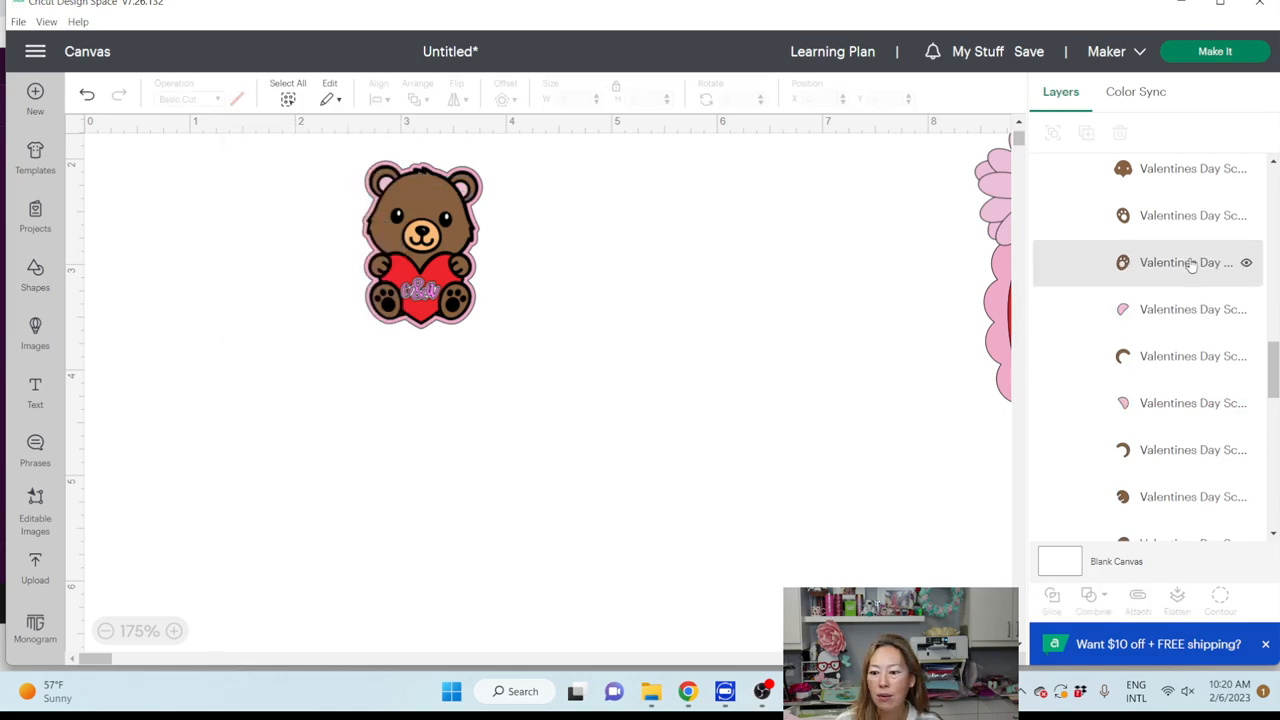
click(1190, 432)
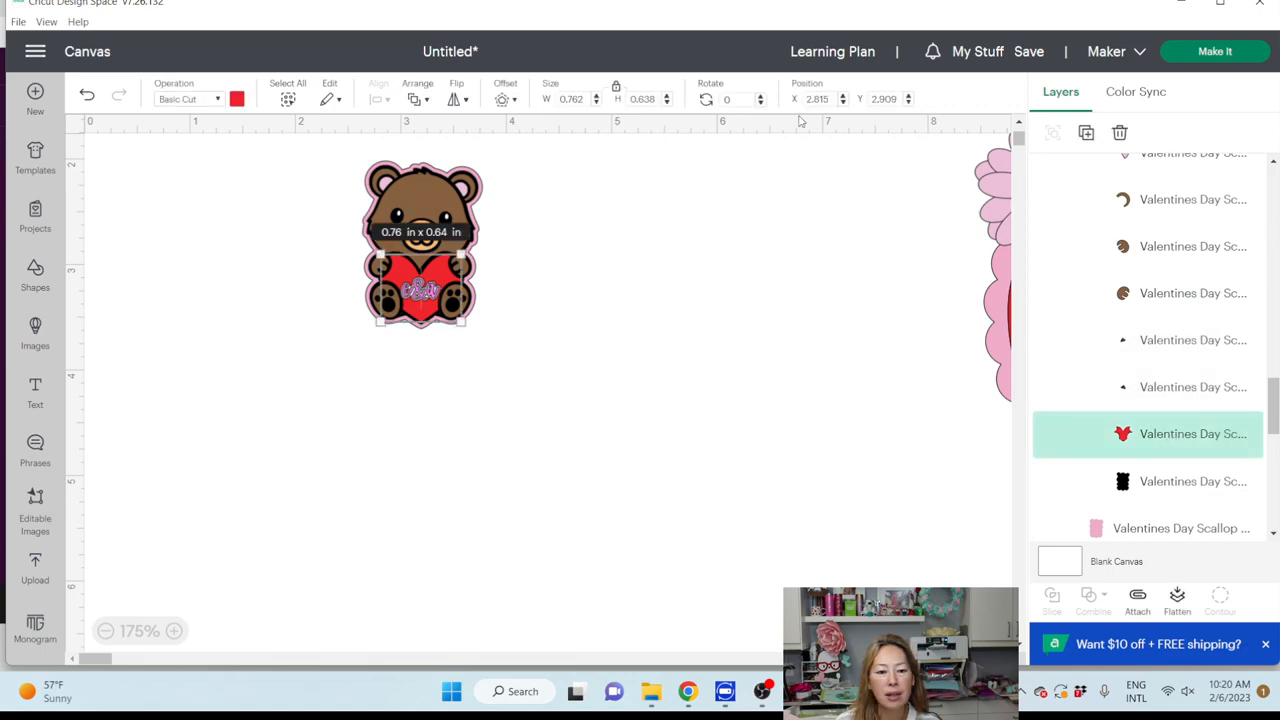
click(236, 98)
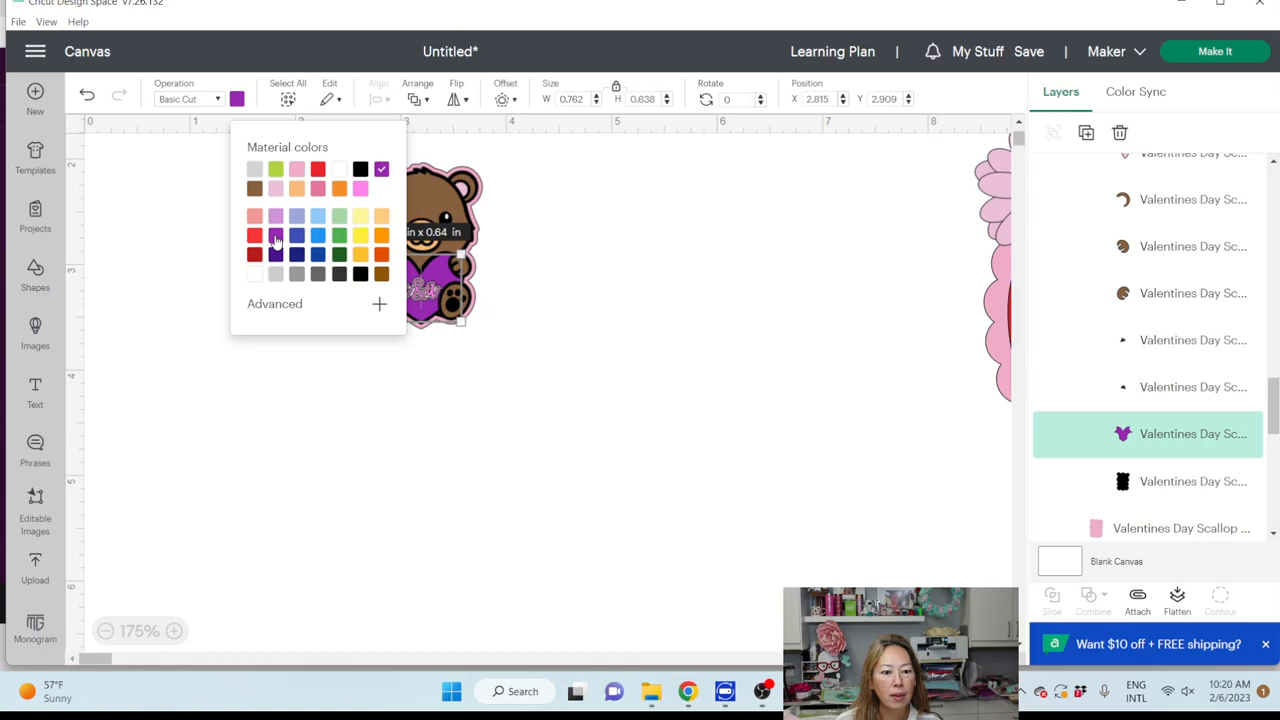
click(380, 304)
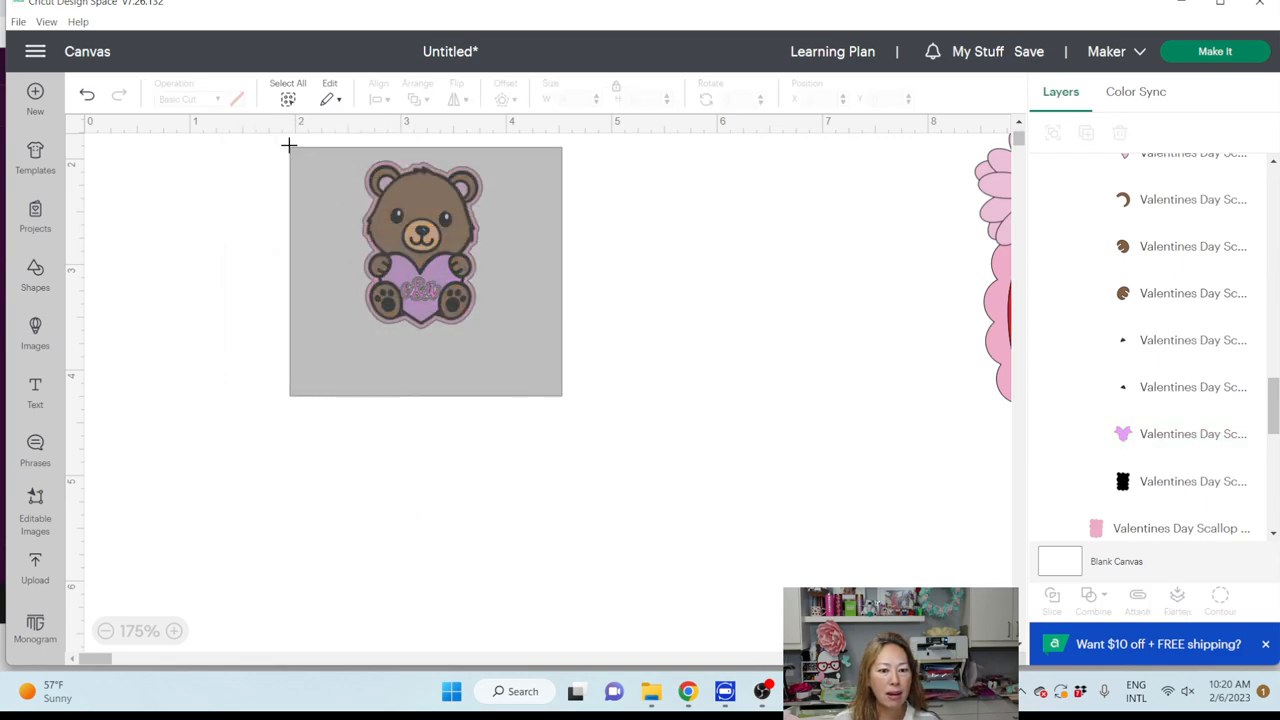
- Flatten the whole bear sticker and its label into one Print Then Cut image
click(420, 240)
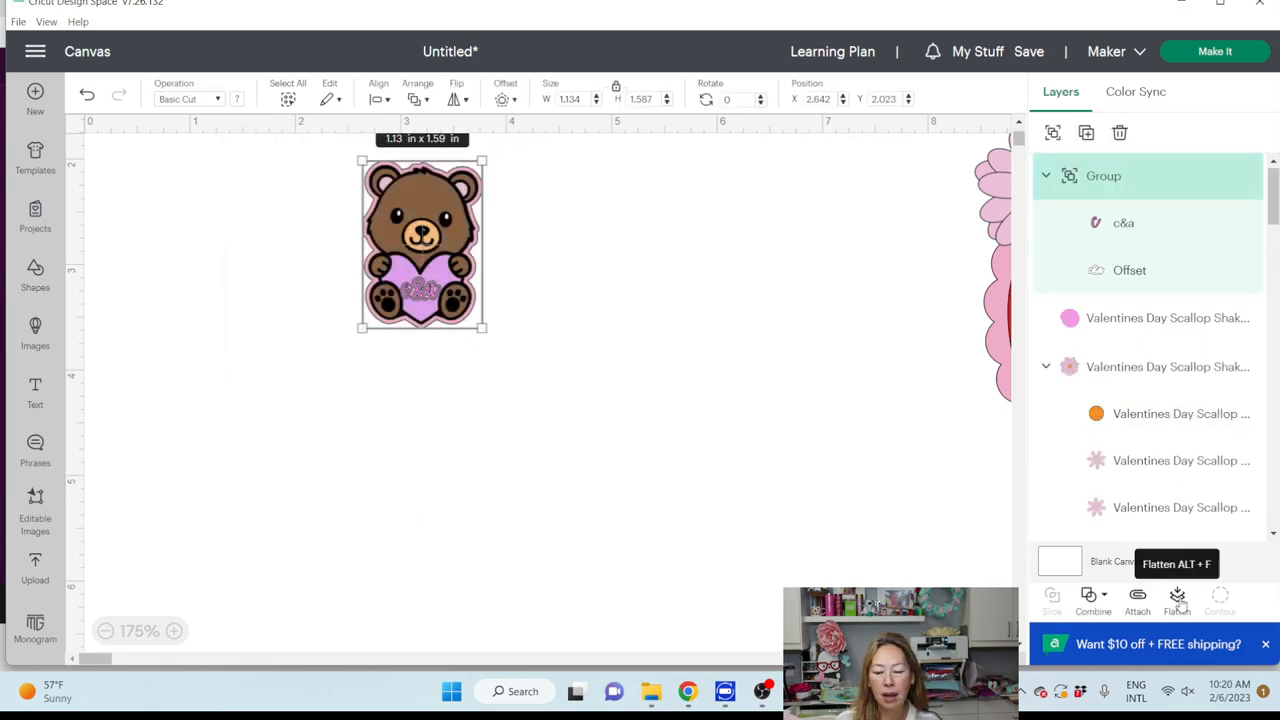
click(1176, 600)
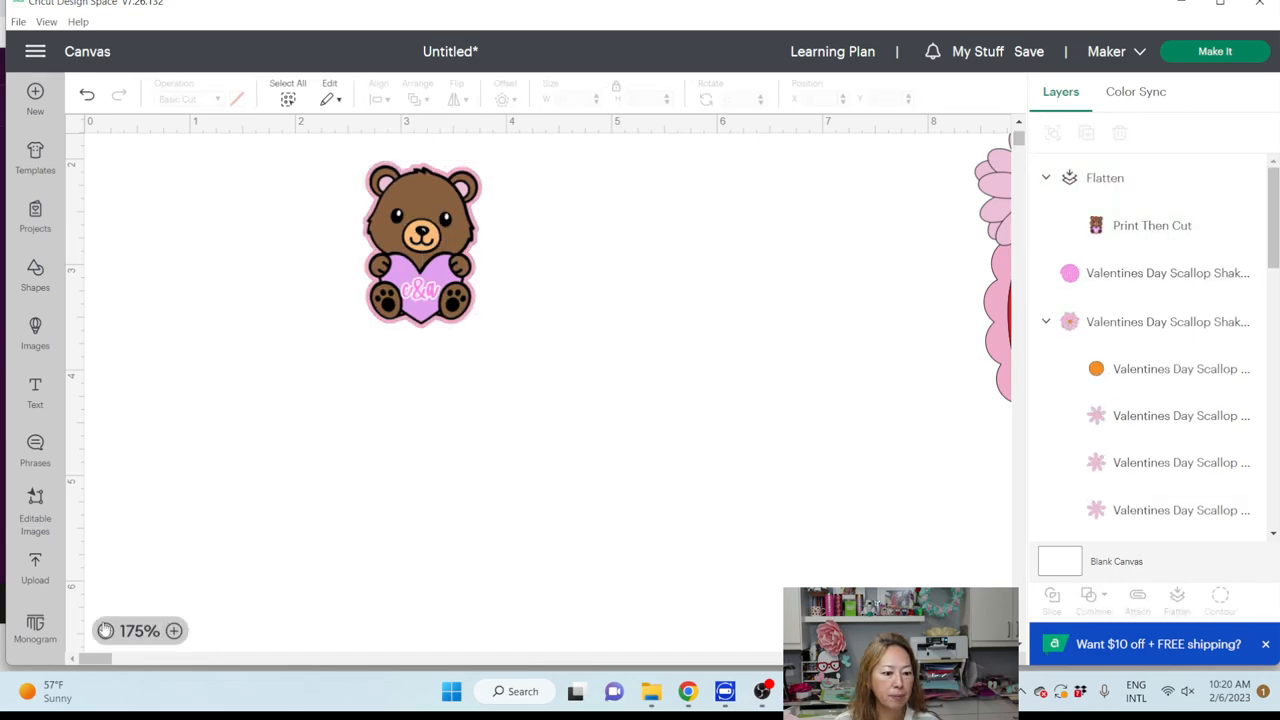
click(104, 630)
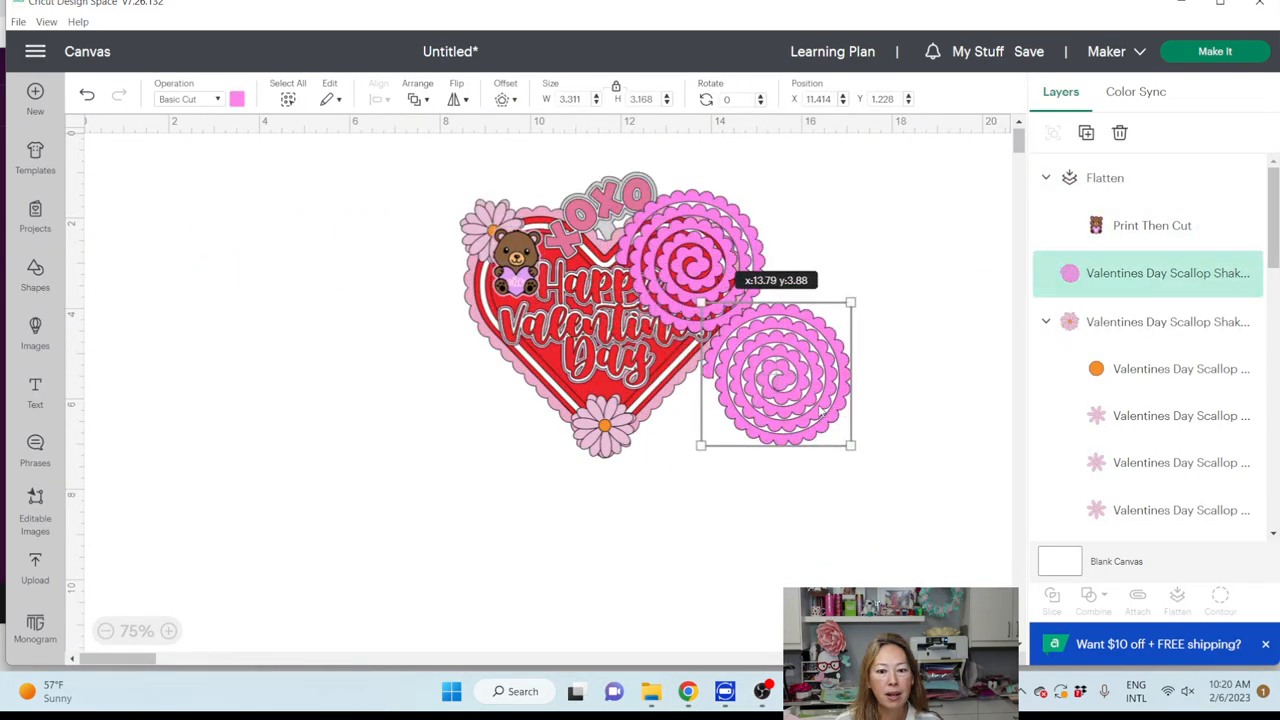
drag(776, 376, 820, 500)
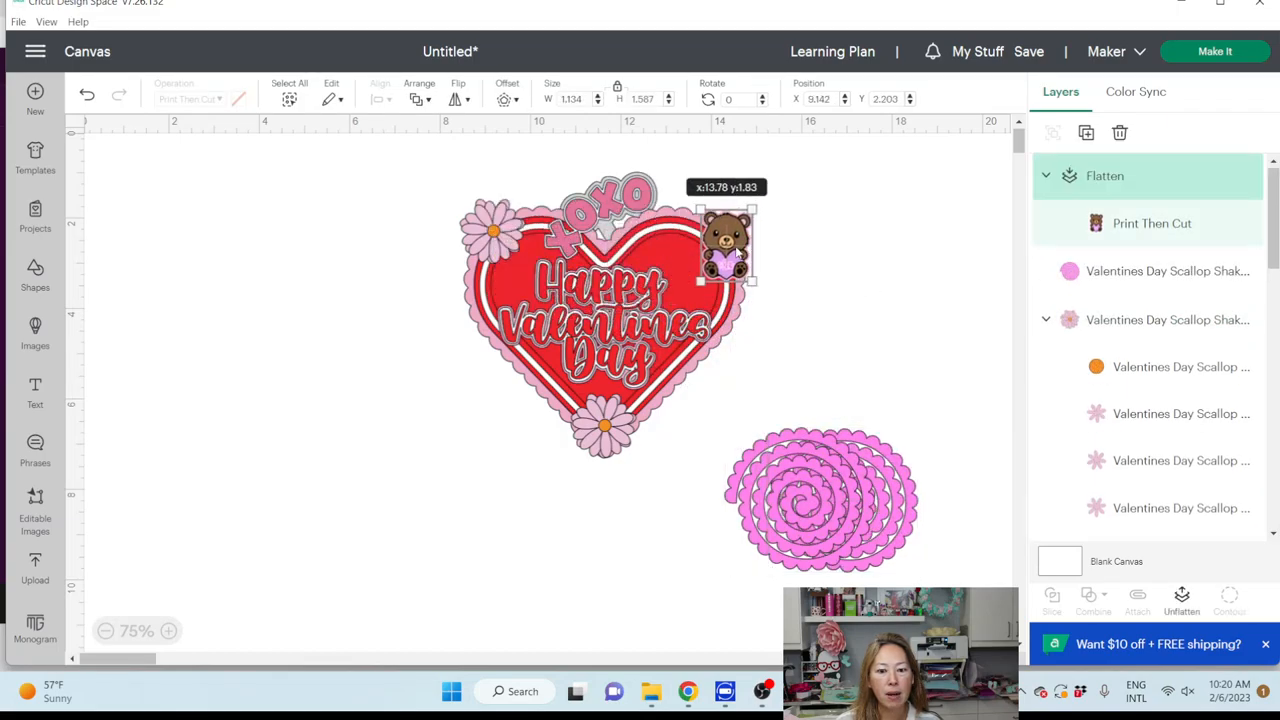
drag(728, 240, 722, 290)
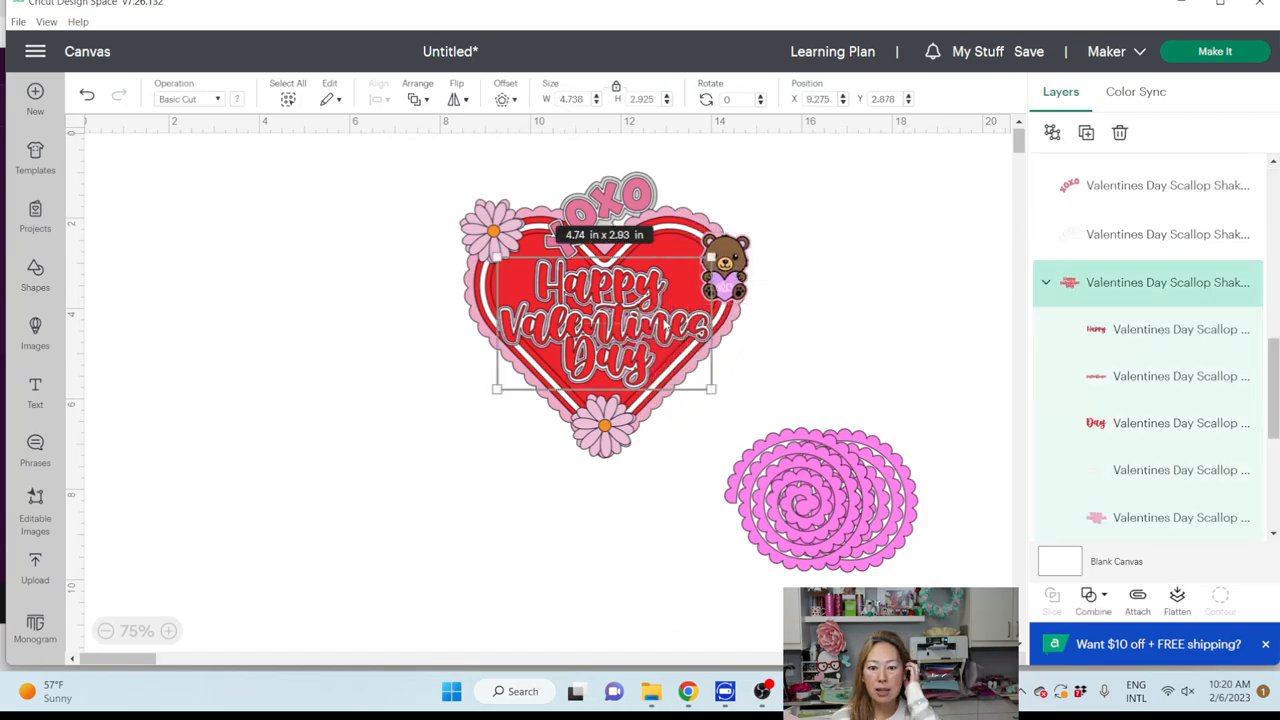
mouse_move(726, 392)
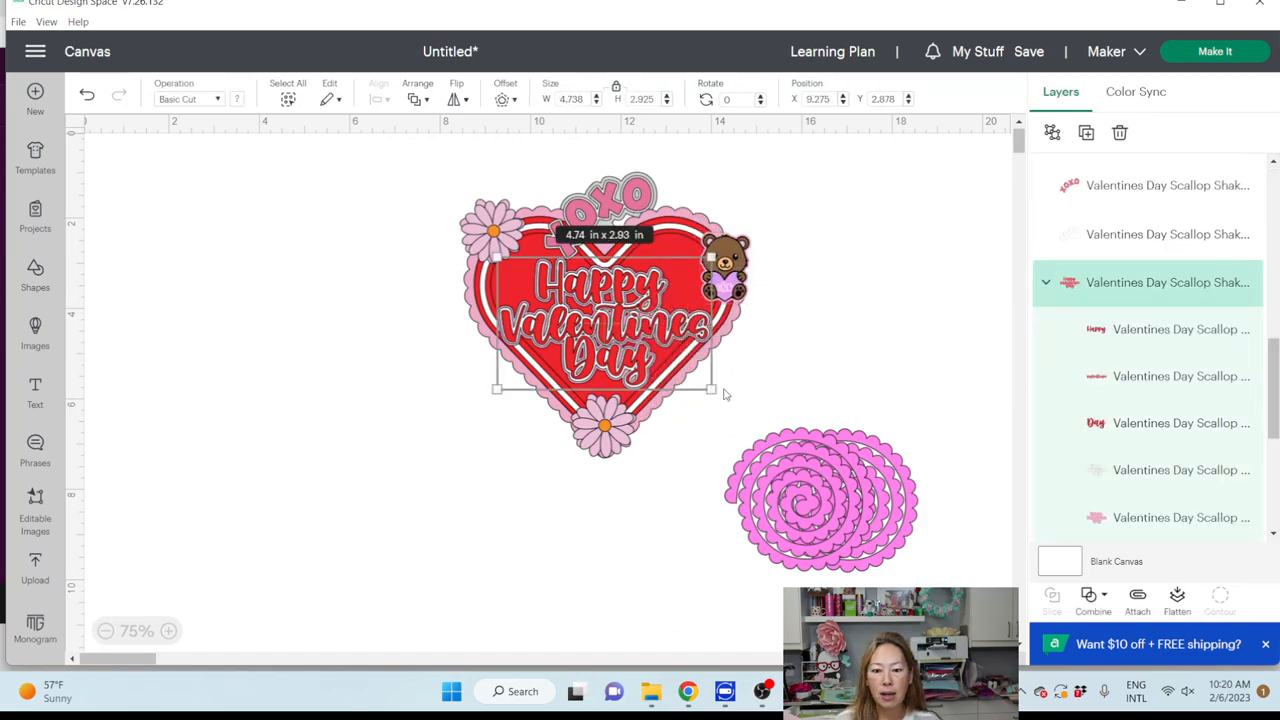
drag(710, 390, 664, 356)
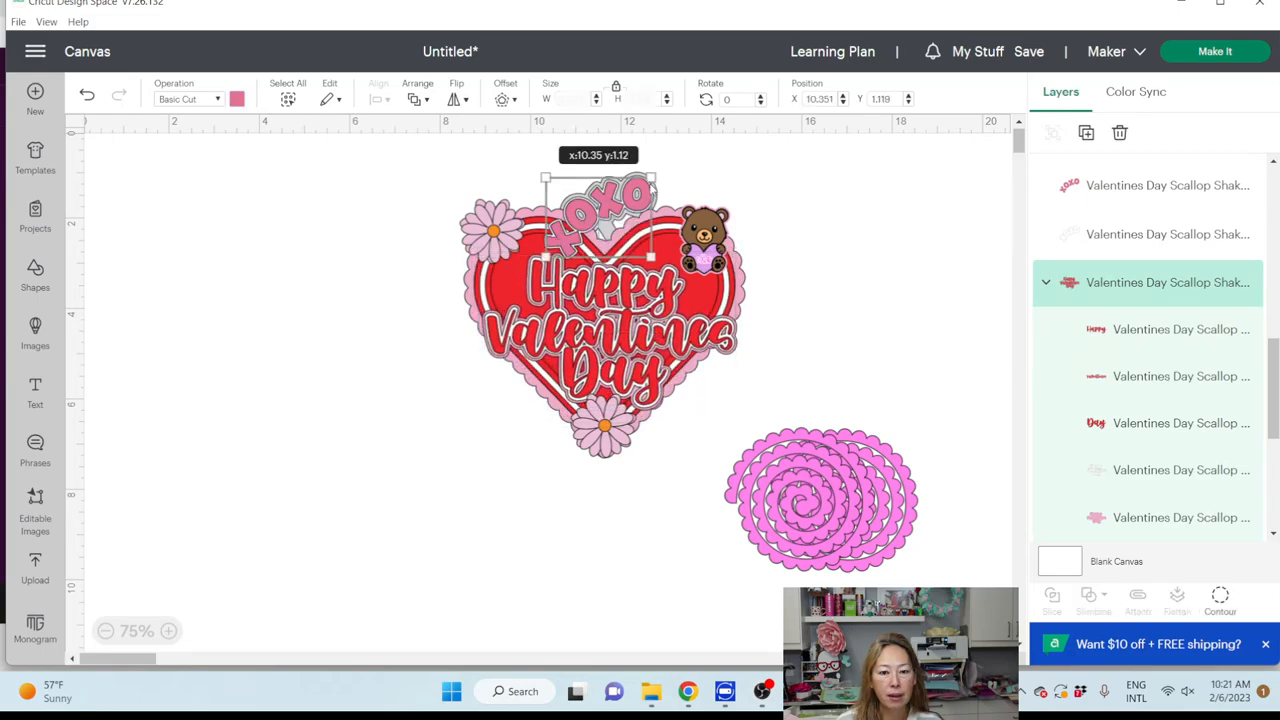
- Group the XOXO word with its white sticks and place it on top of the heart
click(1164, 184)
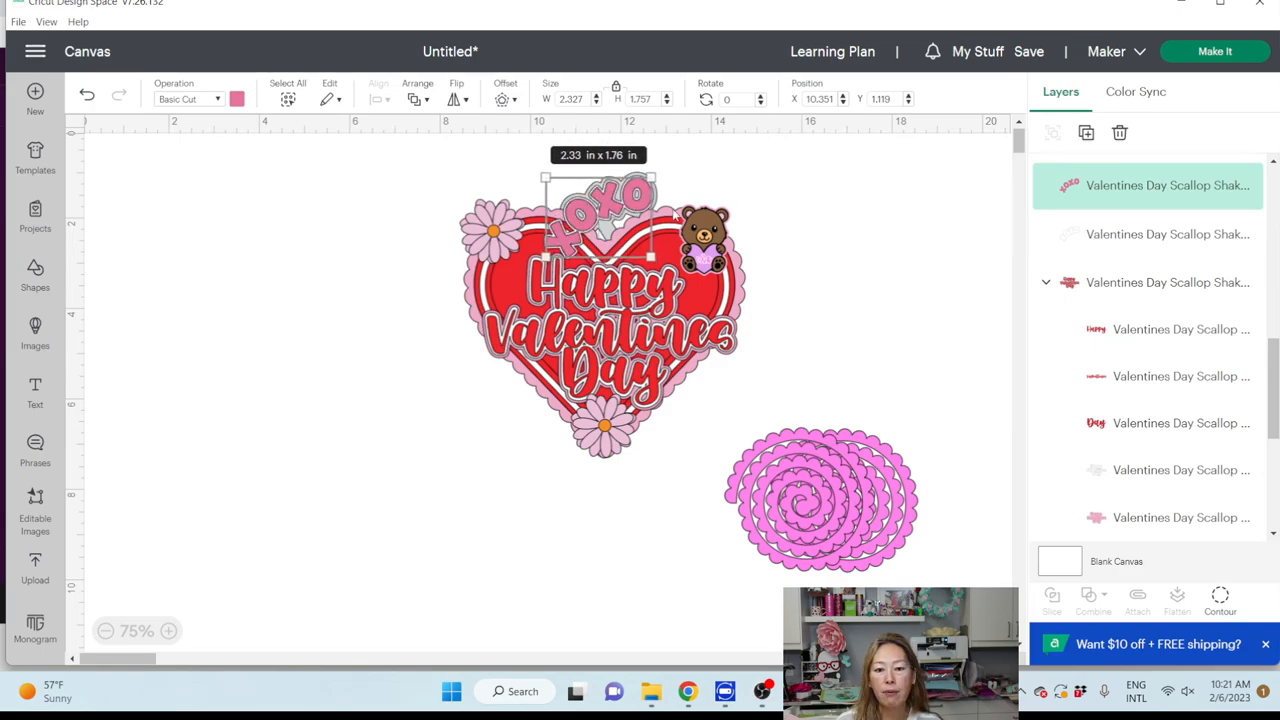
click(712, 164)
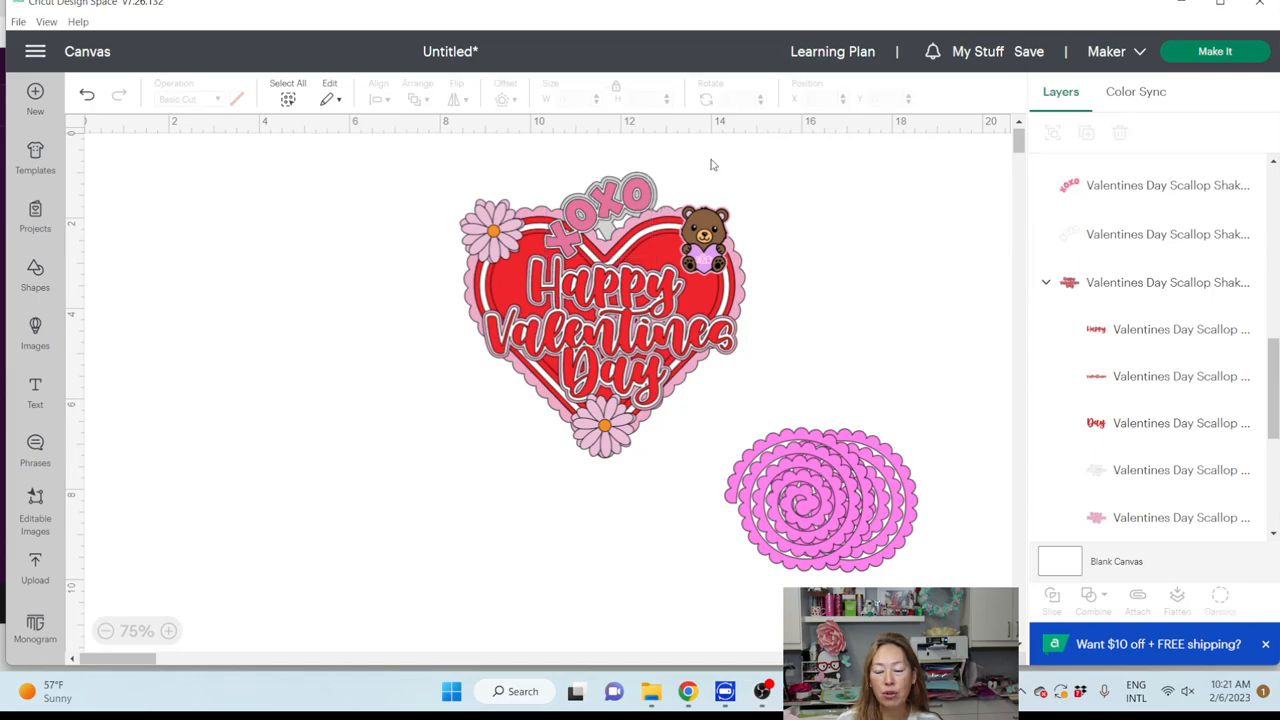
click(600, 200)
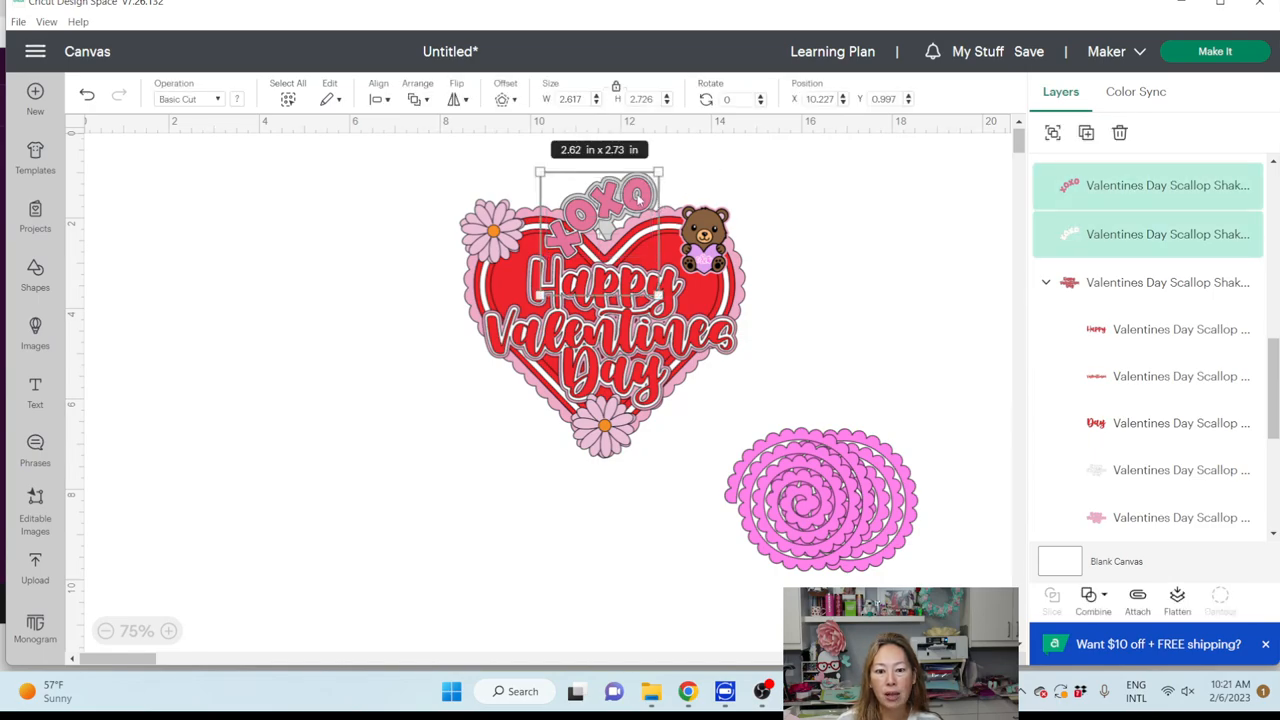
drag(600, 200, 856, 240)
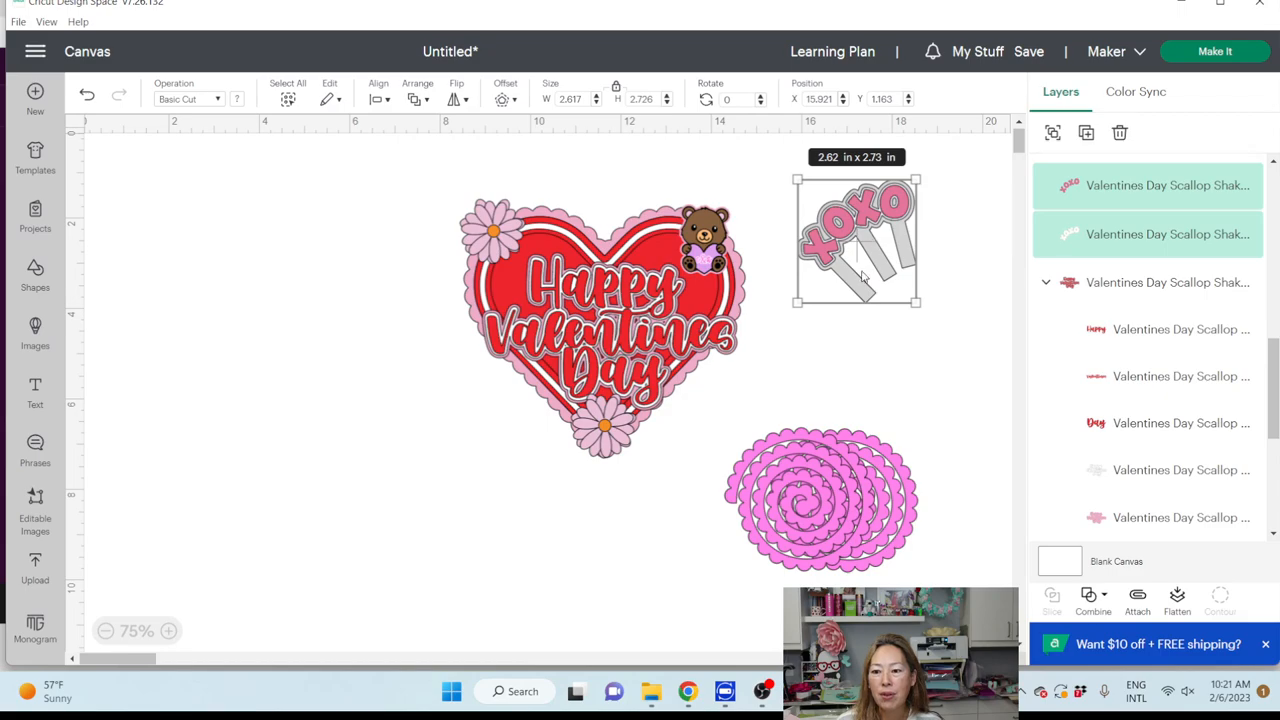
mouse_move(1052, 132)
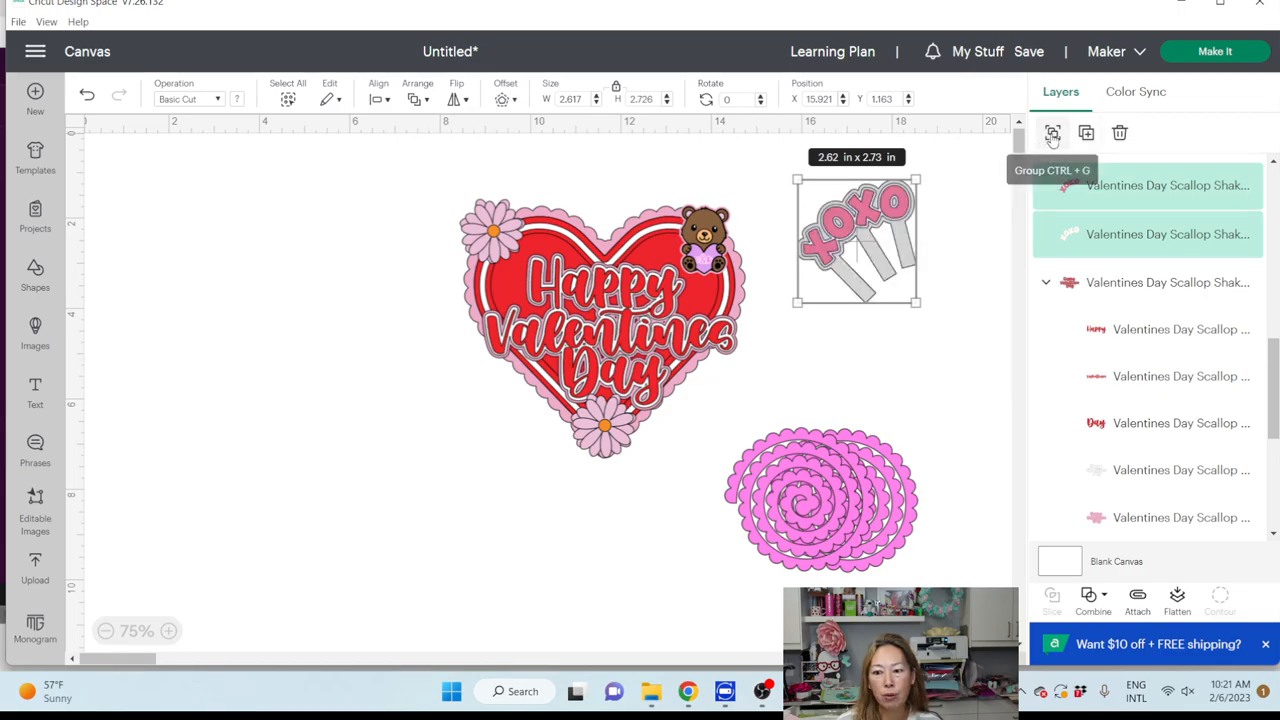
click(1052, 132)
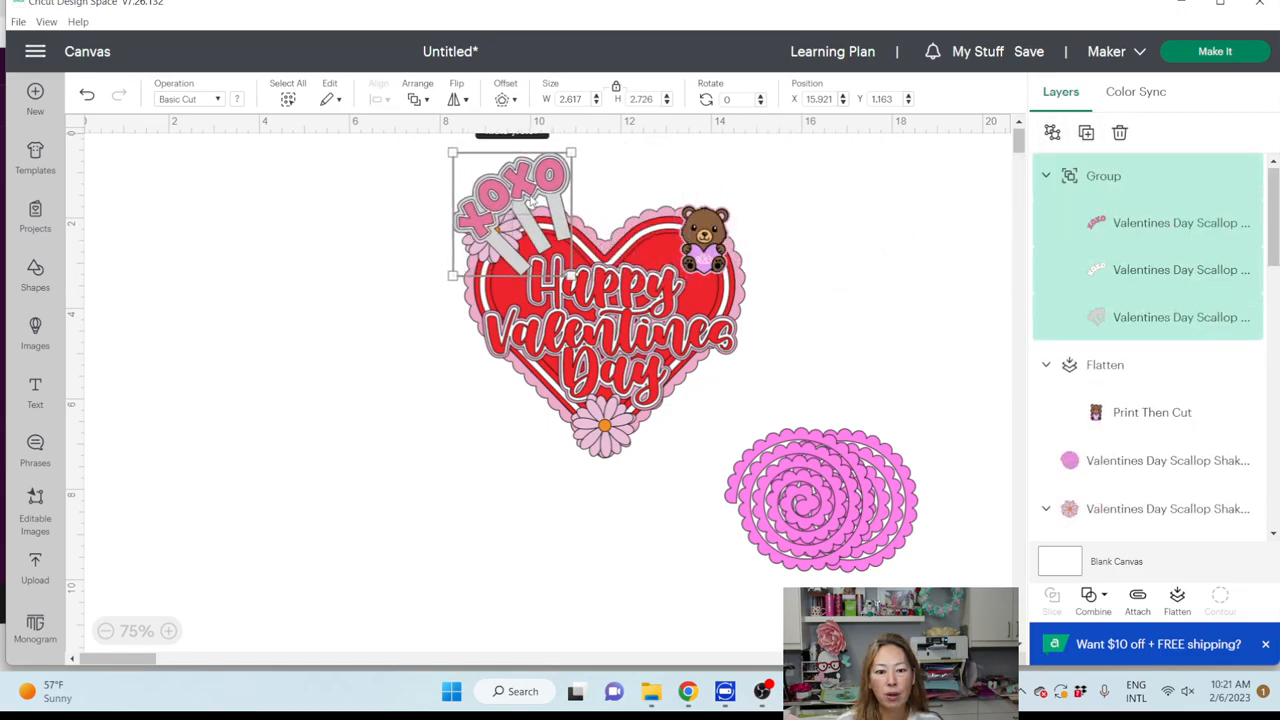
drag(516, 216, 740, 216)
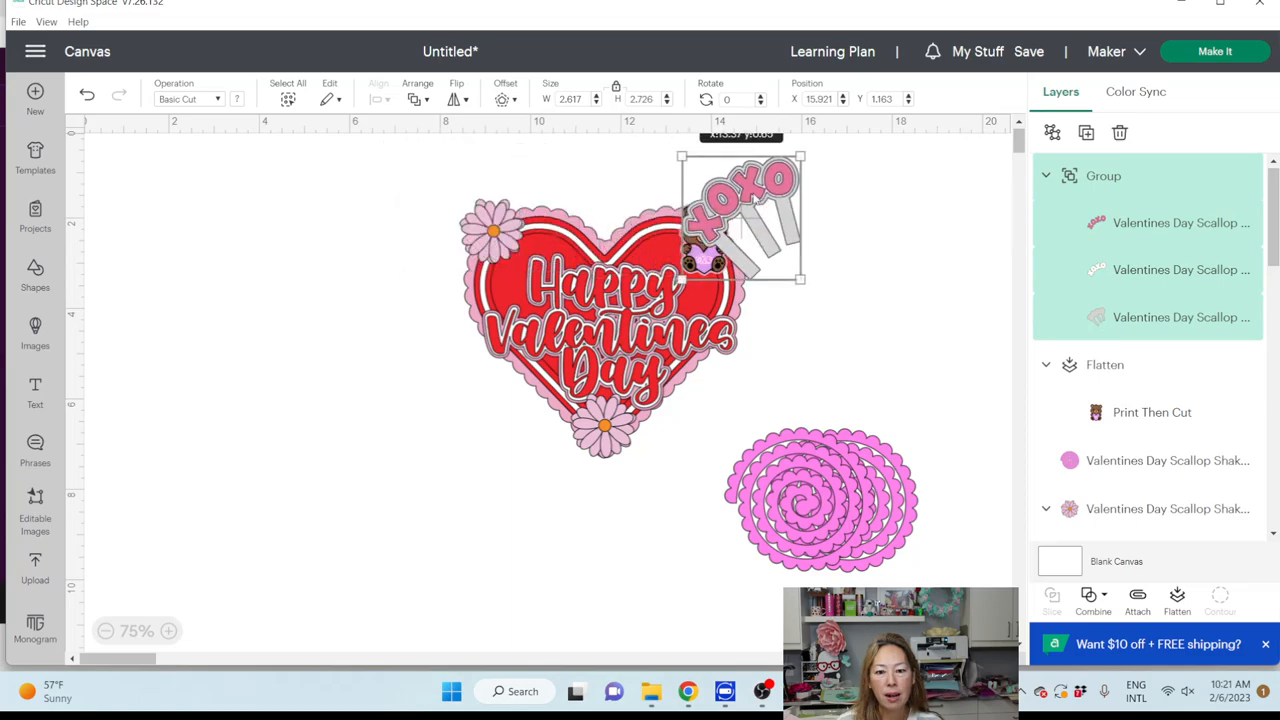
drag(740, 216, 644, 184)
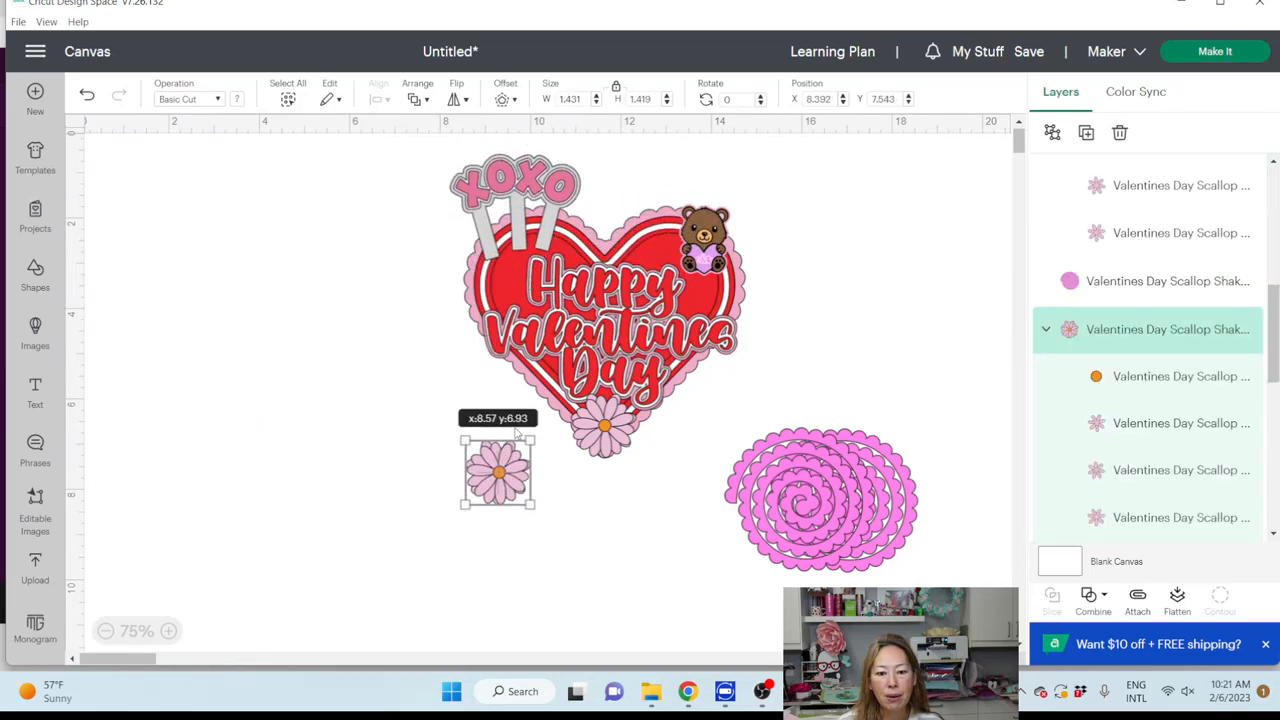
- Set the loose flower on the heart's upper left, nudge the rosette and bear, and go to Make It
drag(496, 470, 424, 296)
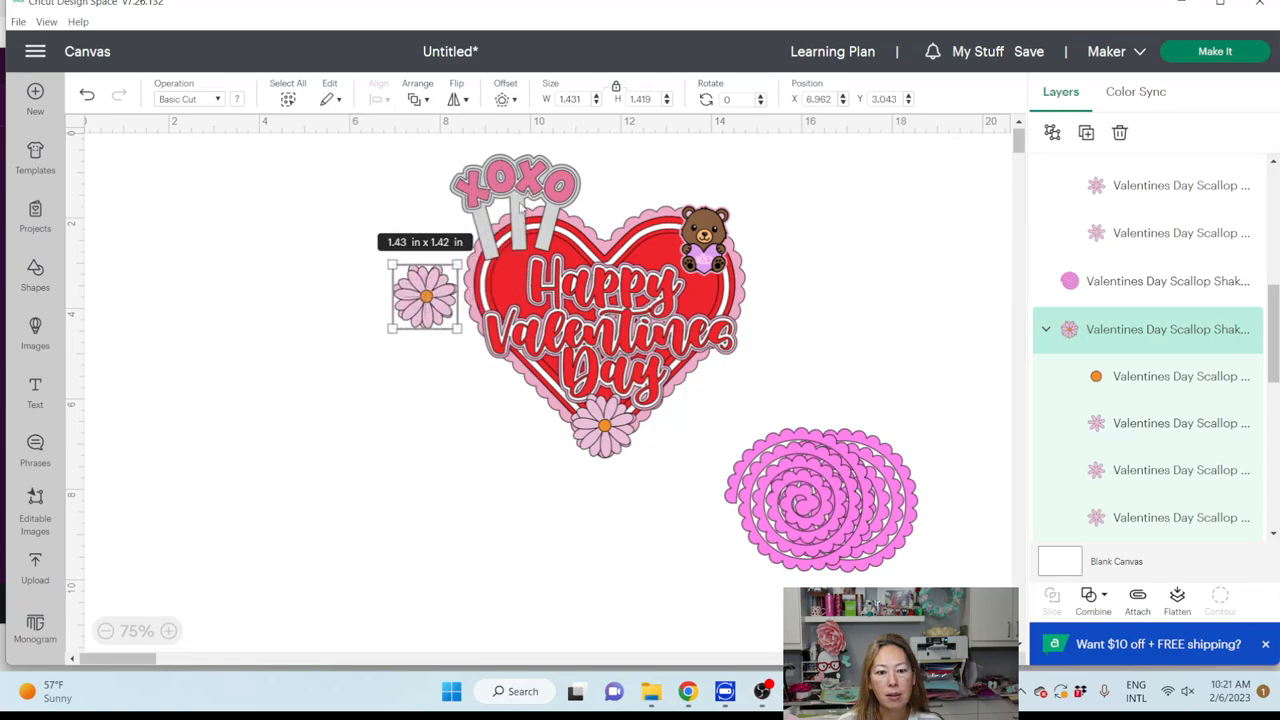
click(416, 90)
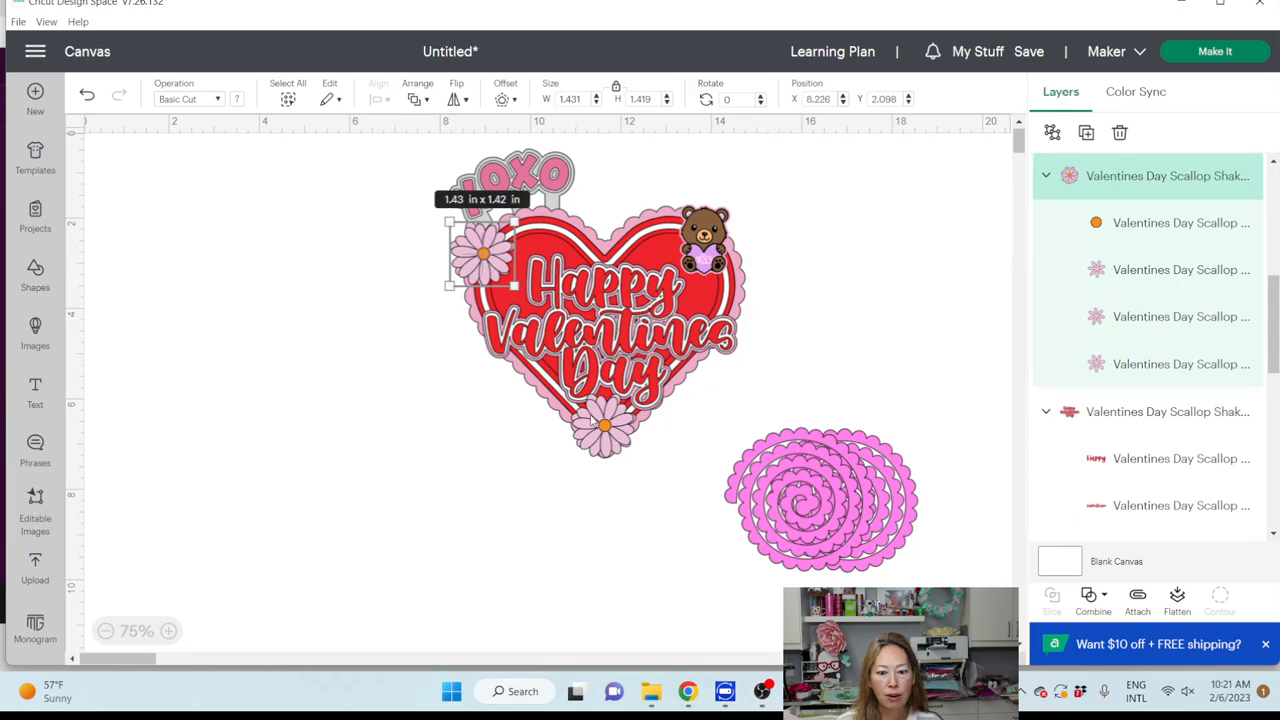
click(1176, 600)
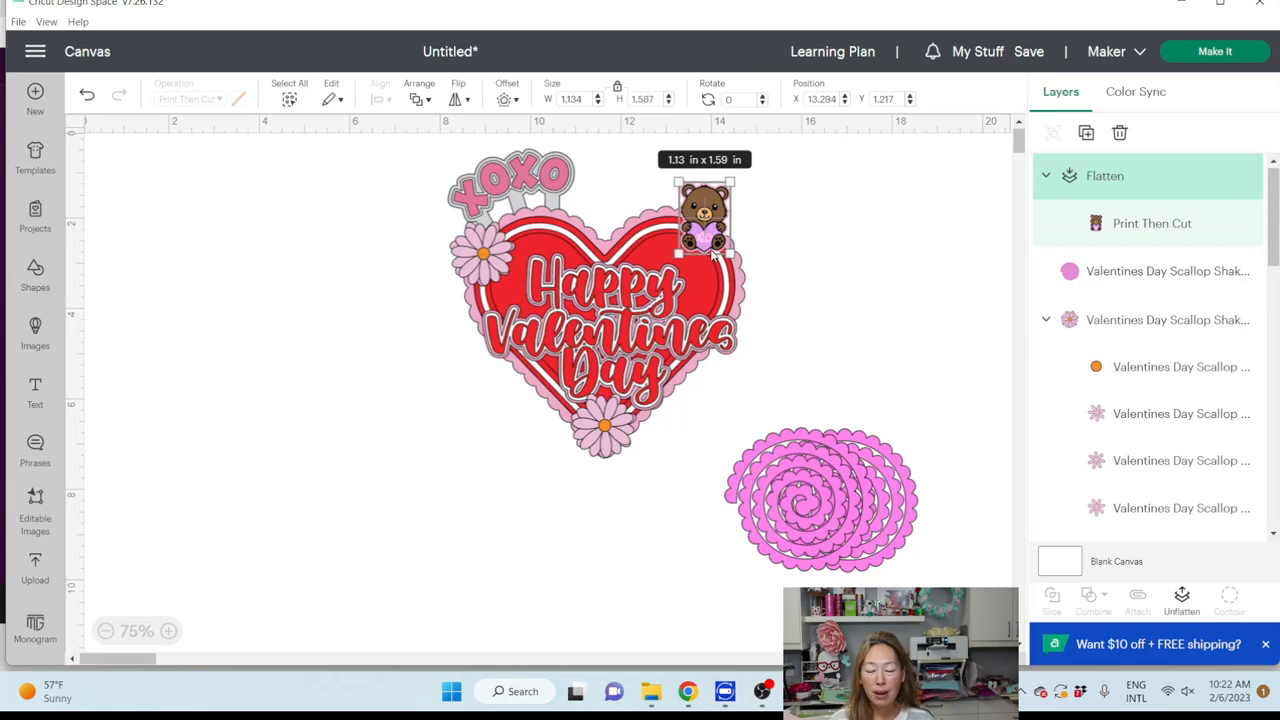
drag(820, 500, 680, 320)
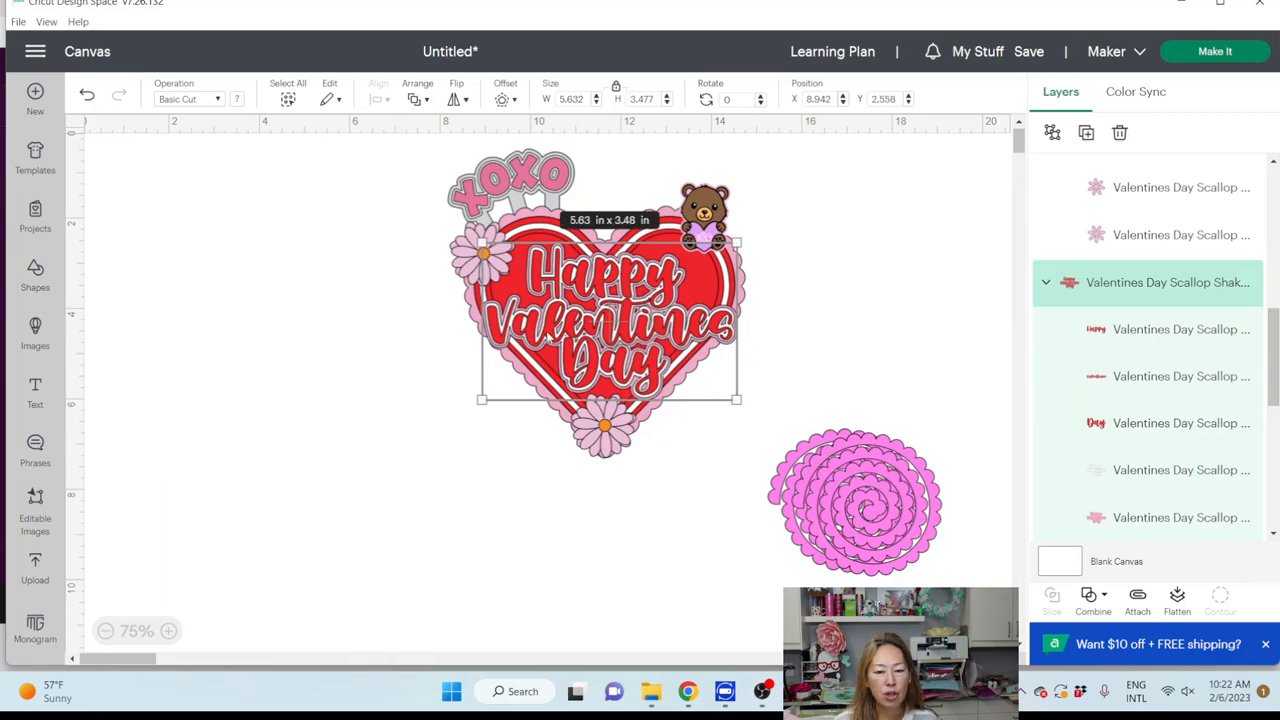
click(824, 320)
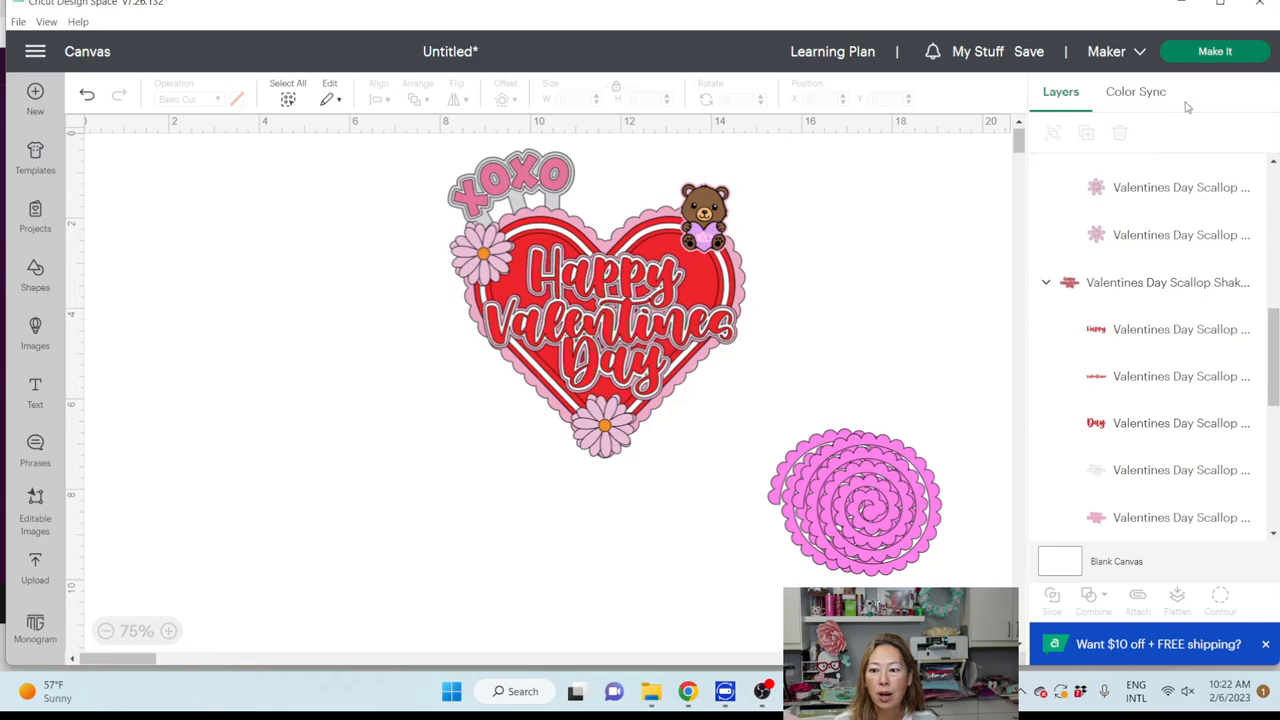
click(1214, 52)
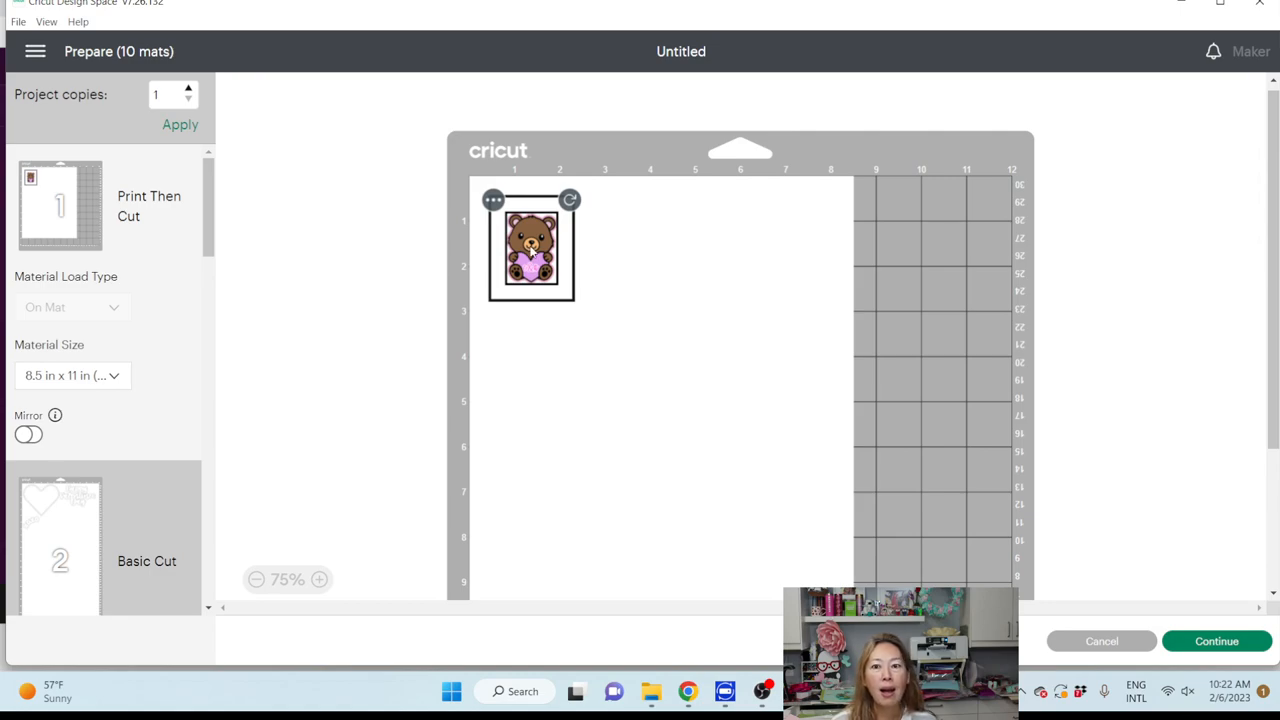
mouse_move(568, 288)
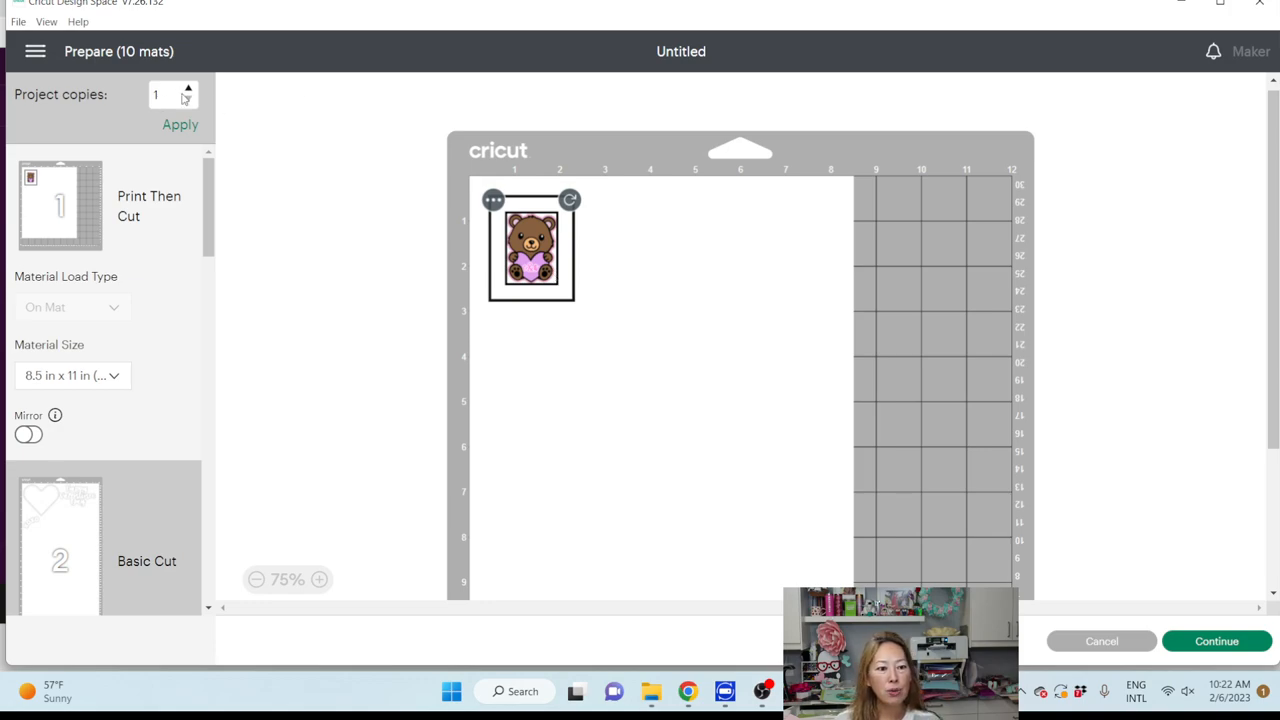
- Set Project copies to 2 and apply, doubling every piece
click(188, 90)
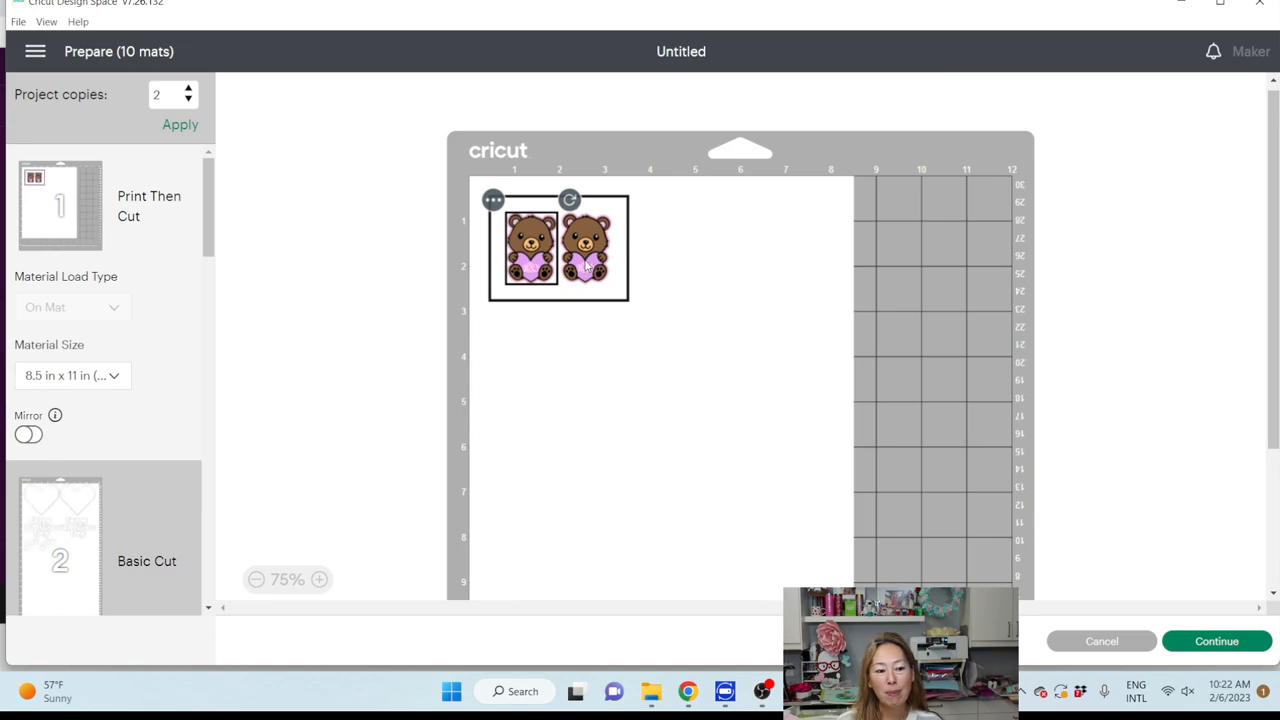
mouse_move(116, 298)
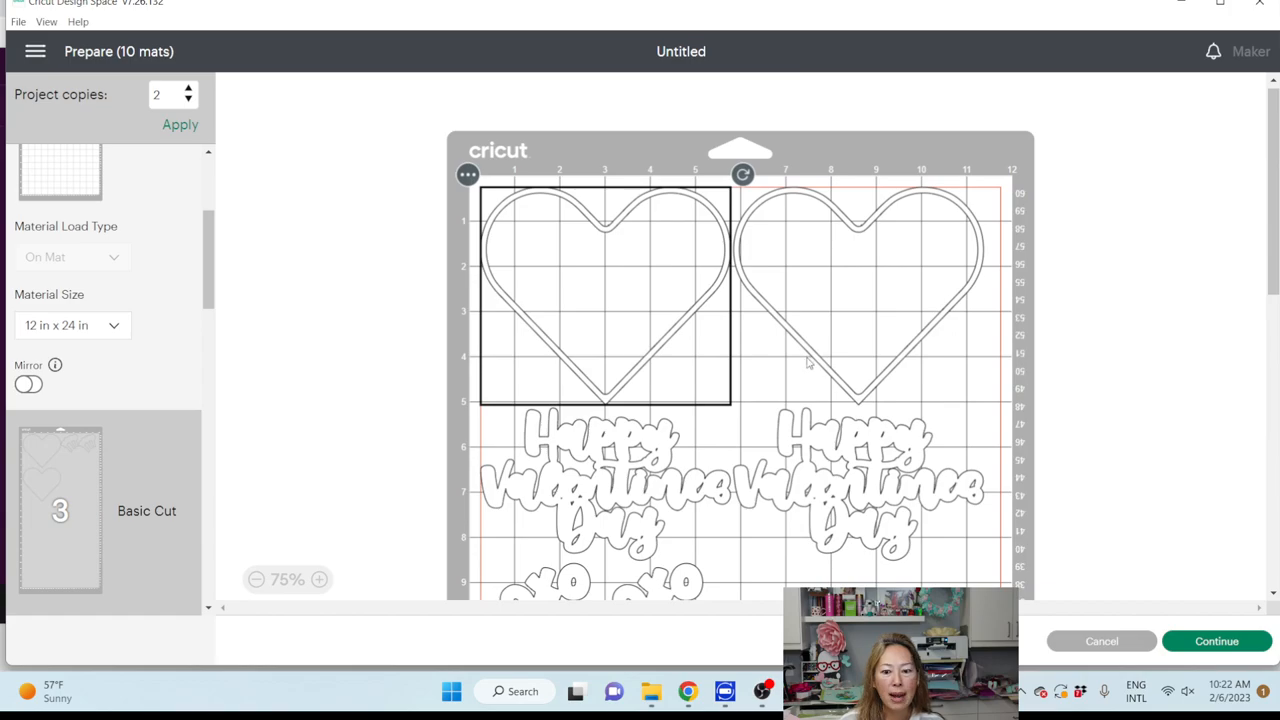
scroll(down, 3)
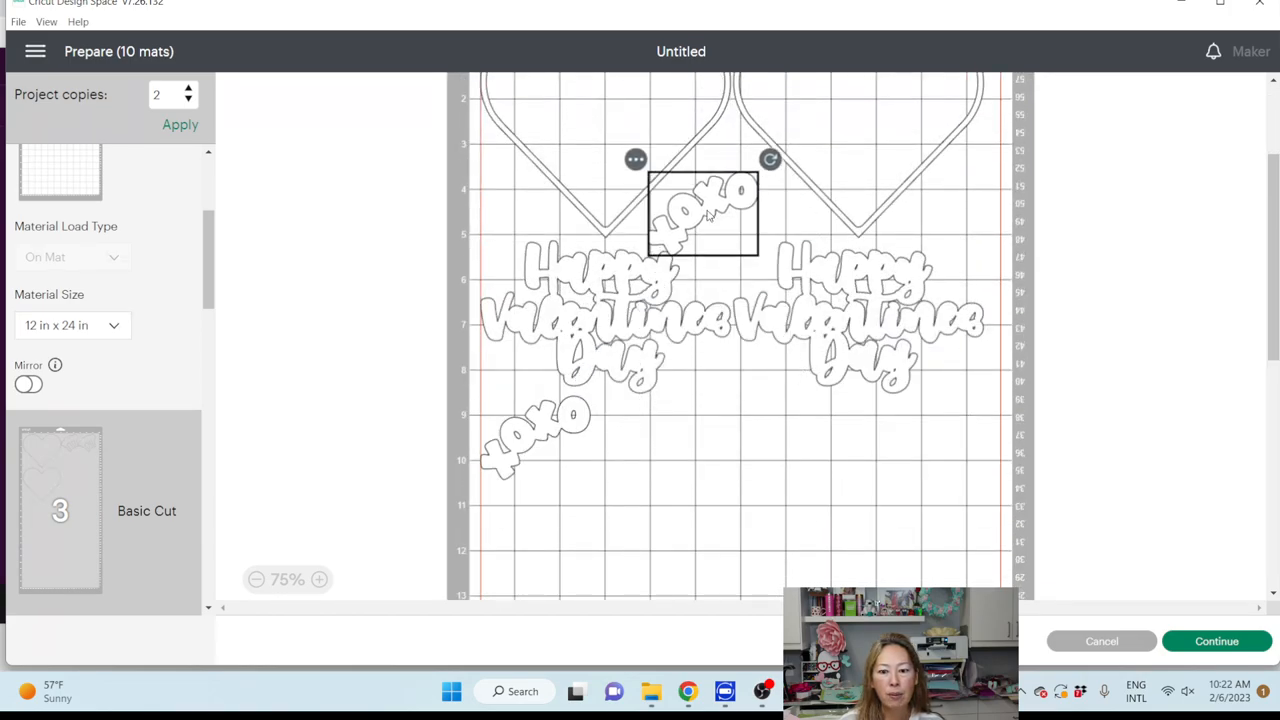
- Tuck the XOXO words into the gaps between and beside the hearts on mat 3
drag(702, 214, 944, 224)
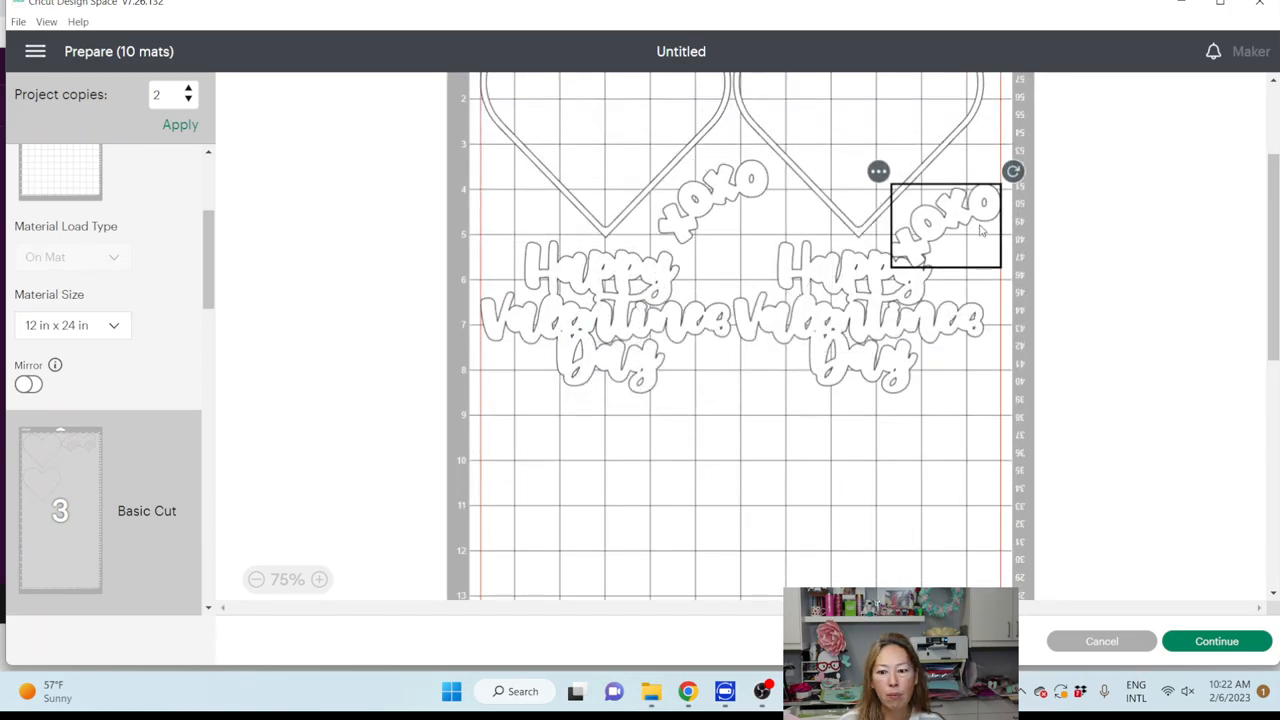
drag(944, 224, 944, 204)
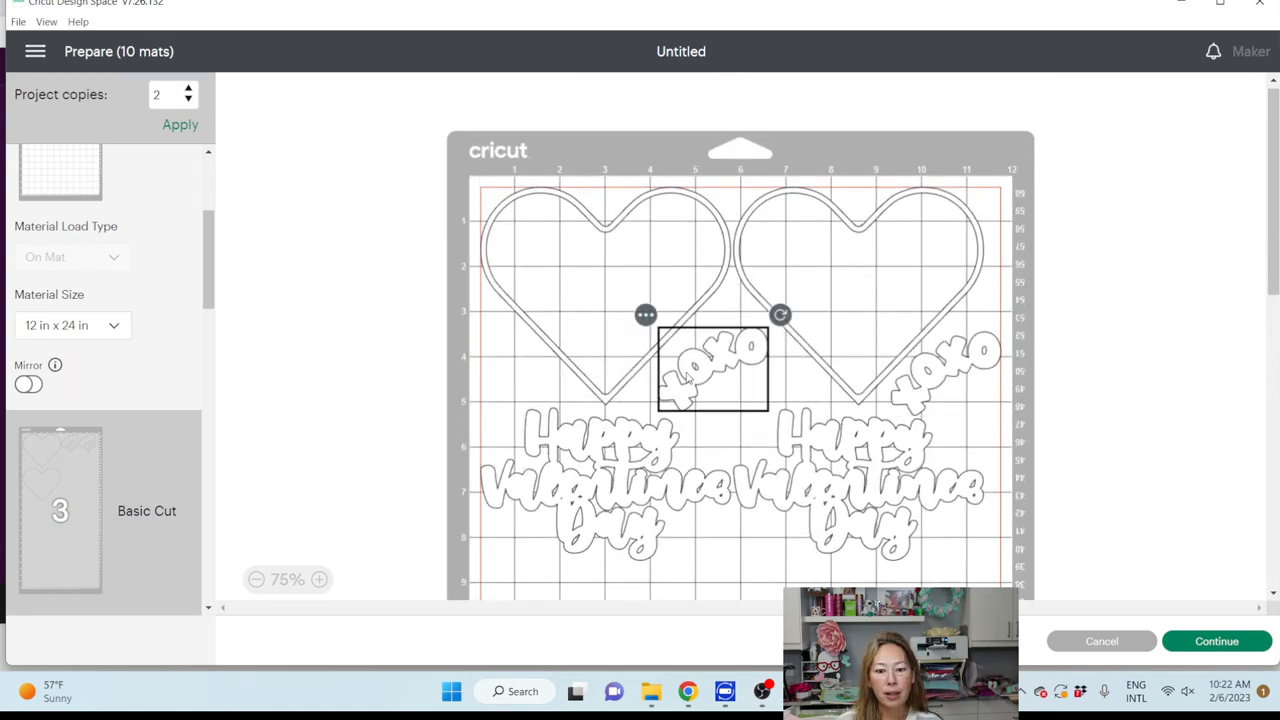
drag(712, 368, 628, 272)
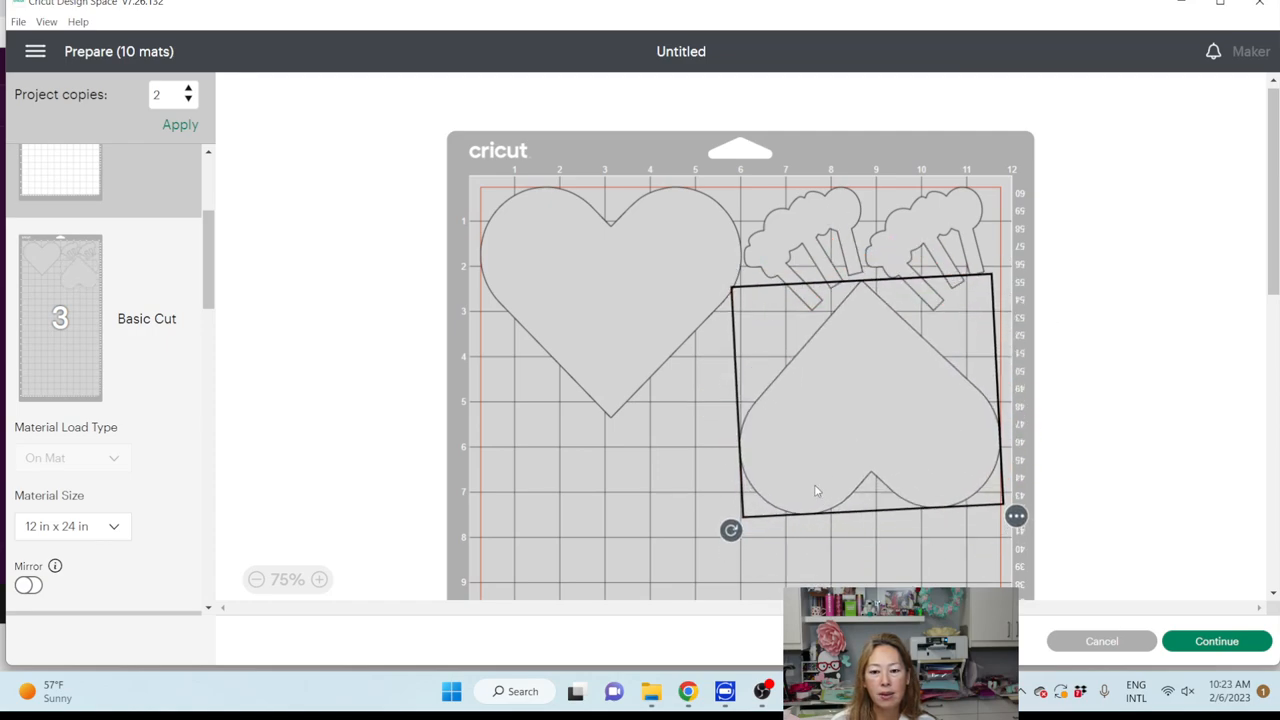
scroll(down, 3)
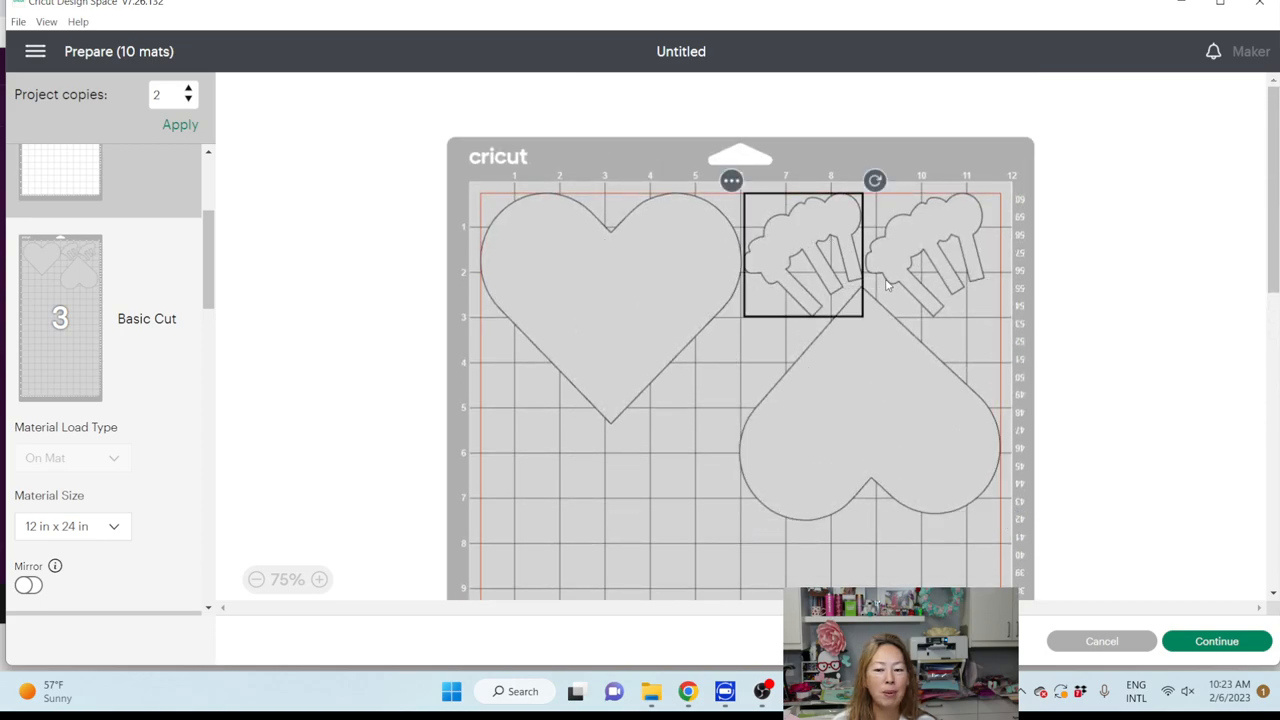
- Review the next mats and tuck a spiral rosette flower closer to the others on mat 6
scroll(down, 3)
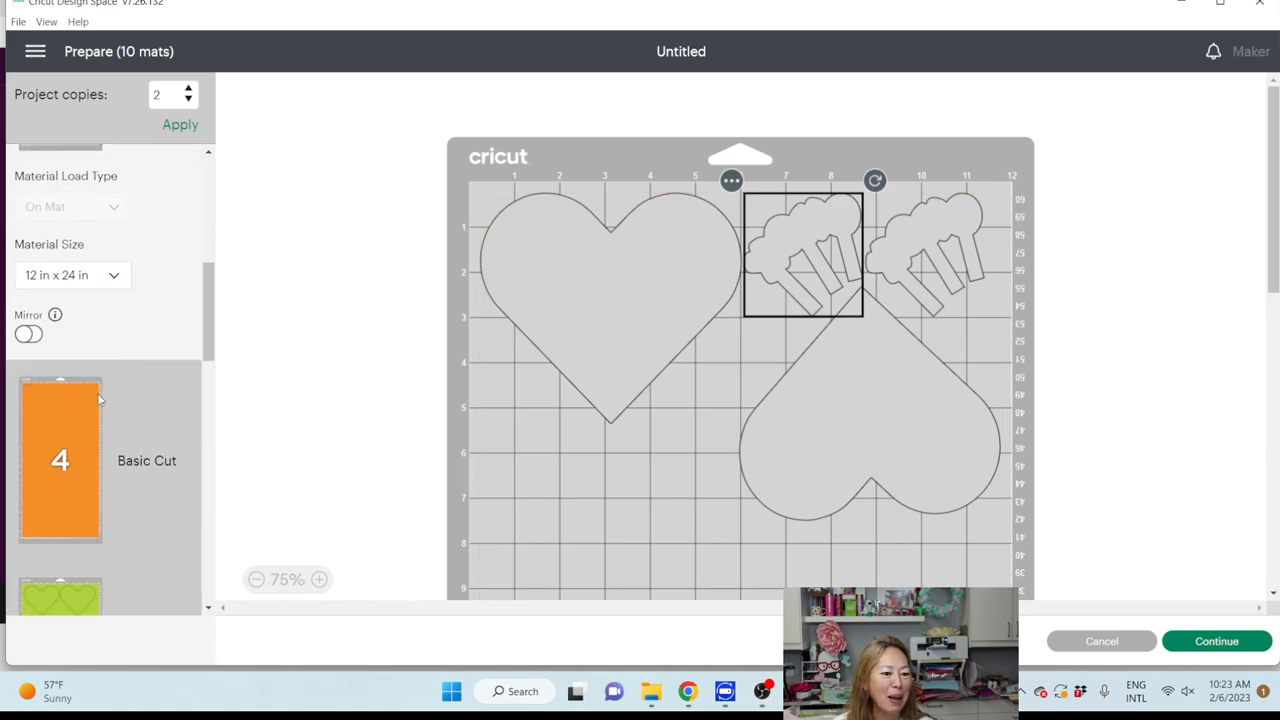
click(60, 458)
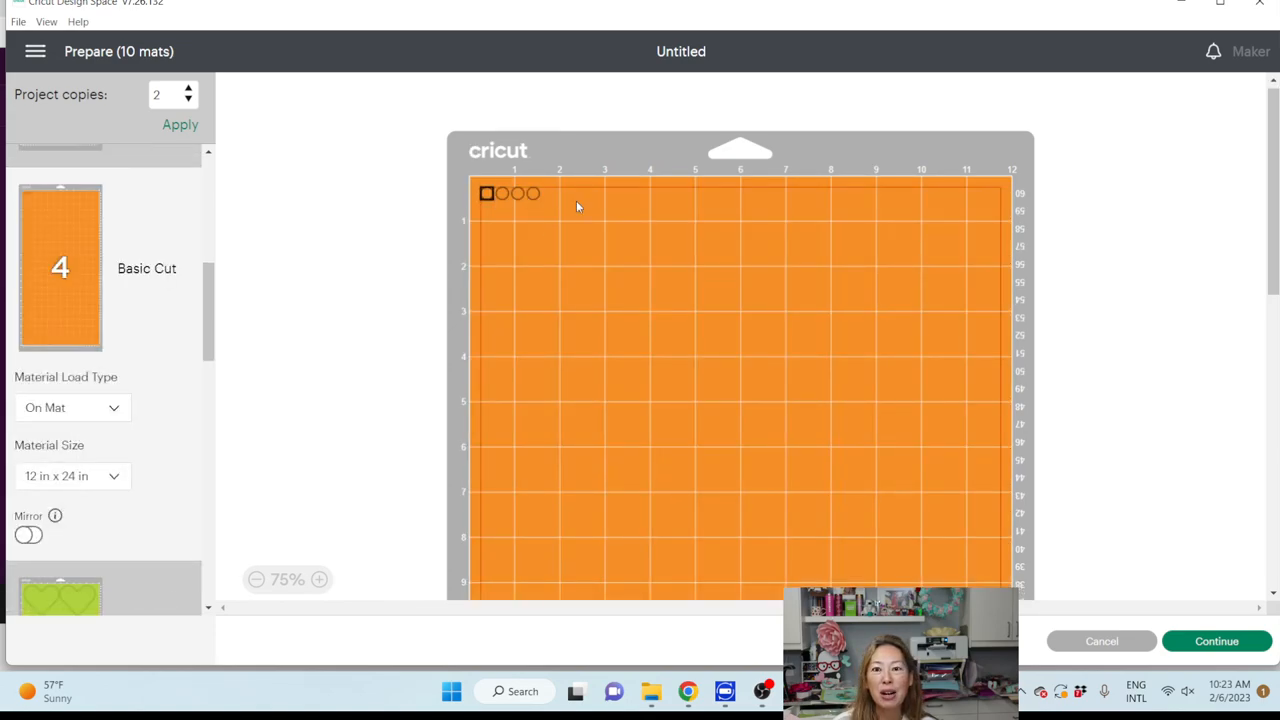
mouse_move(560, 214)
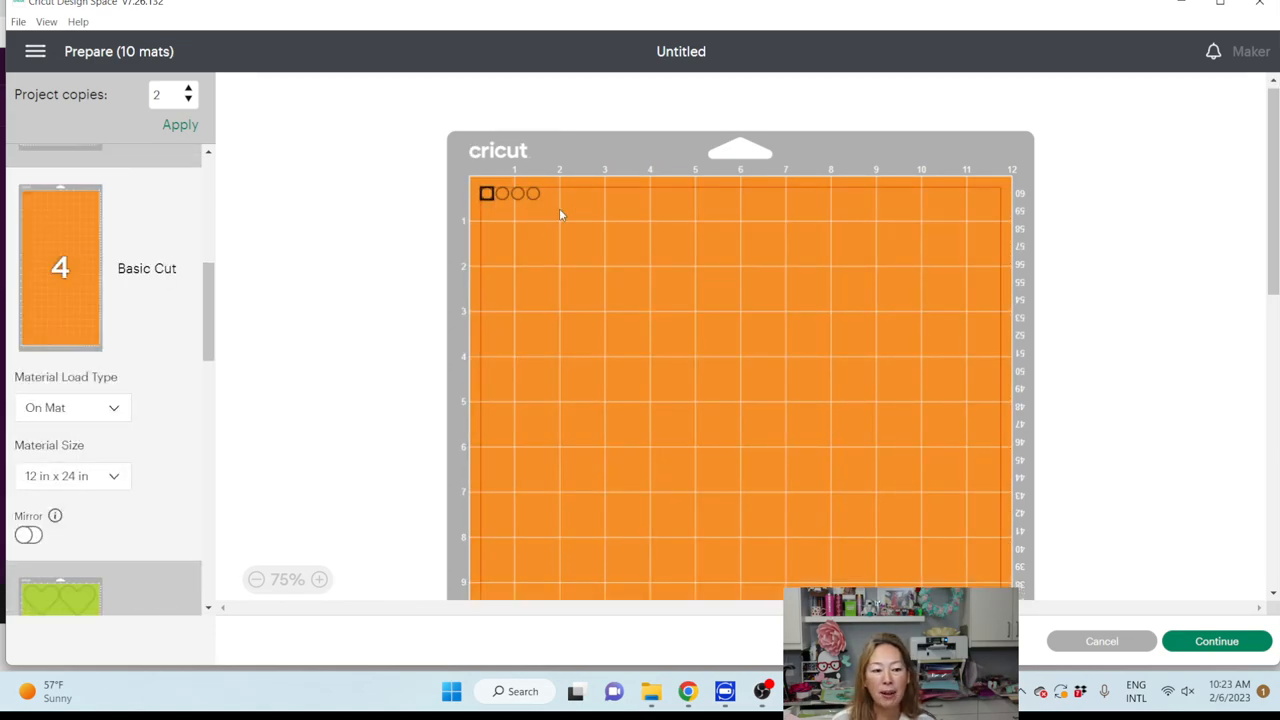
scroll(down, 3)
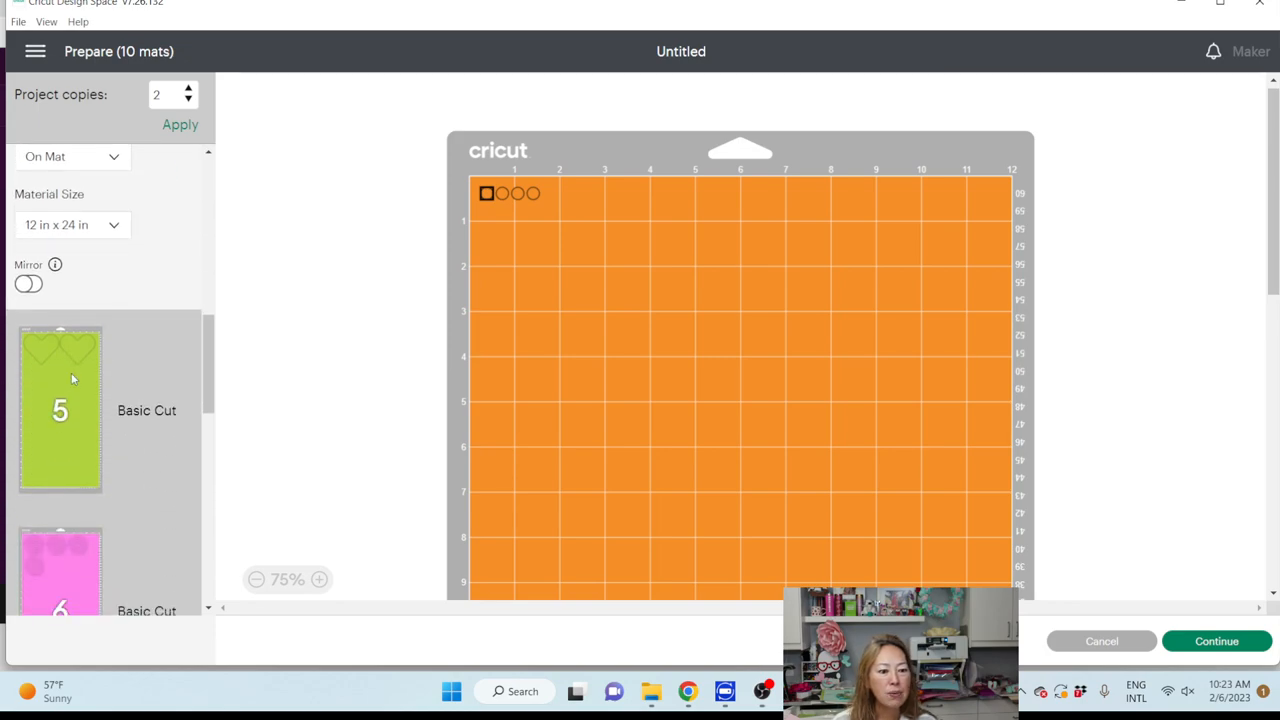
click(60, 410)
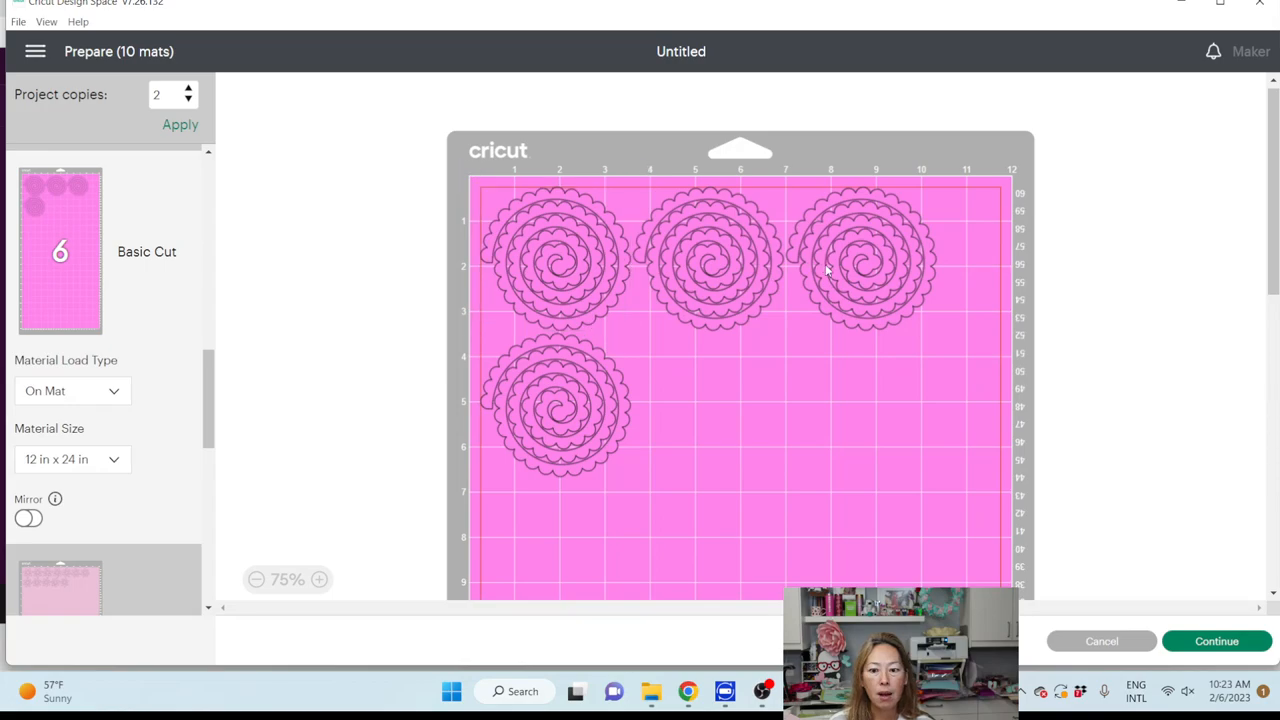
drag(560, 400, 824, 356)
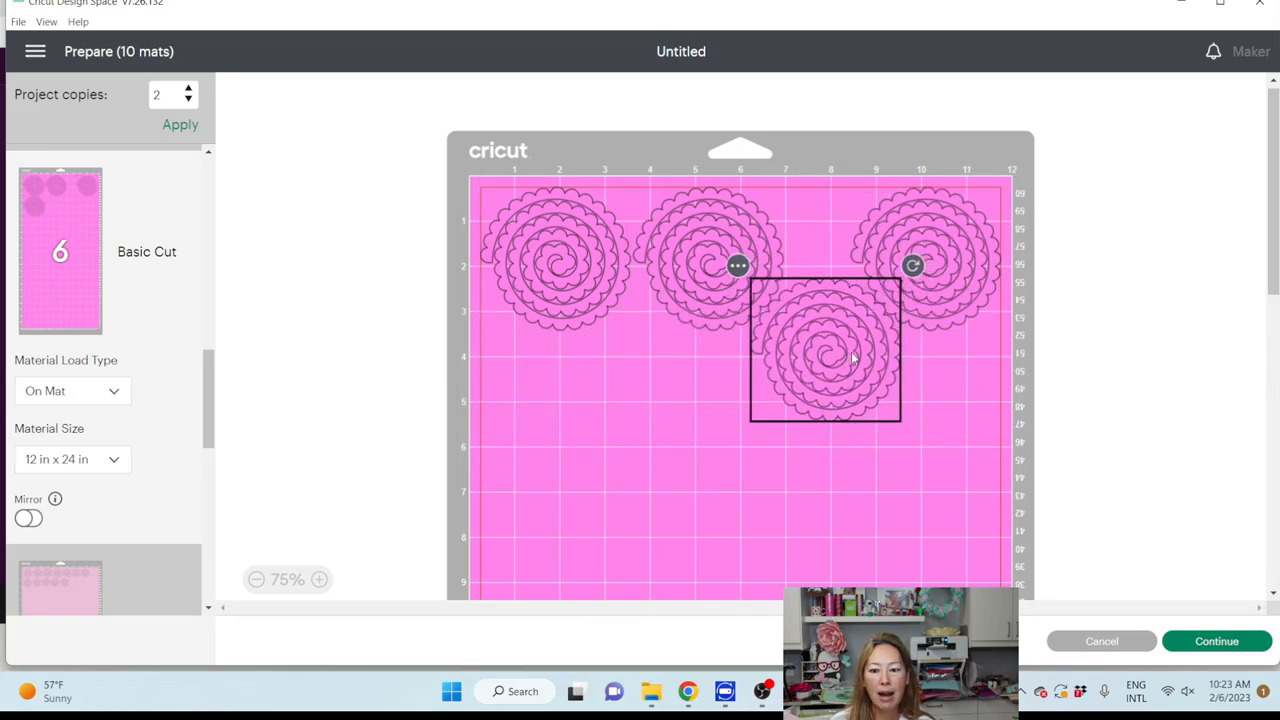
- Move through the mat list to mat 8 with the scalloped hearts
scroll(down, 3)
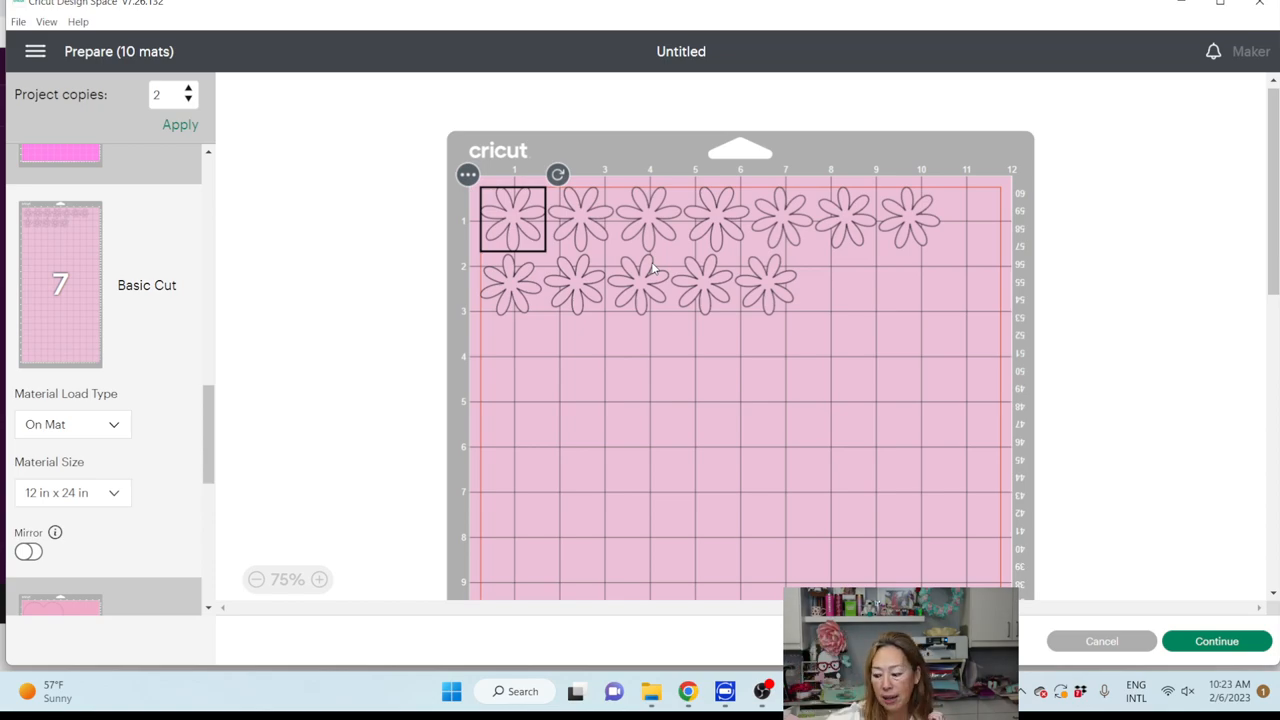
scroll(down, 3)
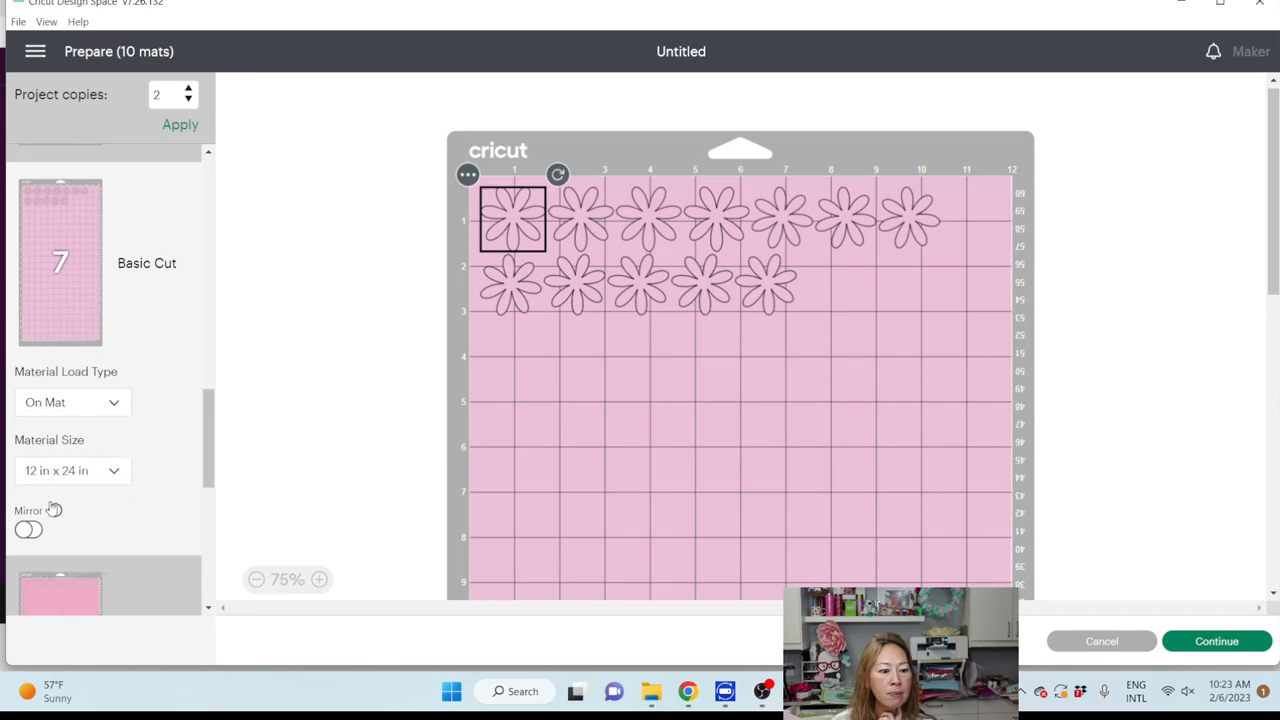
click(60, 580)
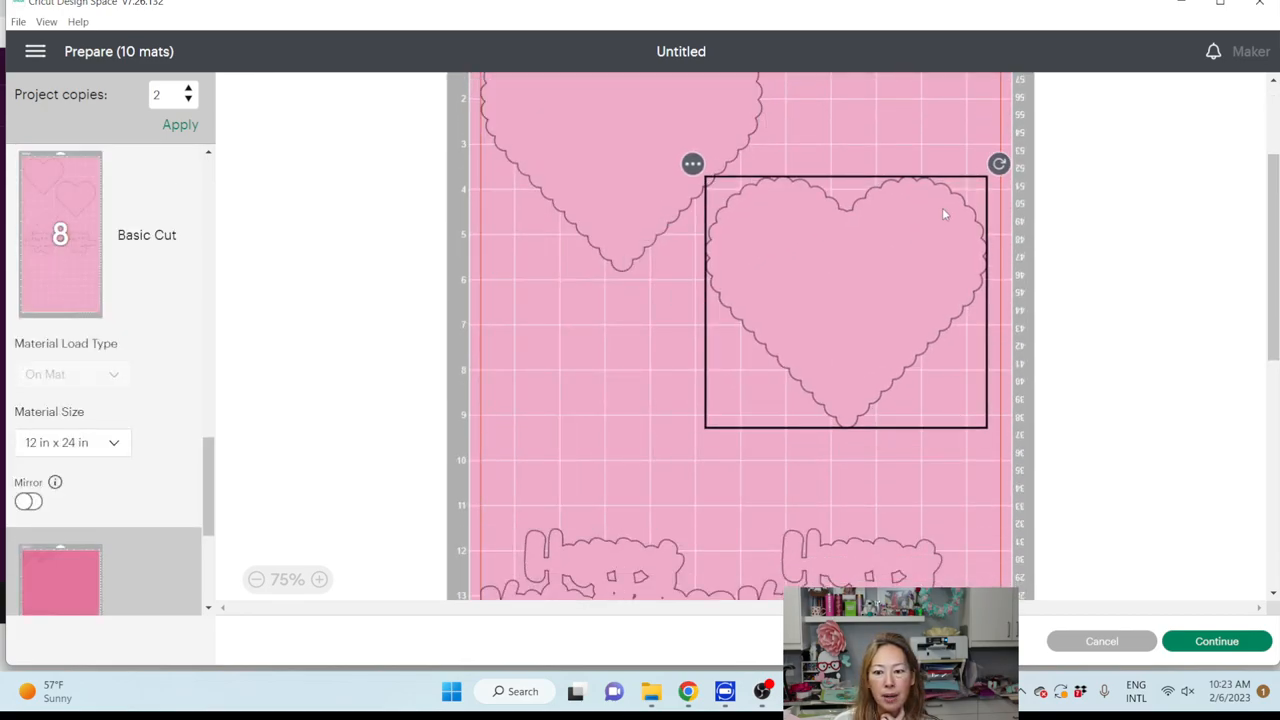
- Rotate the second scalloped heart beside the first and move both word cutouts up under the hearts
drag(996, 164, 1012, 424)
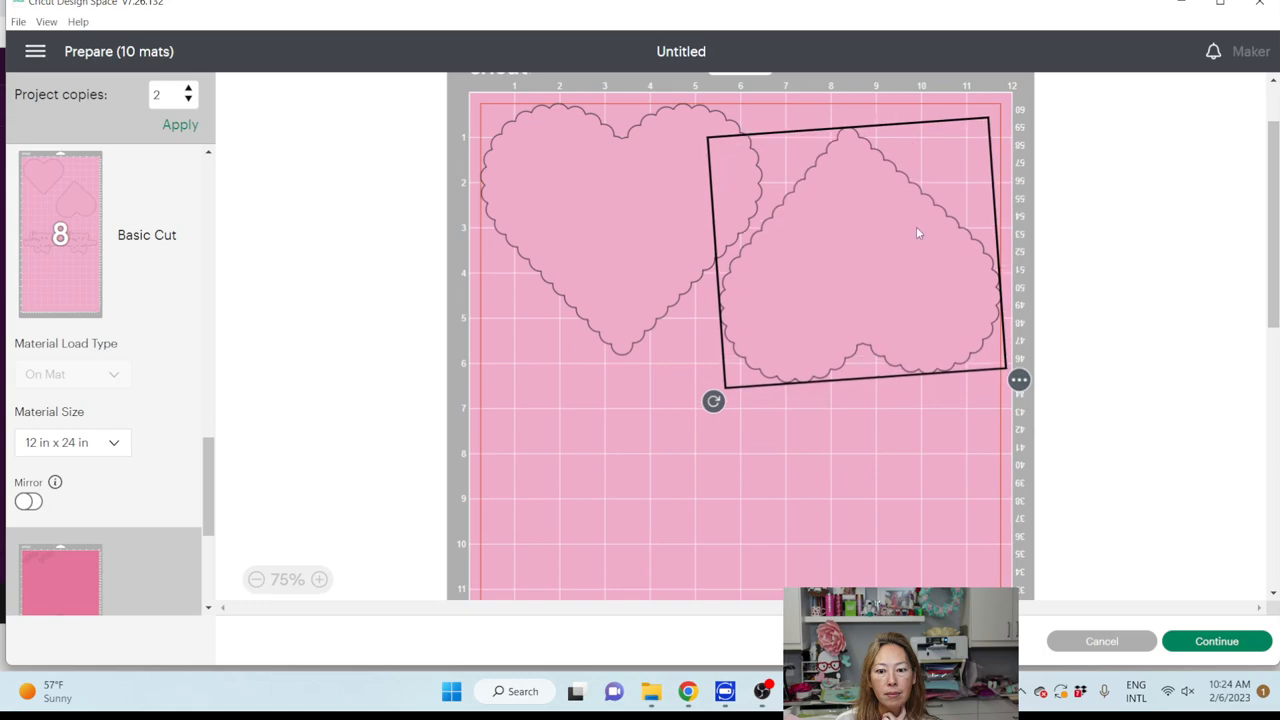
scroll(down, 3)
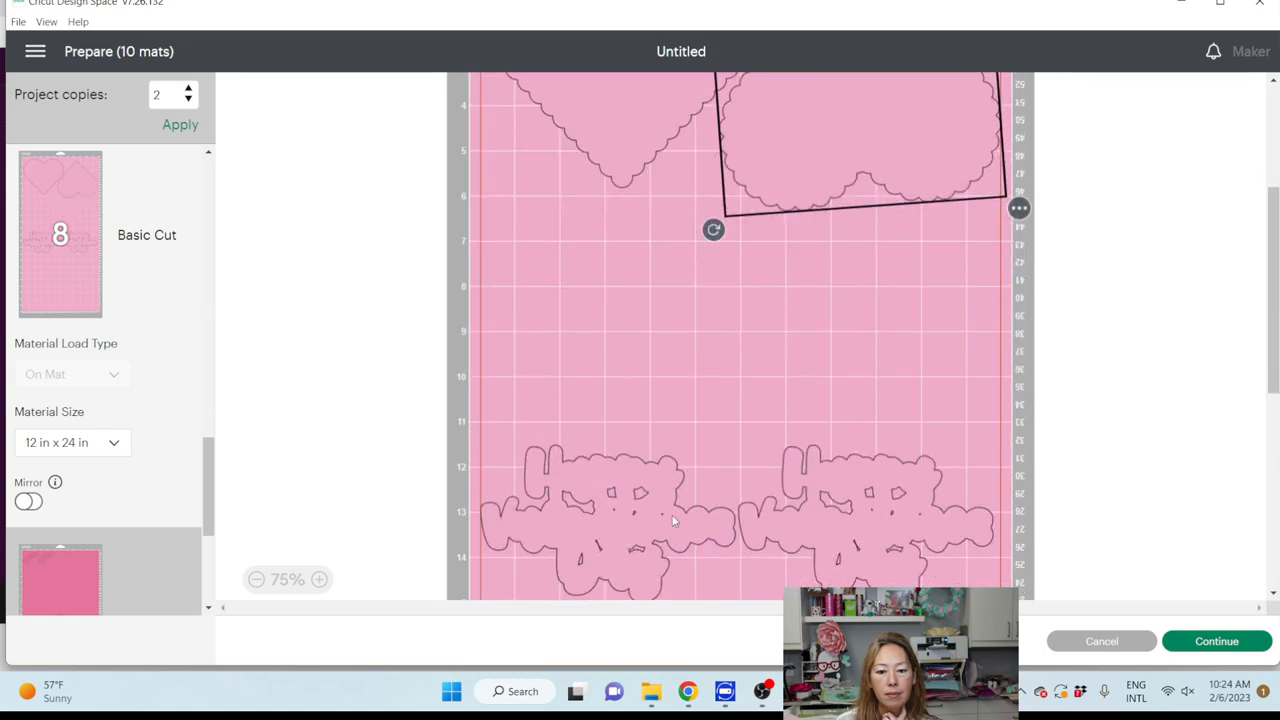
drag(620, 516, 620, 276)
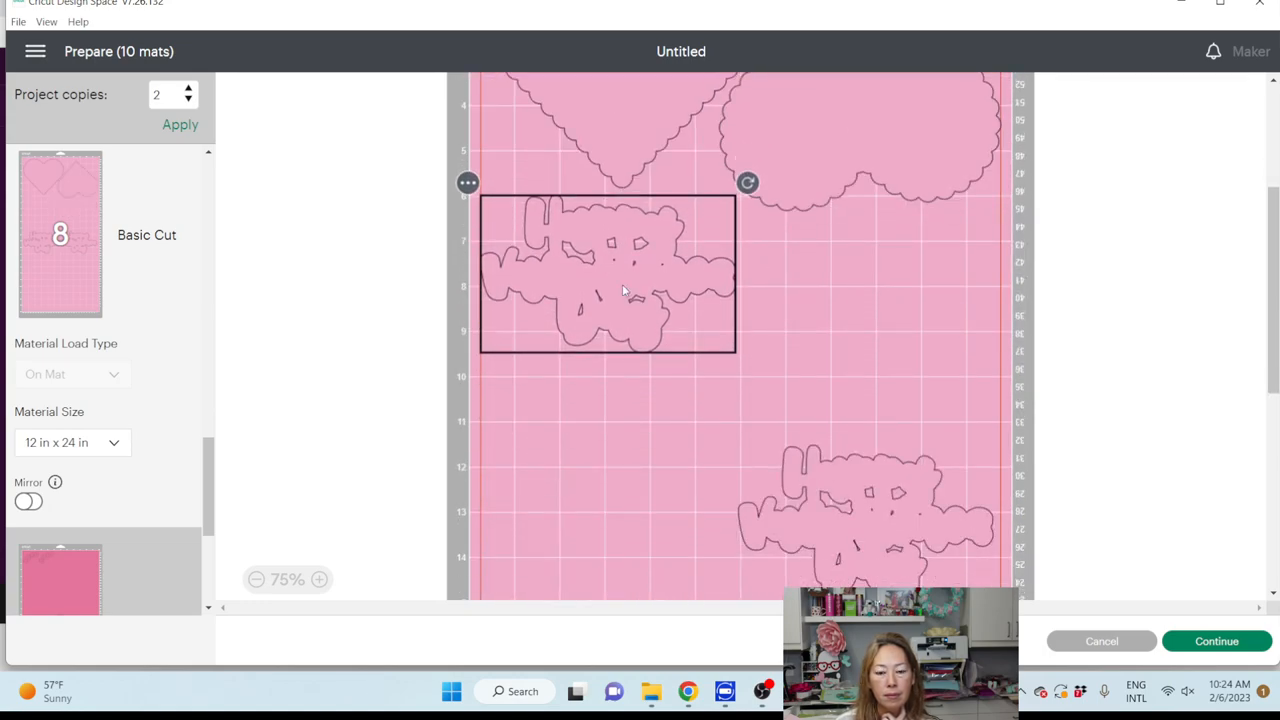
drag(608, 272, 872, 292)
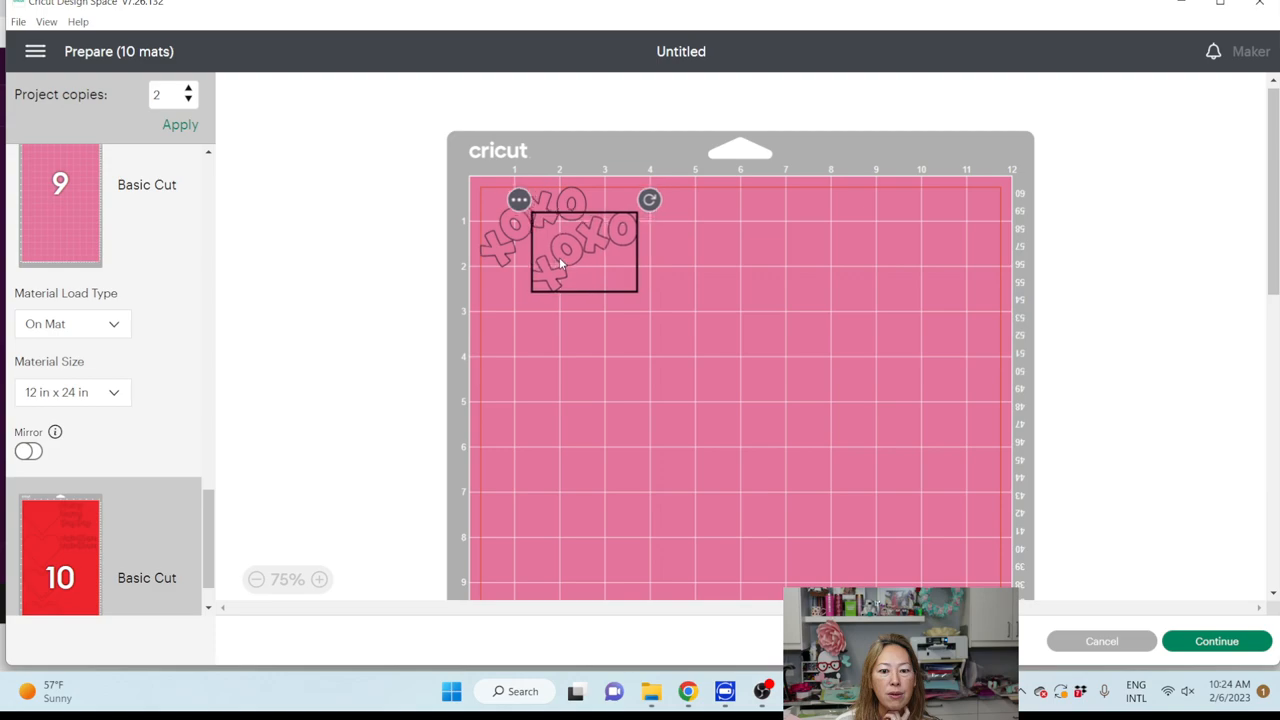
- Place both Day words beside the Happy words at the top, then move Day inside a heart frame
drag(584, 250, 560, 264)
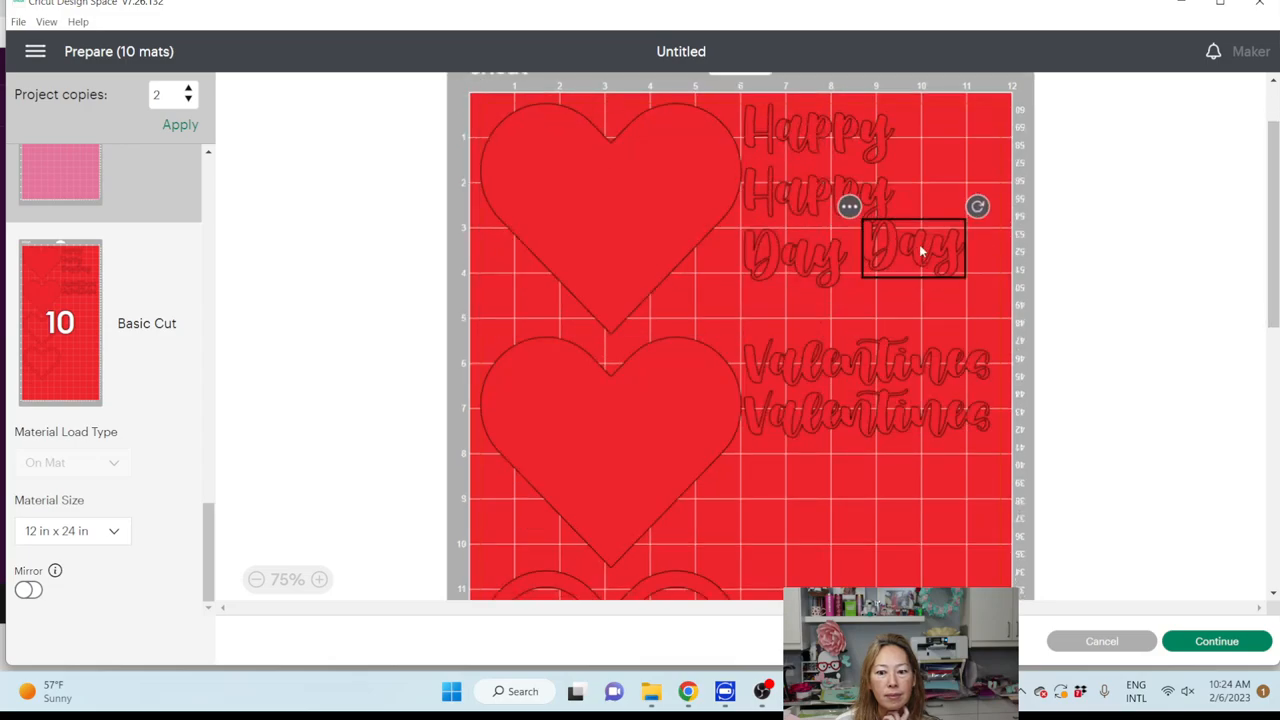
drag(912, 248, 948, 132)
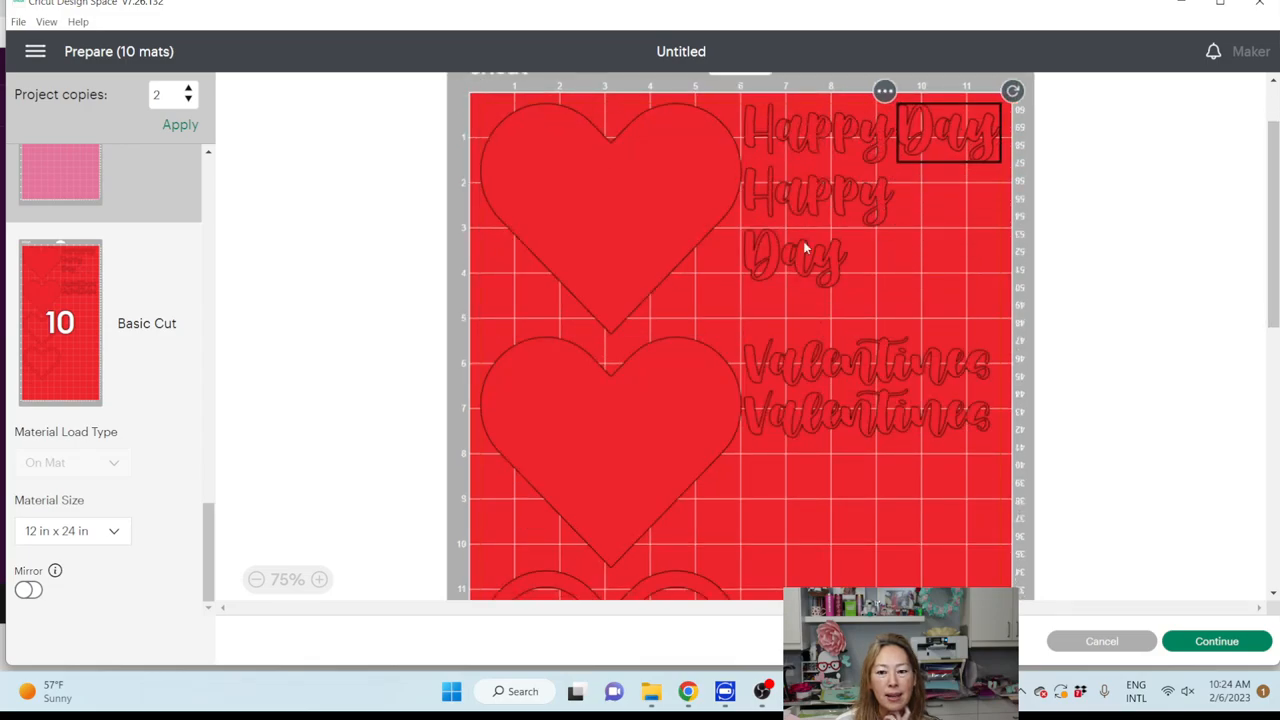
drag(948, 132, 948, 192)
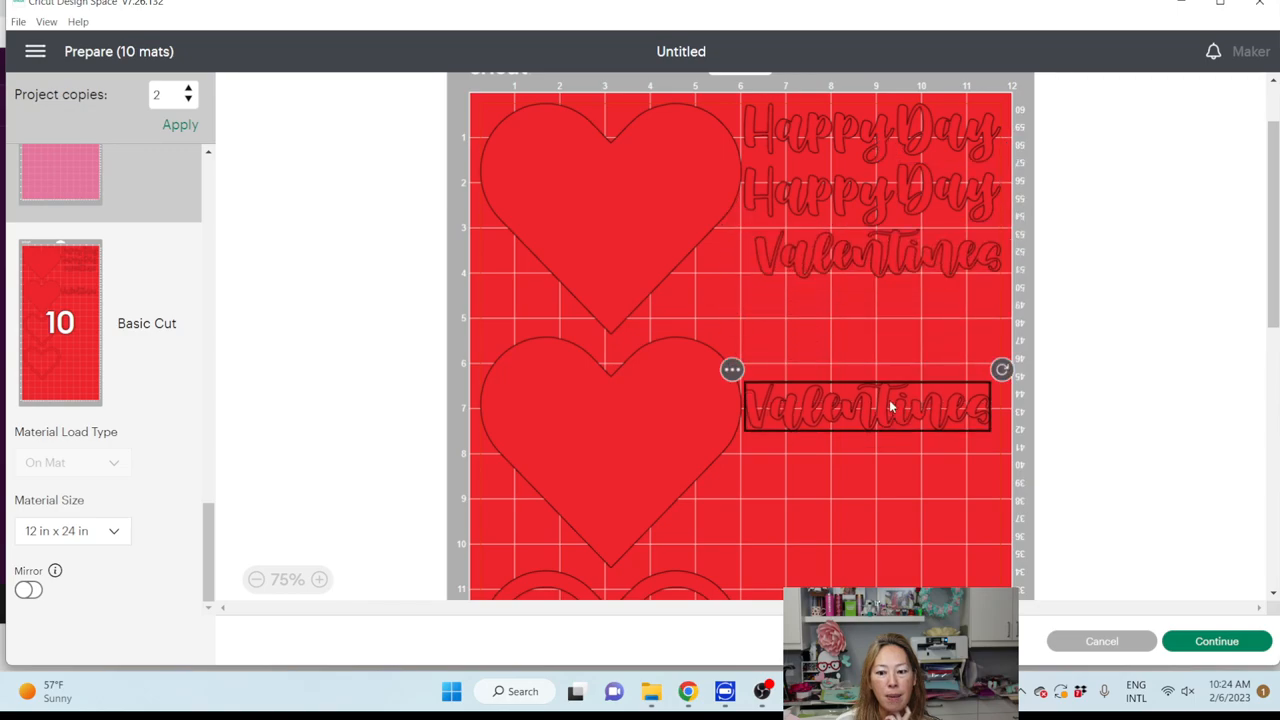
scroll(down, 3)
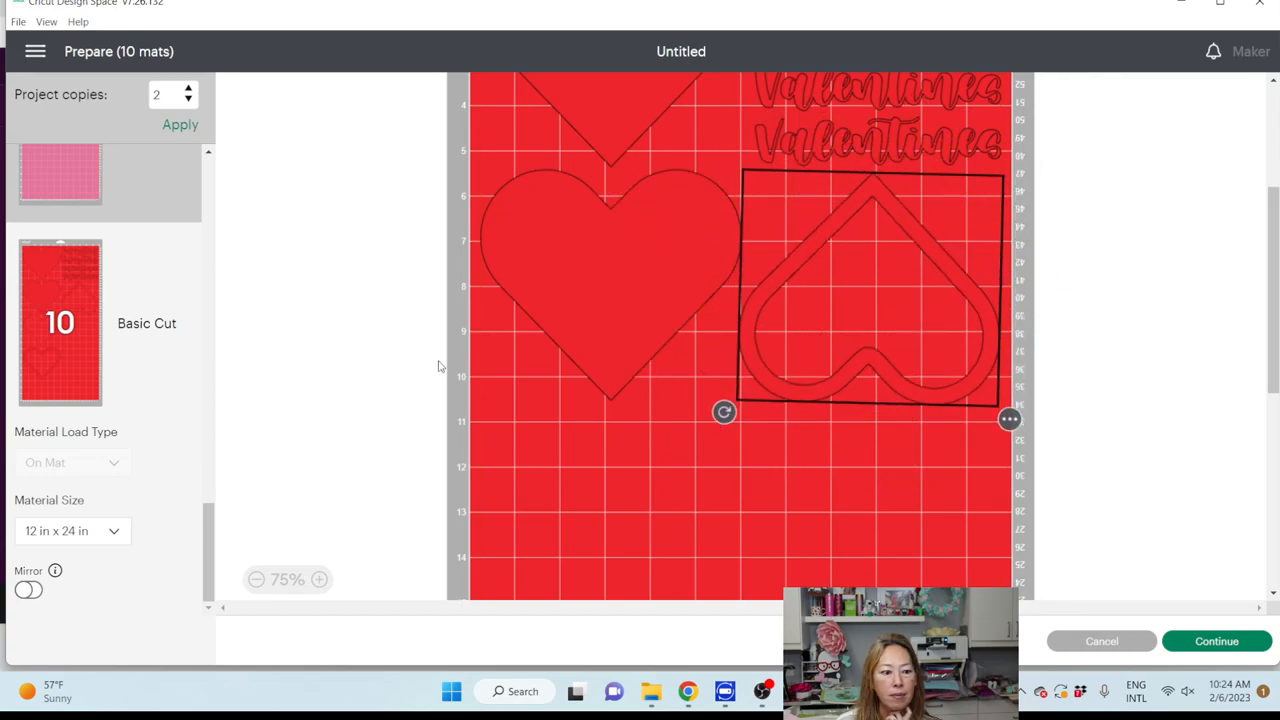
scroll(down, 3)
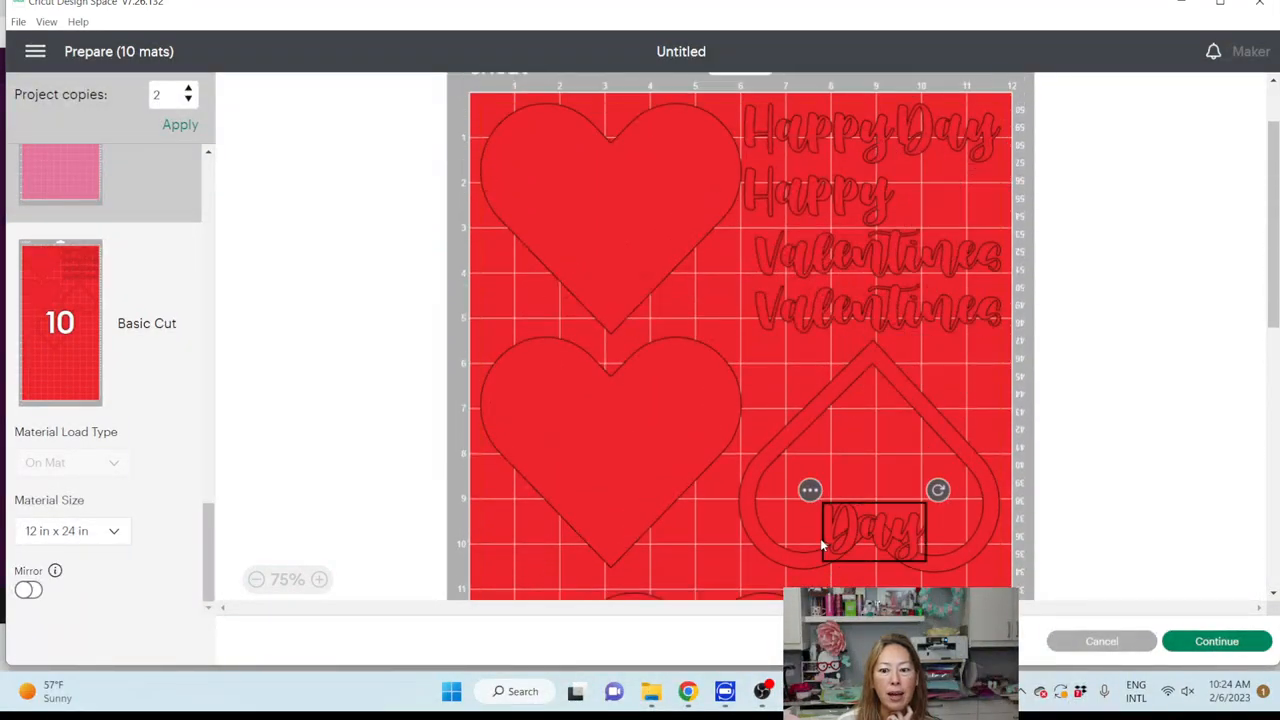
drag(876, 536, 924, 320)
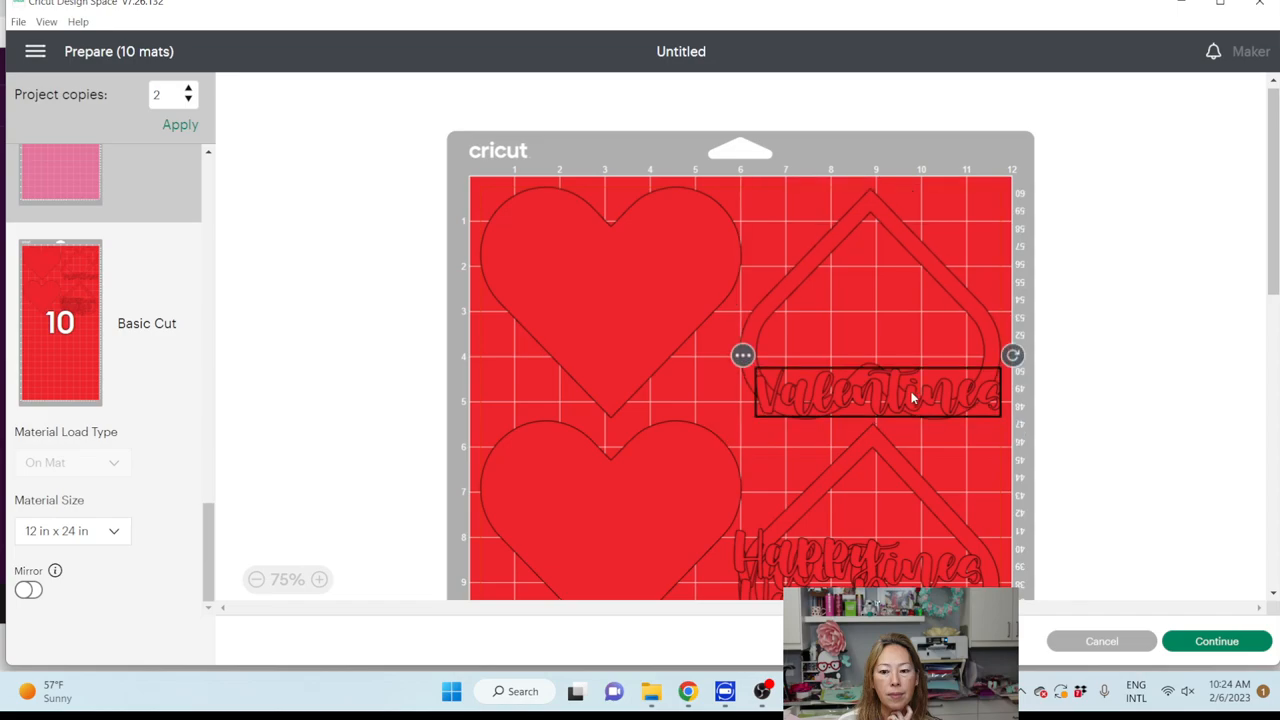
- Move a Valentines word to a free spot and fit Happy inside the upper heart frame
scroll(down, 3)
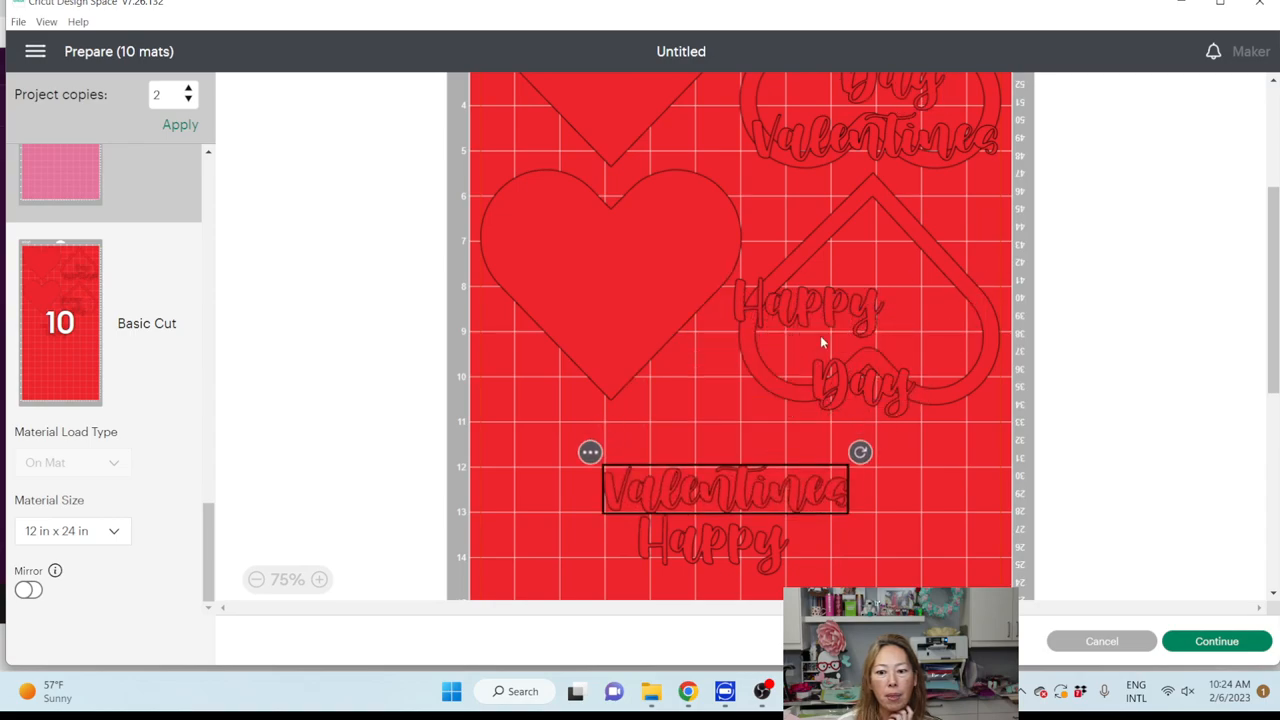
drag(724, 490, 870, 316)
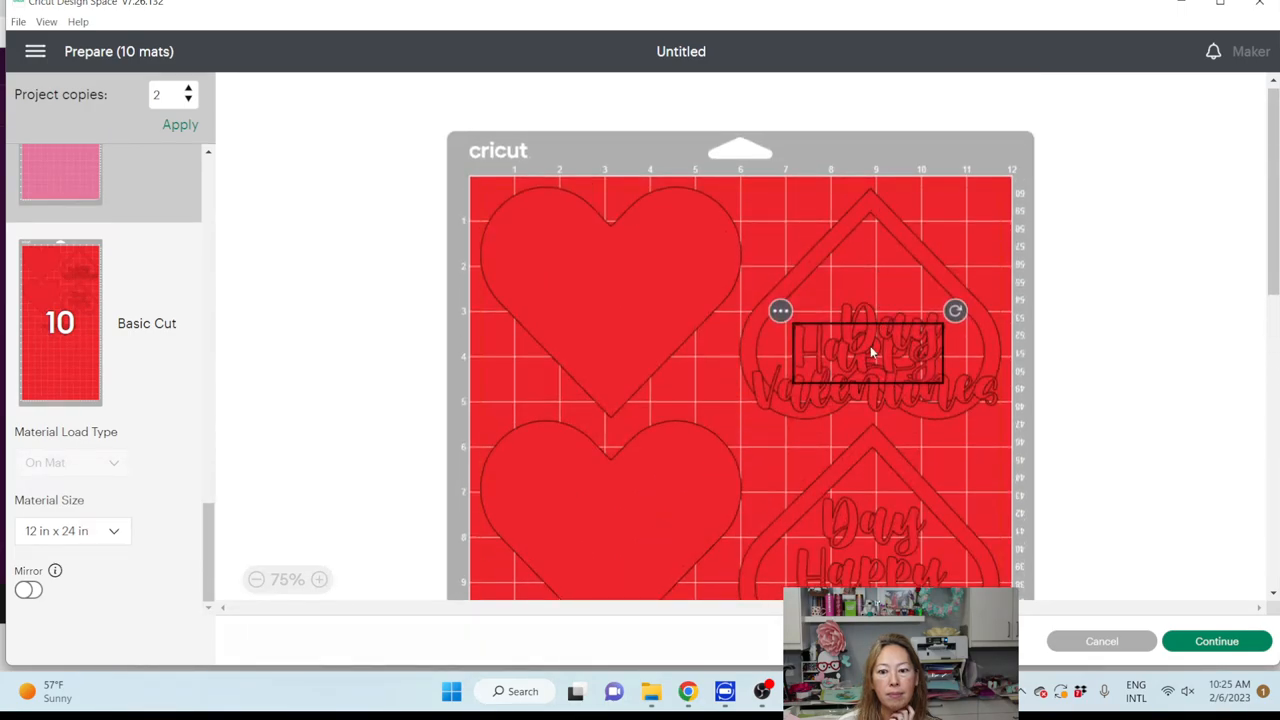
drag(868, 356, 880, 300)
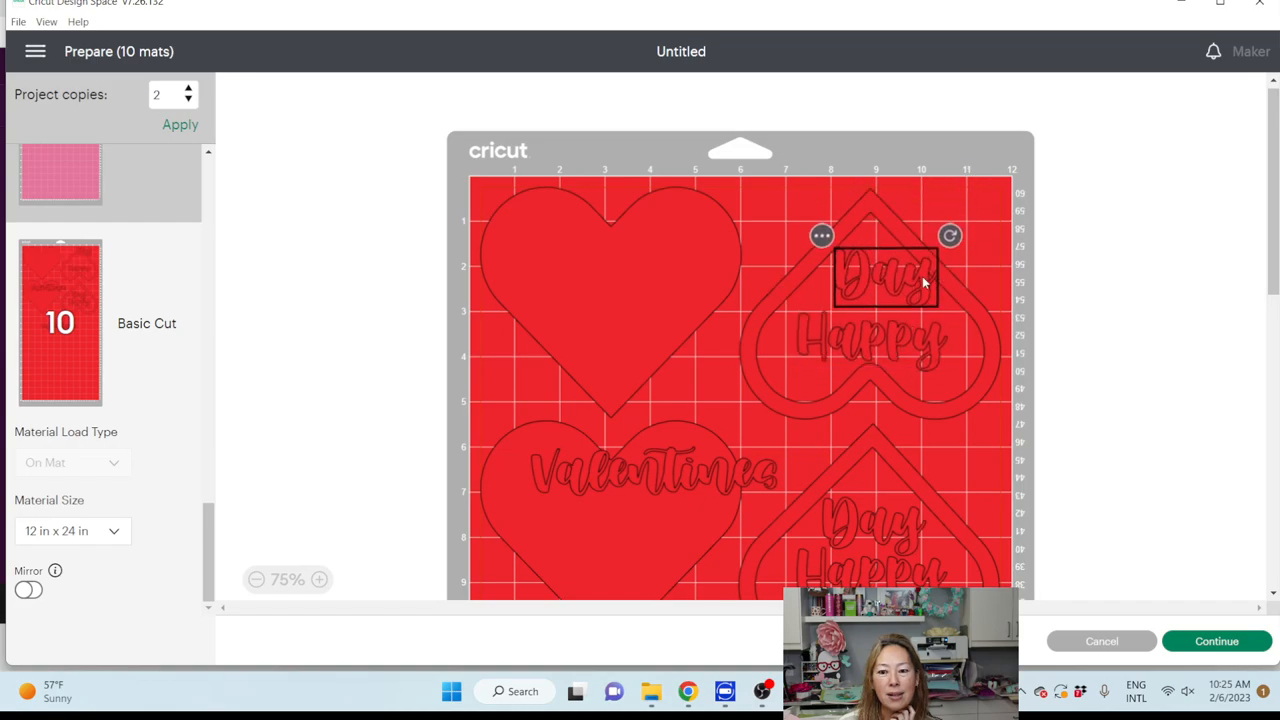
scroll(down, 3)
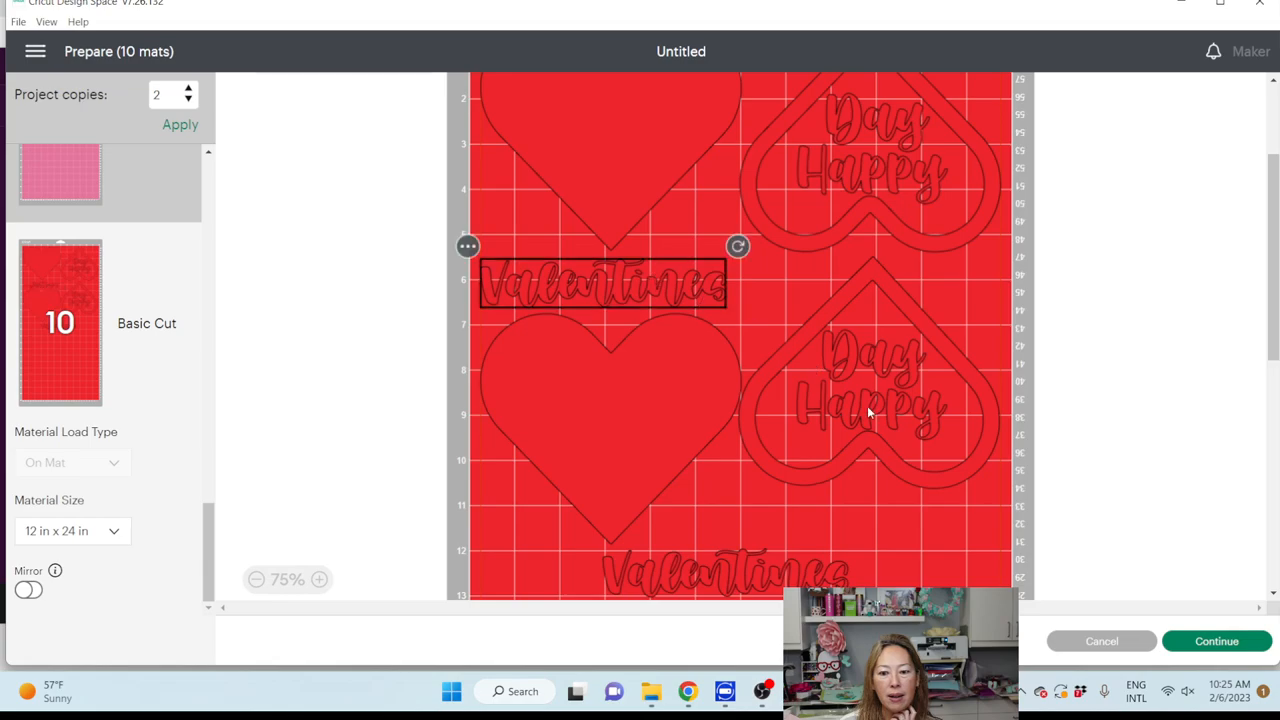
- Position Happy below Day in the lower heart frame and line up the second Valentines beside the first
click(870, 410)
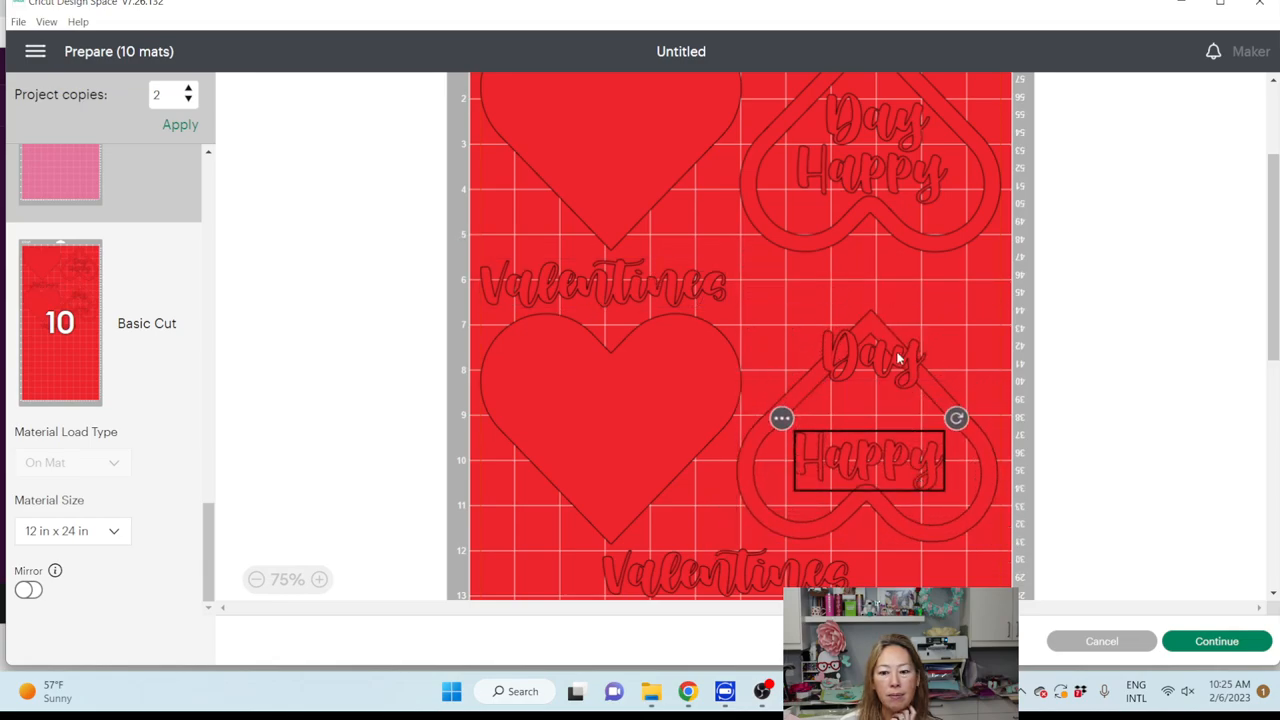
drag(868, 460, 876, 410)
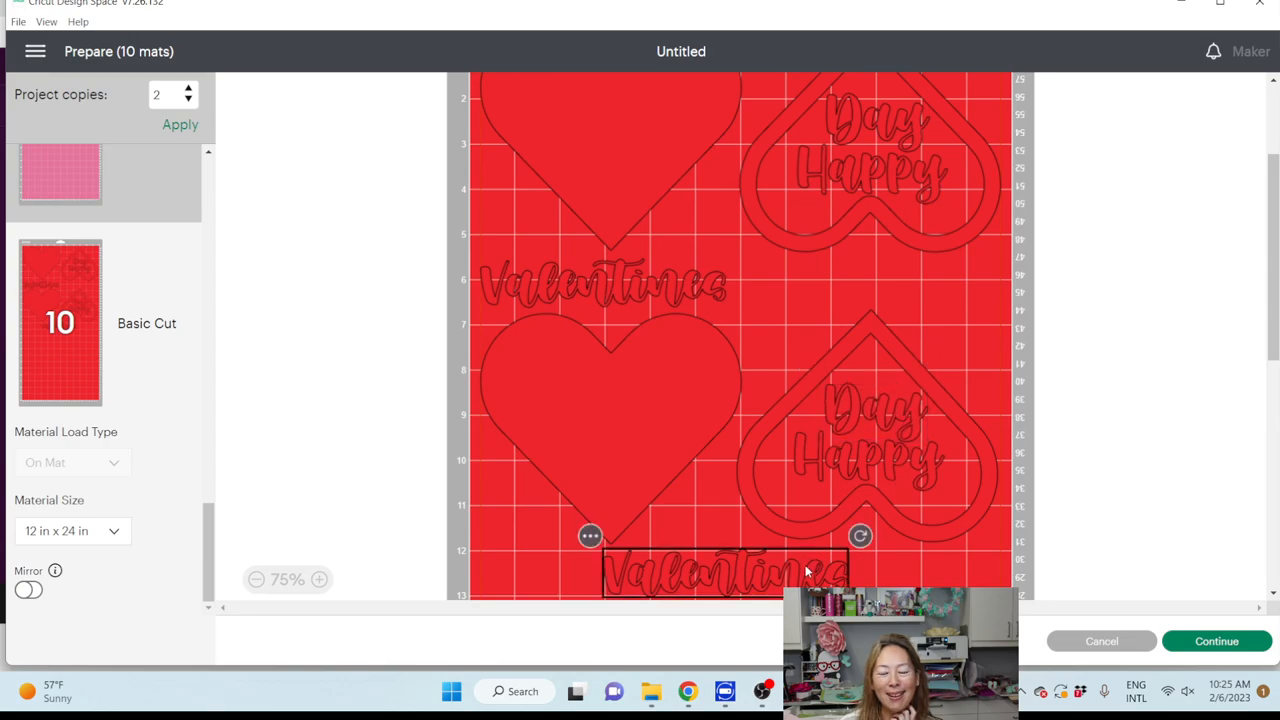
drag(720, 570, 876, 284)
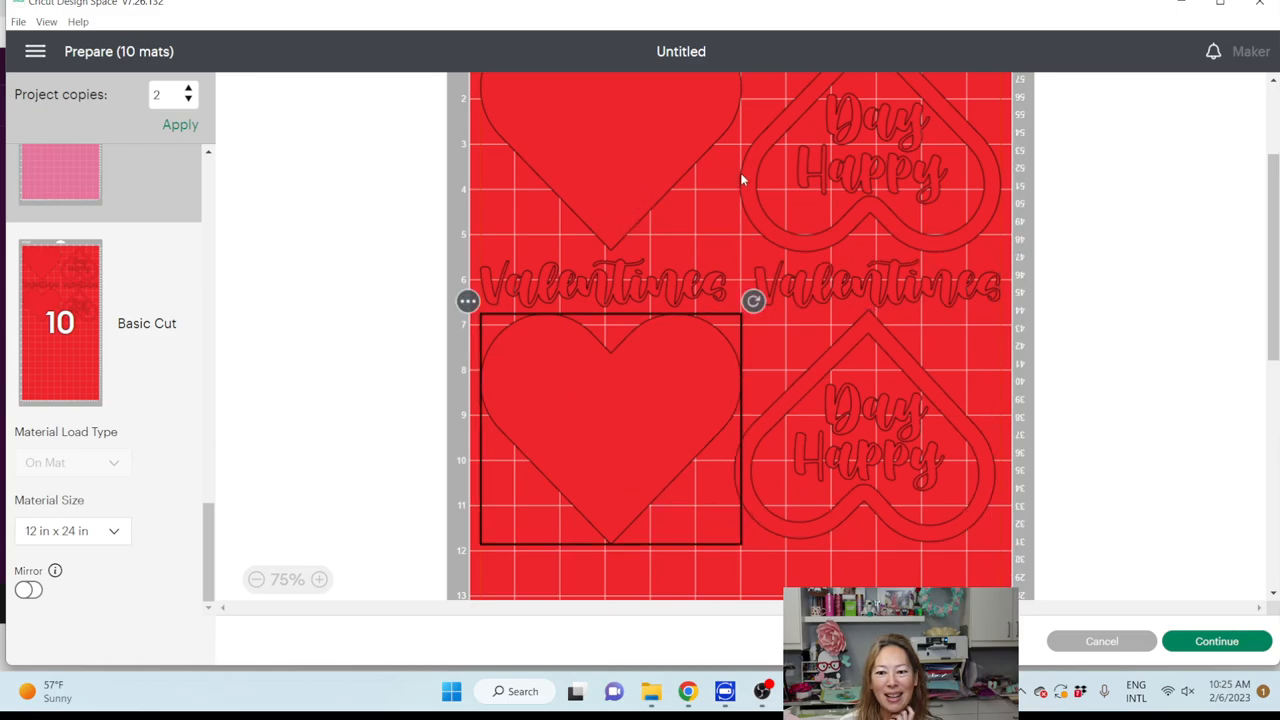
mouse_move(982, 150)
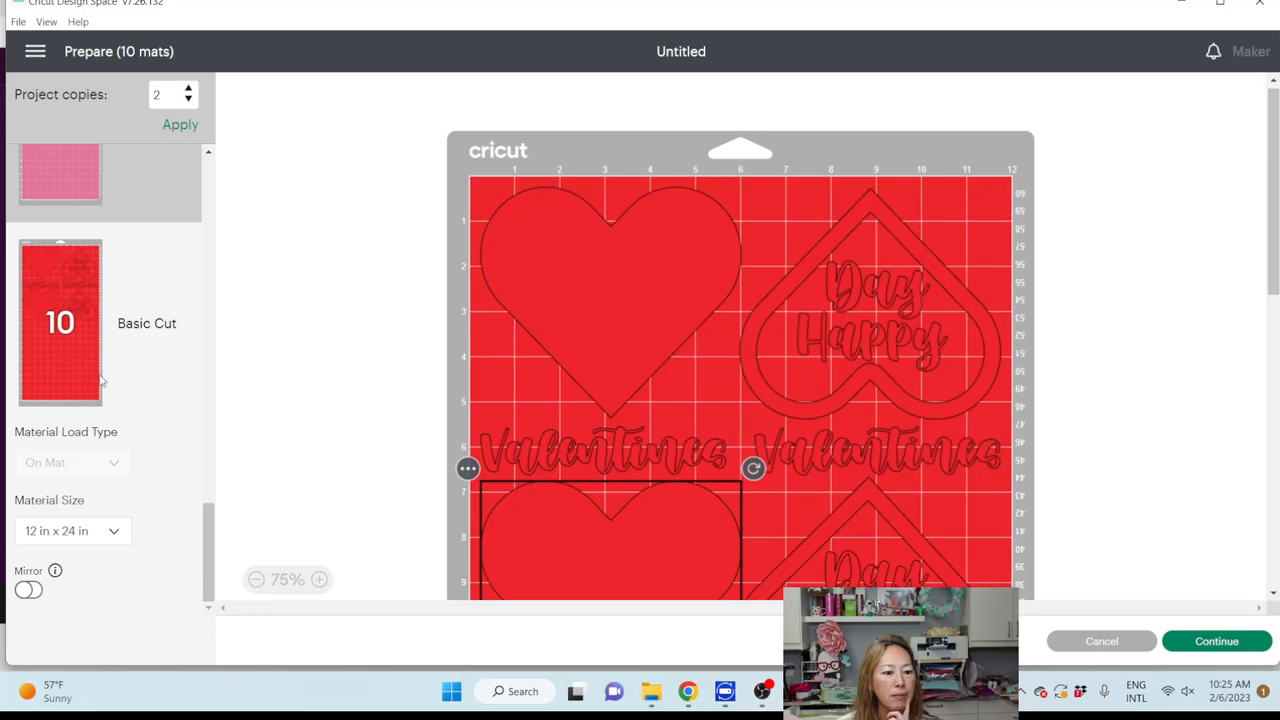
scroll(up, 3)
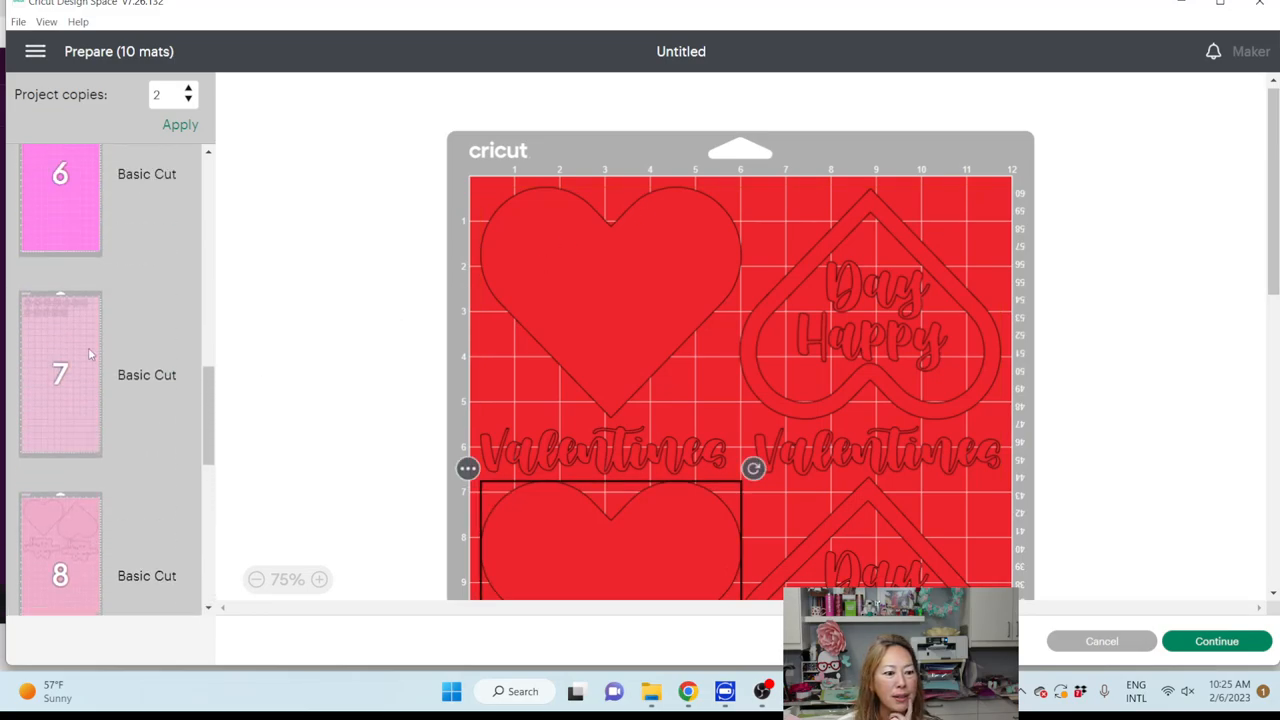
scroll(up, 3)
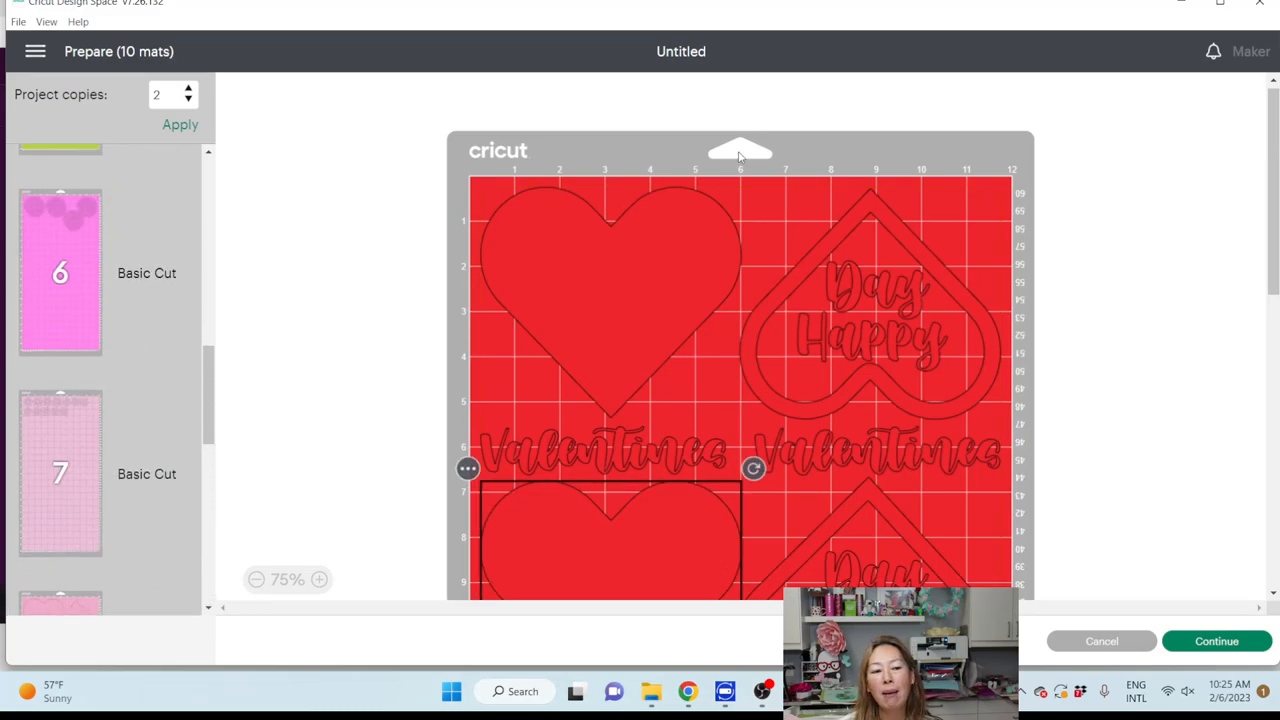
mouse_move(688, 162)
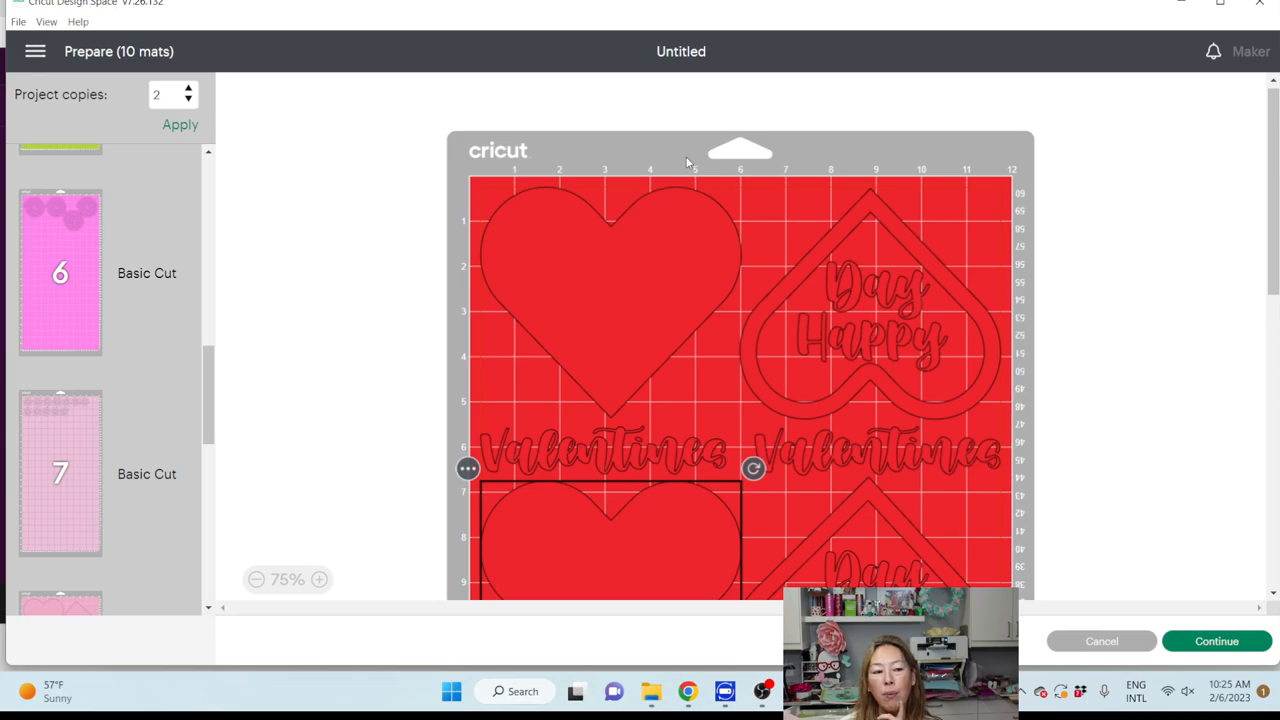
scroll(up, 3)
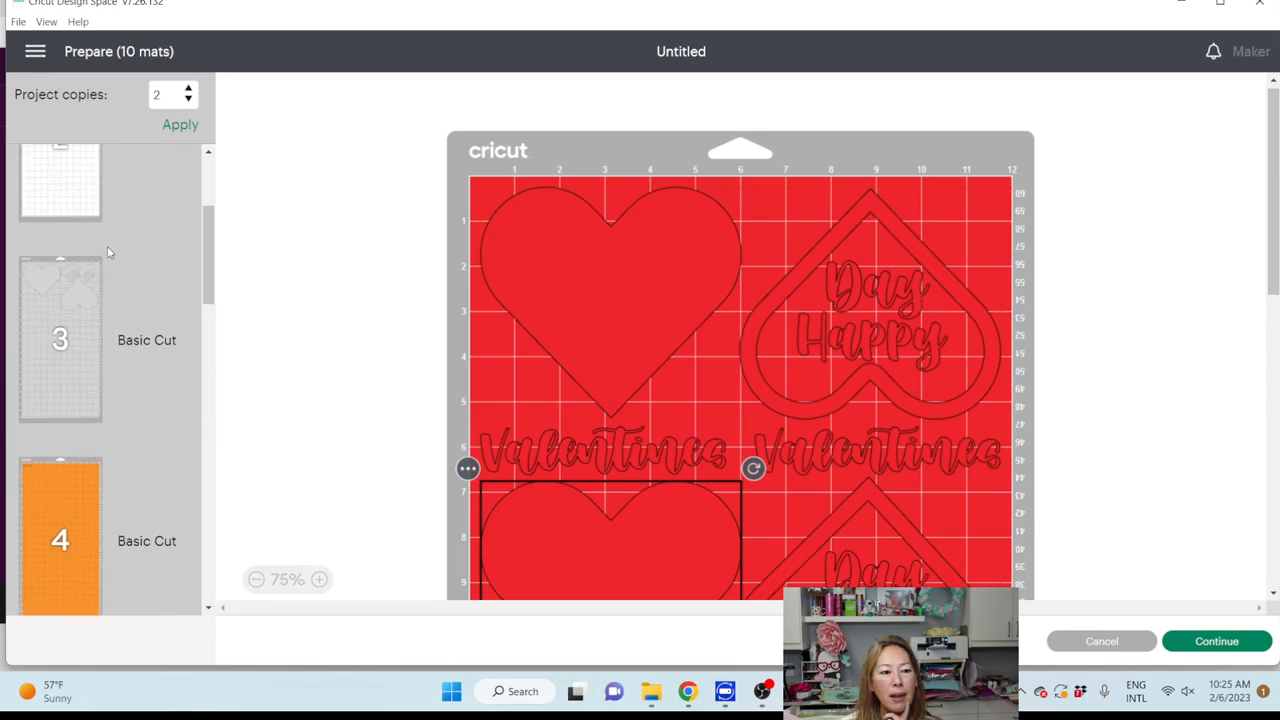
scroll(up, 3)
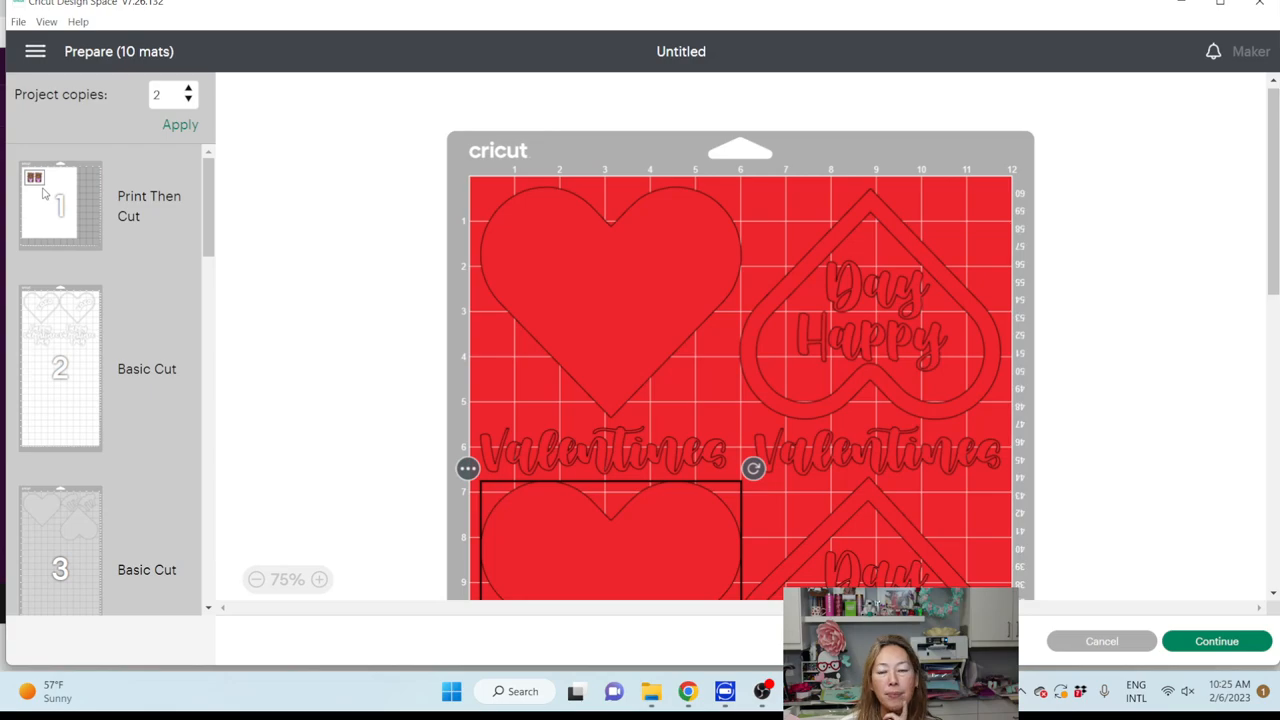
mouse_move(28, 198)
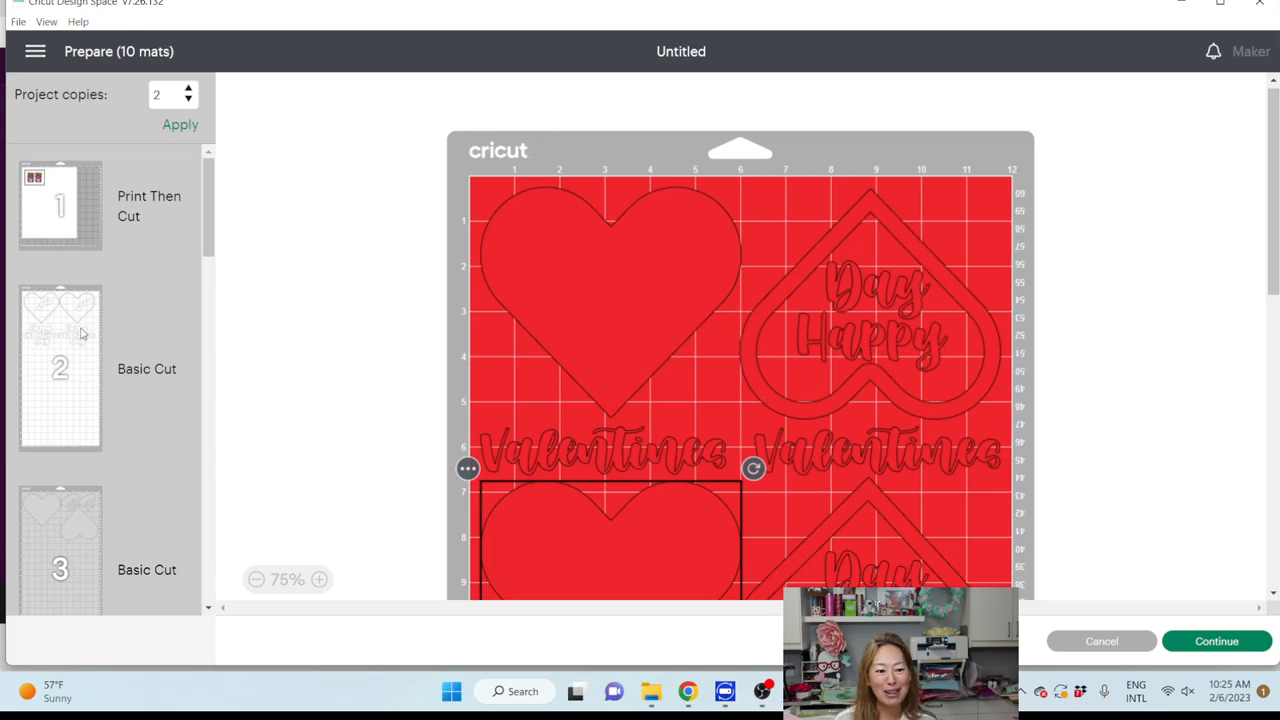
scroll(down, 3)
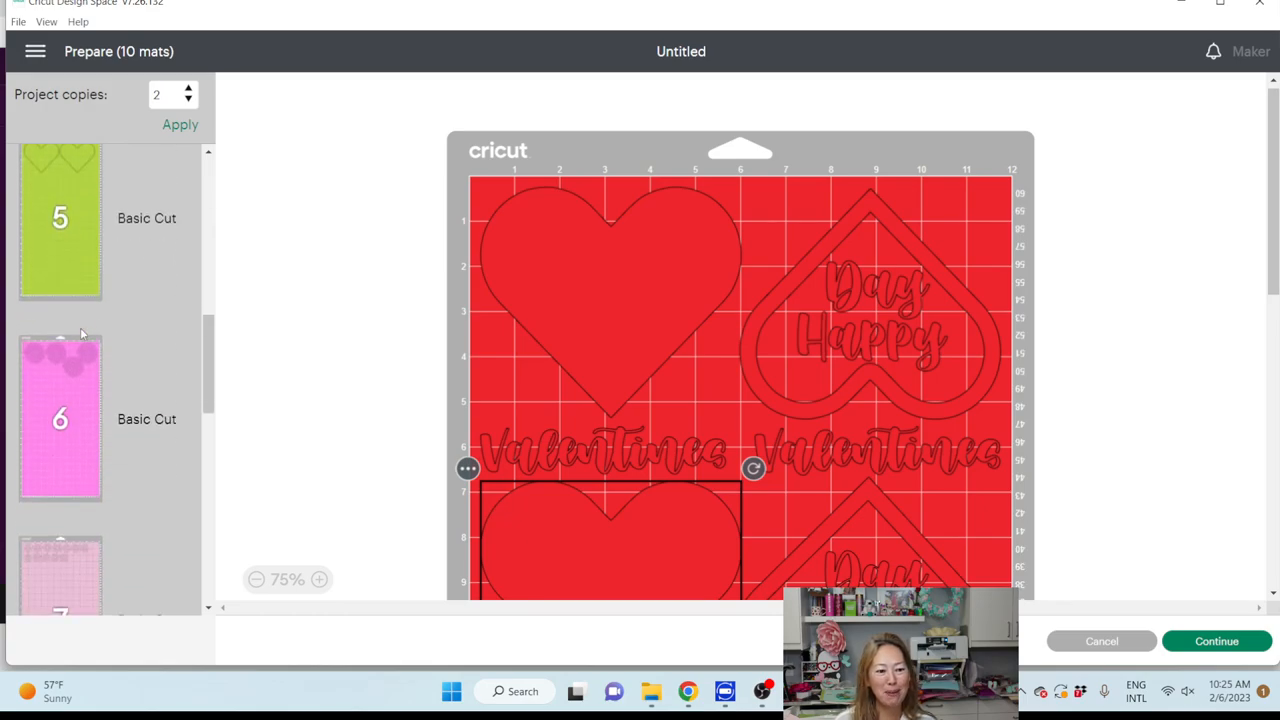